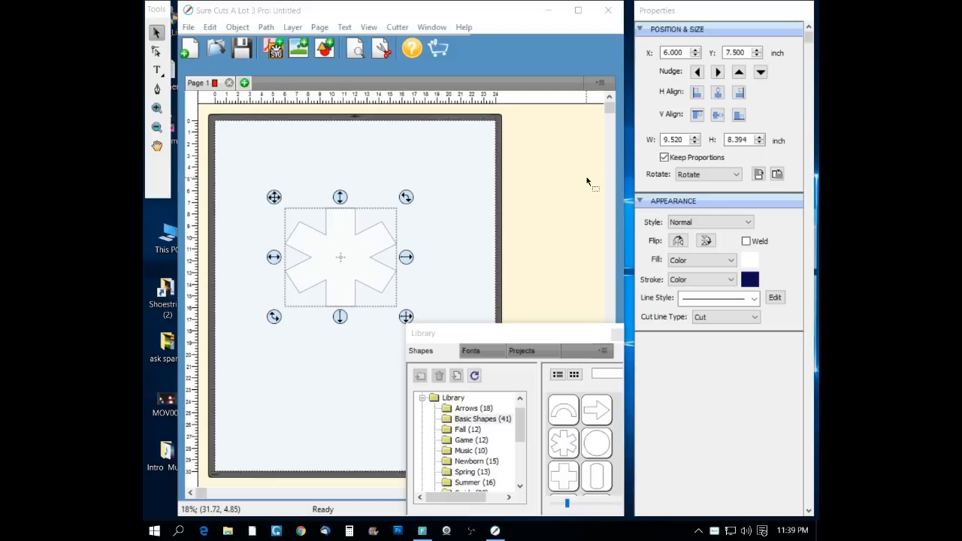
{"action": "mouse_move", "coordinate": [484, 323]}
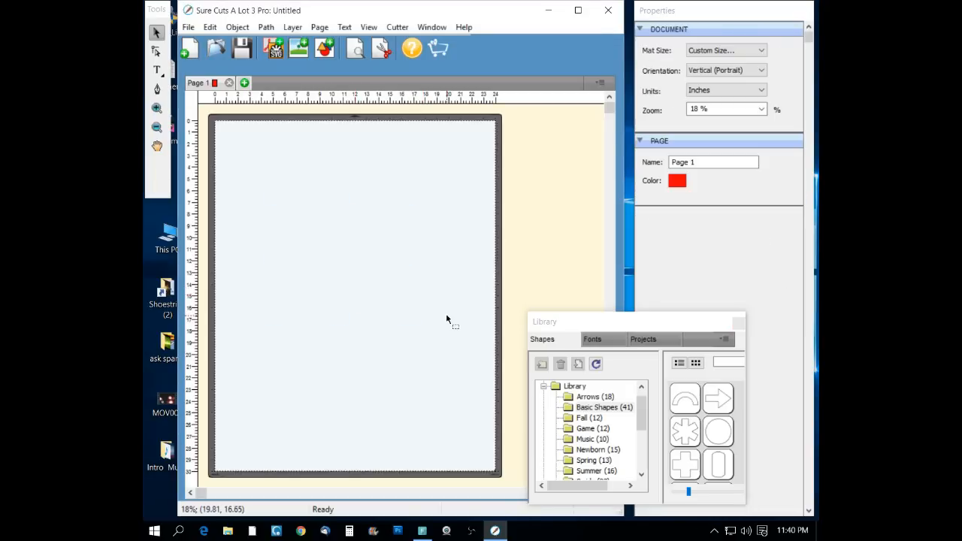
{"action": "mouse_move", "coordinate": [508, 12]}
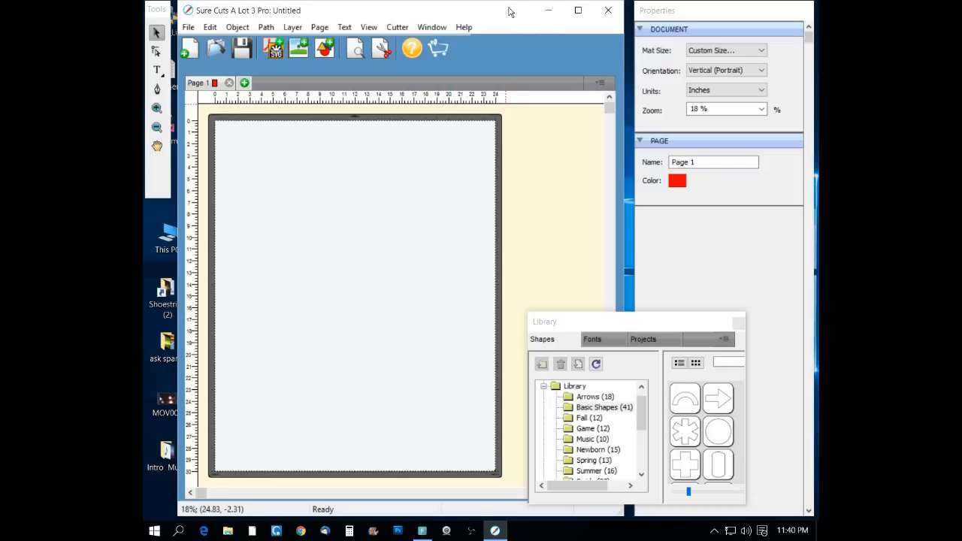
{"action": "mouse_move", "coordinate": [388, 15]}
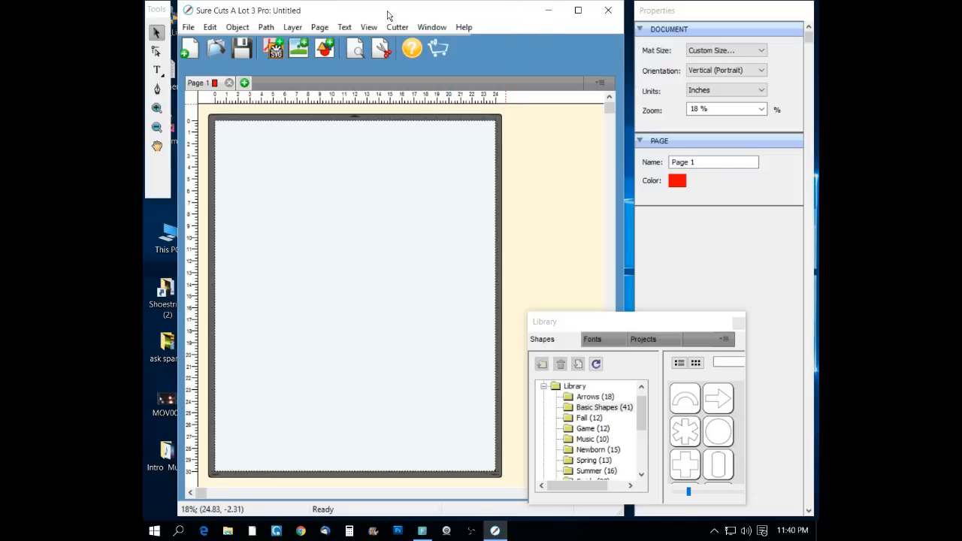
{"action": "mouse_move", "coordinate": [358, 5]}
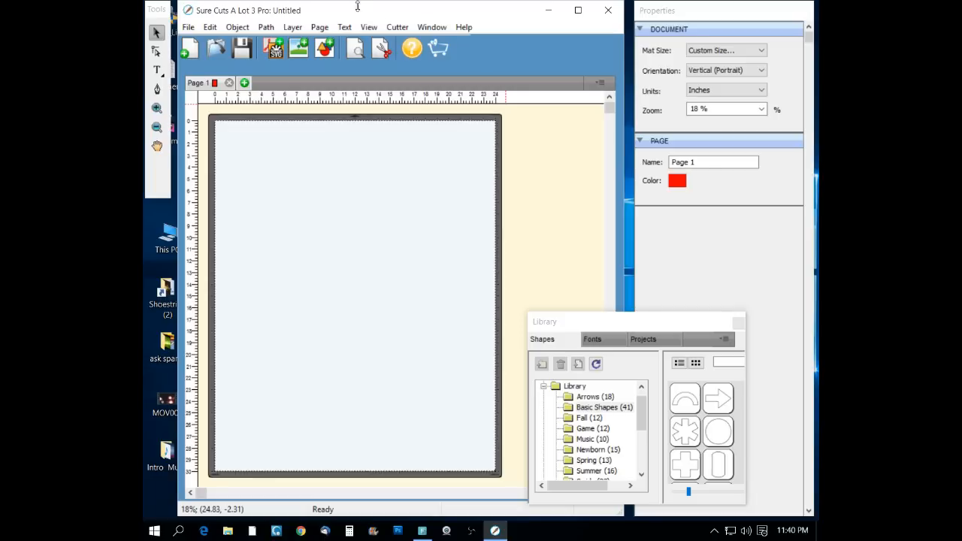
Step: Start opening an existing project, discarding the untitled one without saving
{"action": "left_click", "coordinate": [188, 27]}
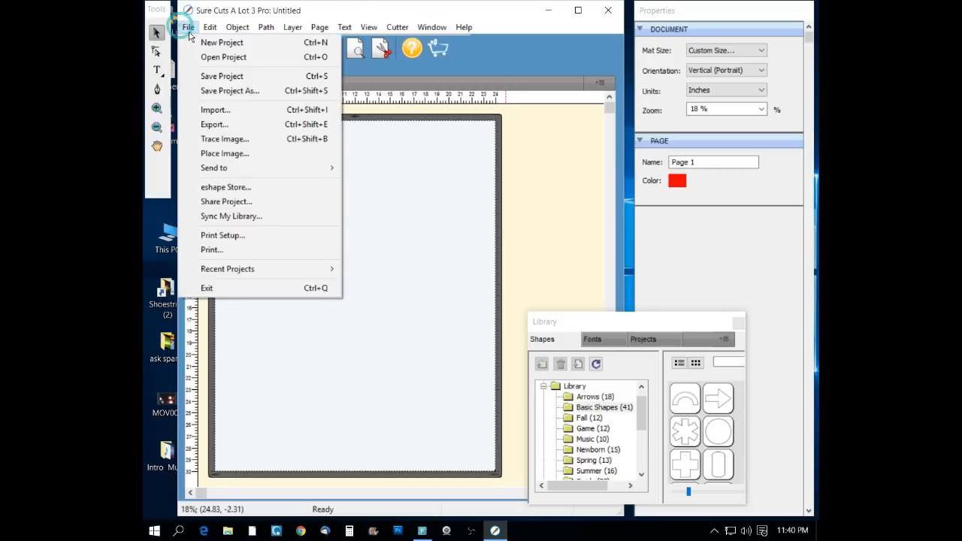
{"action": "left_click", "coordinate": [208, 289]}
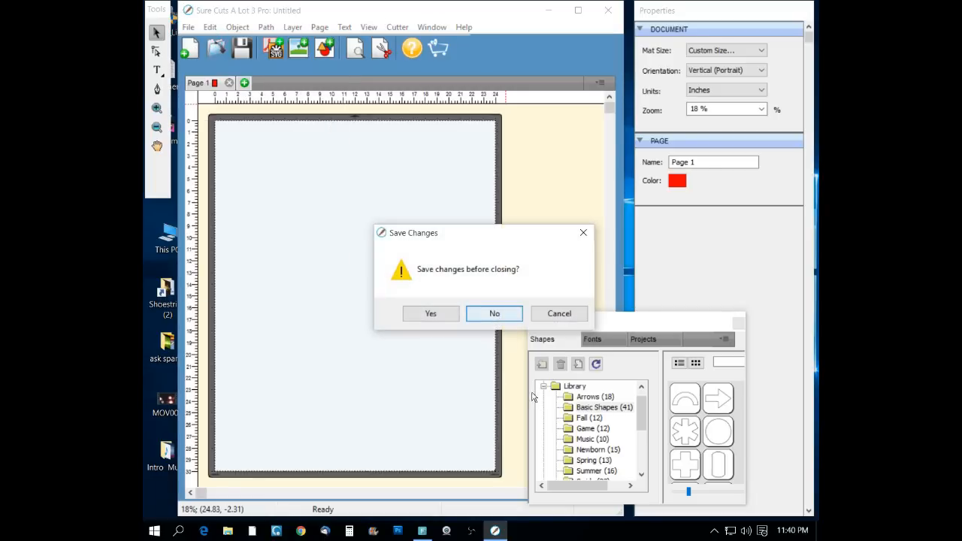
{"action": "left_click", "coordinate": [493, 314]}
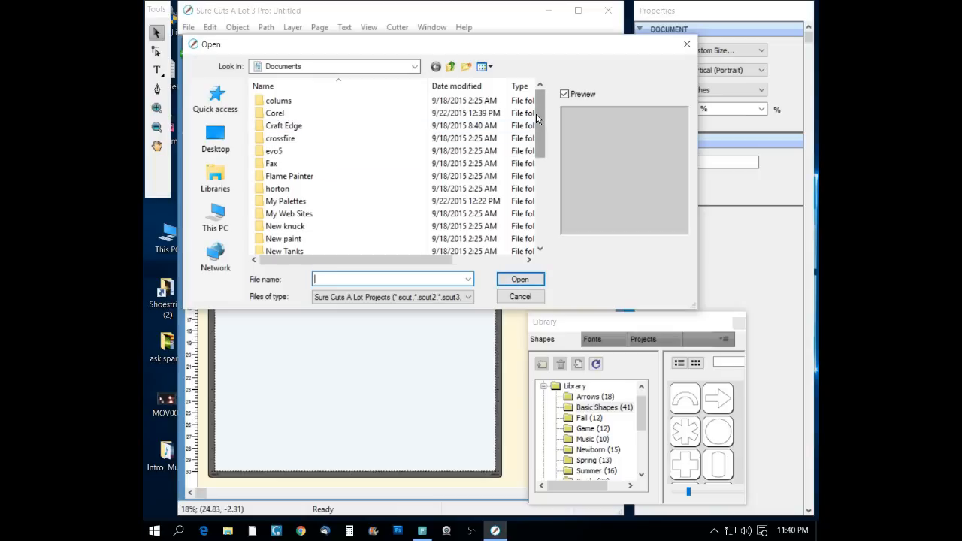
{"action": "mouse_move", "coordinate": [216, 138]}
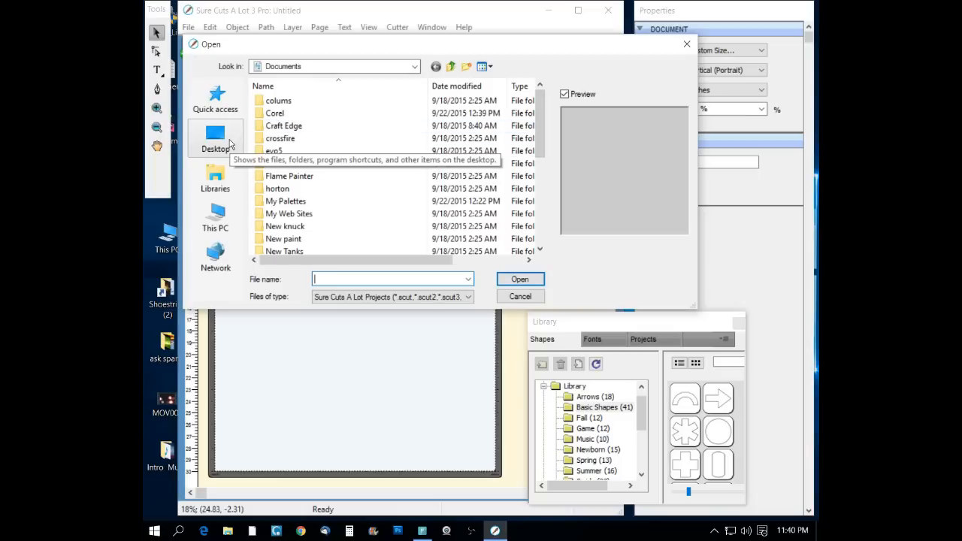
Step: Browse to the Desktop's P51 paint folder and select the stars and Bars project
{"action": "left_click", "coordinate": [217, 139]}
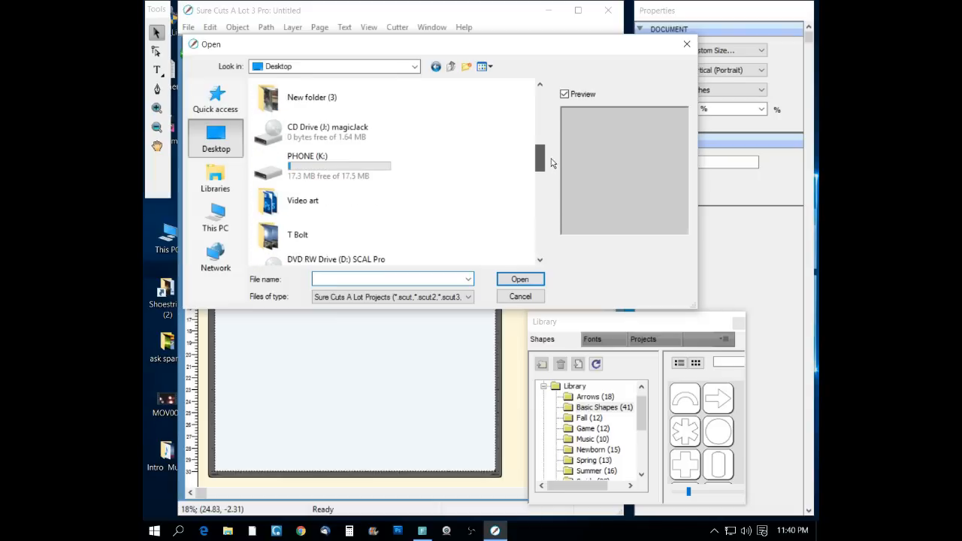
{"action": "scroll", "scroll_direction": "down", "scroll_amount": 3}
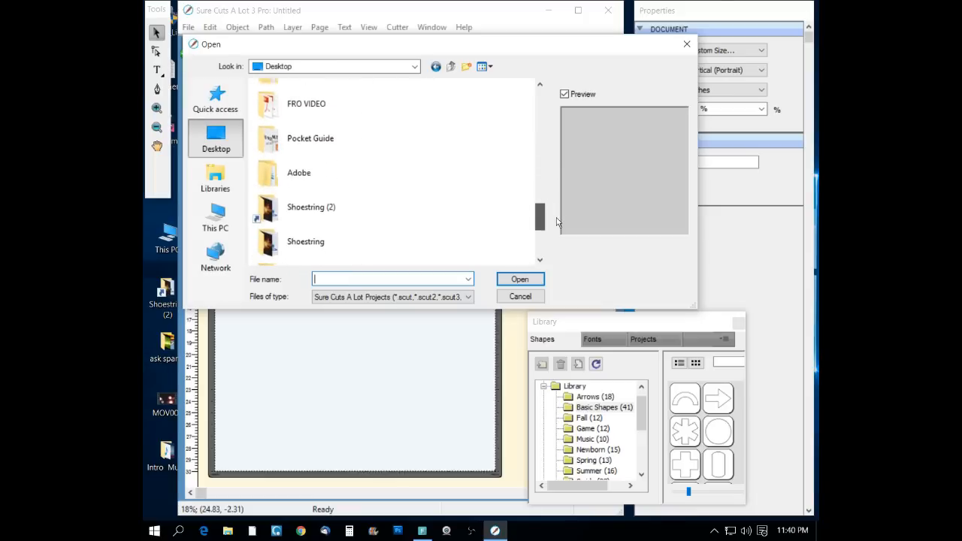
{"action": "scroll", "scroll_direction": "down", "scroll_amount": 3}
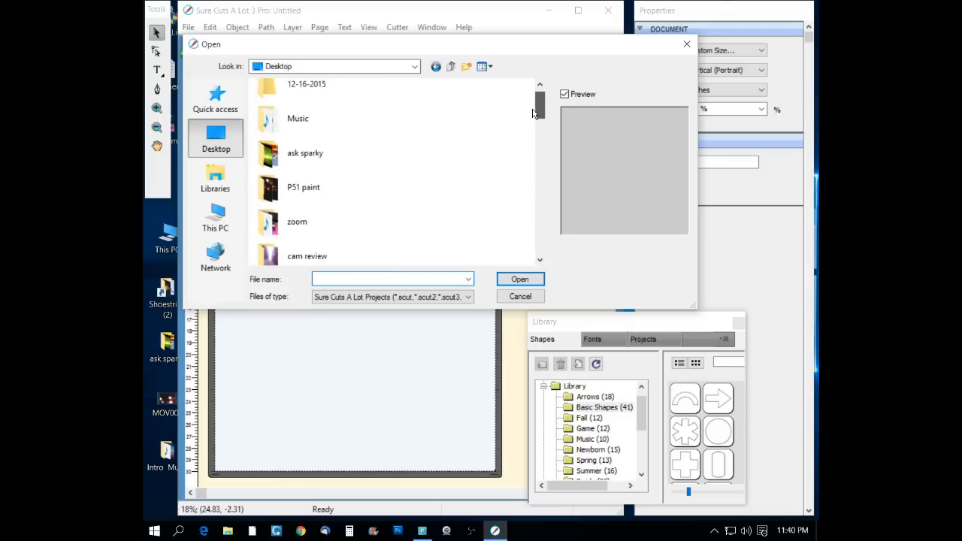
{"action": "double_click", "coordinate": [304, 187]}
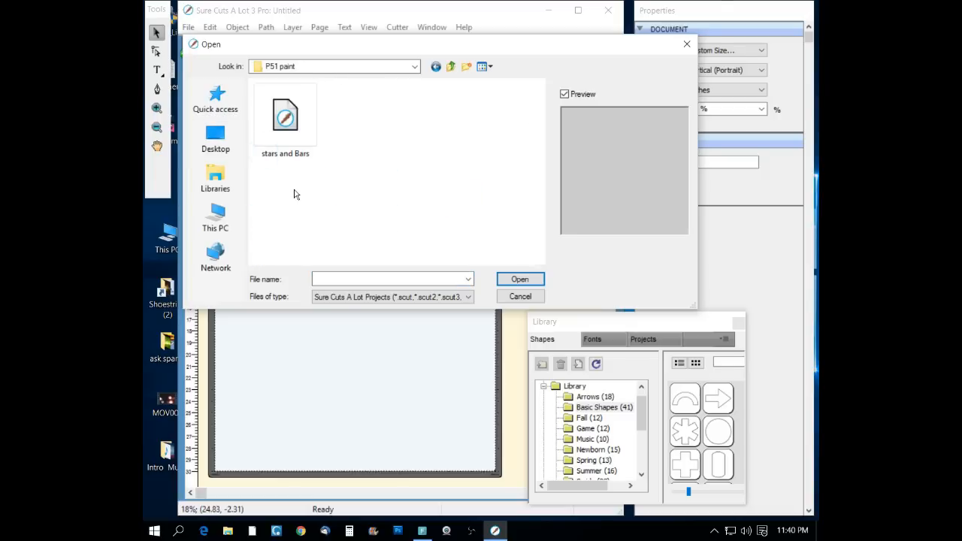
{"action": "left_click", "coordinate": [286, 115]}
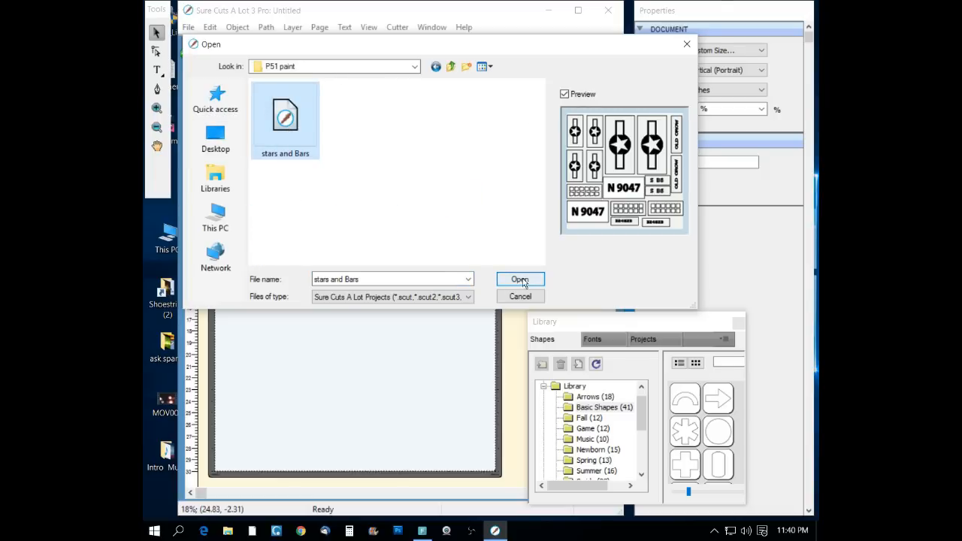
Step: Load the stars and Bars project and move the shape library higher out of the way
{"action": "left_click", "coordinate": [520, 280]}
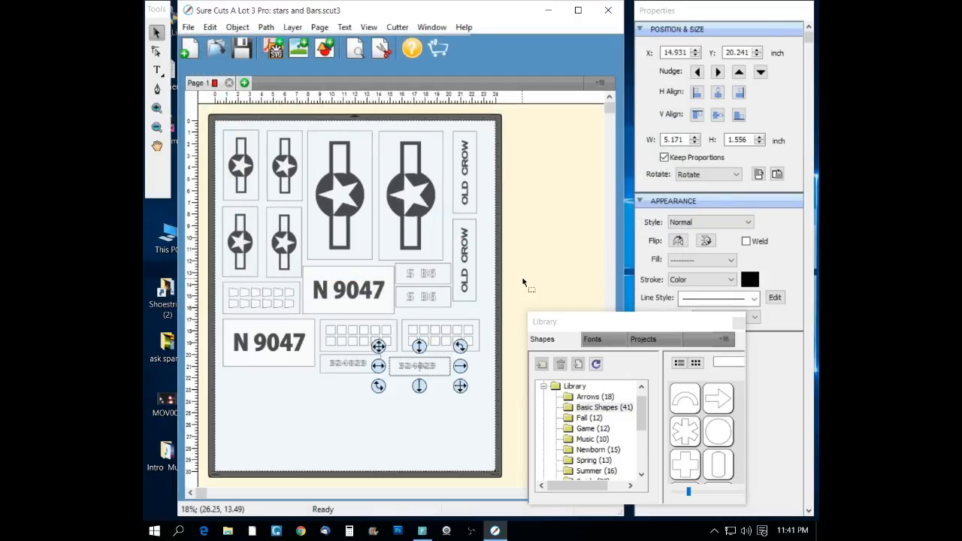
{"action": "mouse_move", "coordinate": [540, 289]}
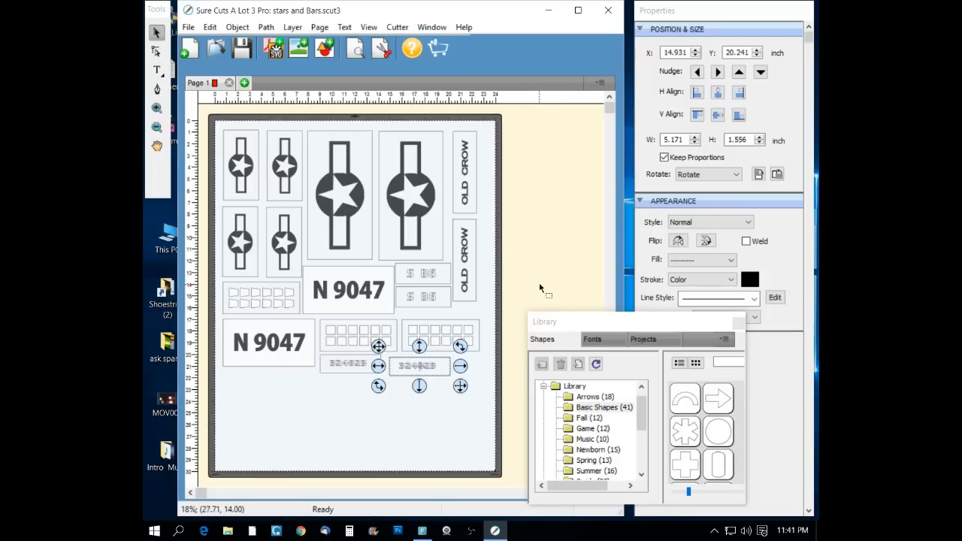
{"action": "left_click_drag", "start_coordinate": [545, 322], "coordinate": [570, 307]}
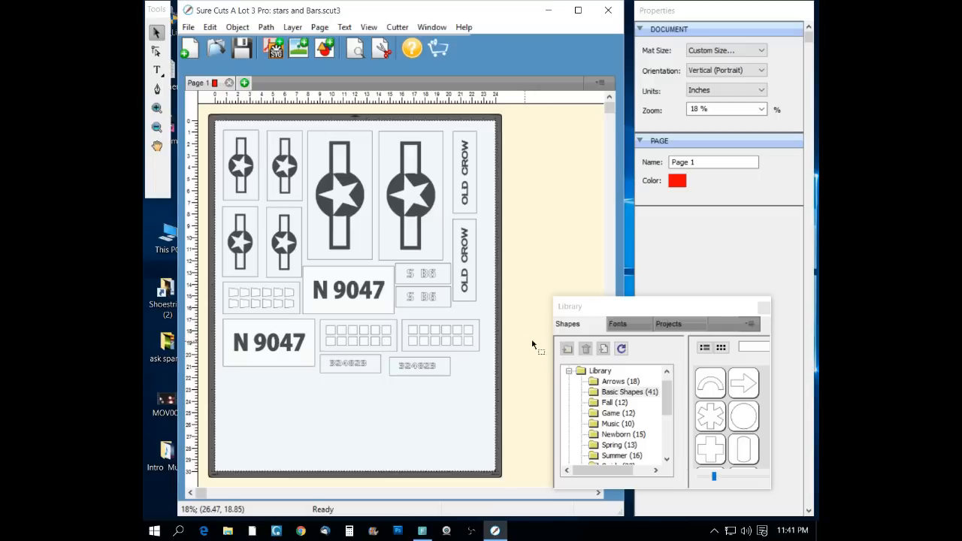
{"action": "left_click_drag", "start_coordinate": [570, 306], "coordinate": [575, 269]}
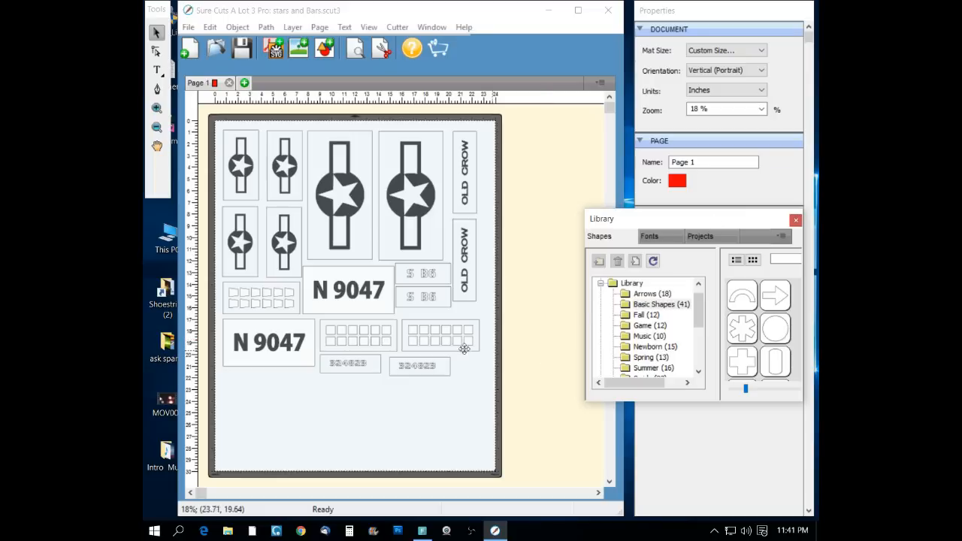
{"action": "mouse_move", "coordinate": [211, 63]}
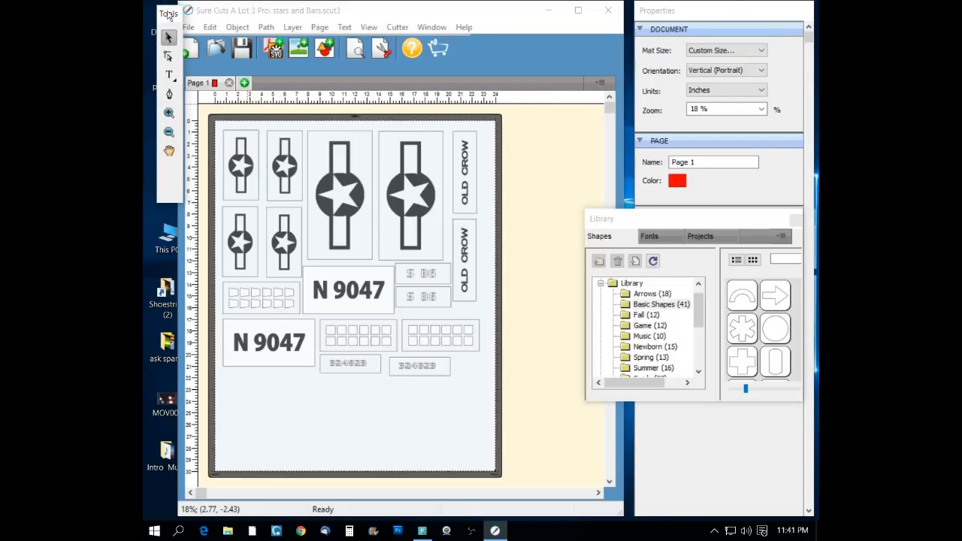
Step: Place the text N 12366 near the bottom of the page and reach its font settings
{"action": "left_click", "coordinate": [169, 72]}
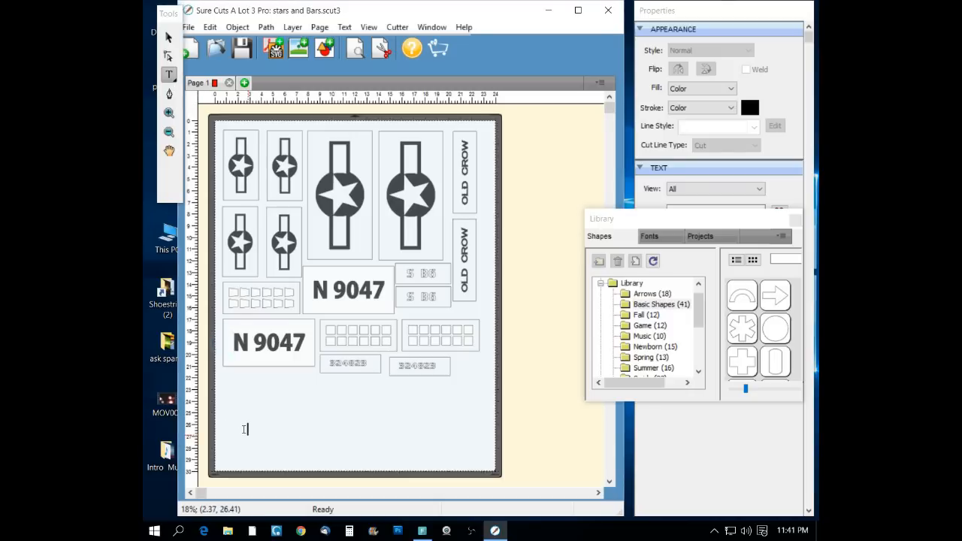
{"action": "mouse_move", "coordinate": [274, 415]}
{"action": "type", "text": "N 12366"}
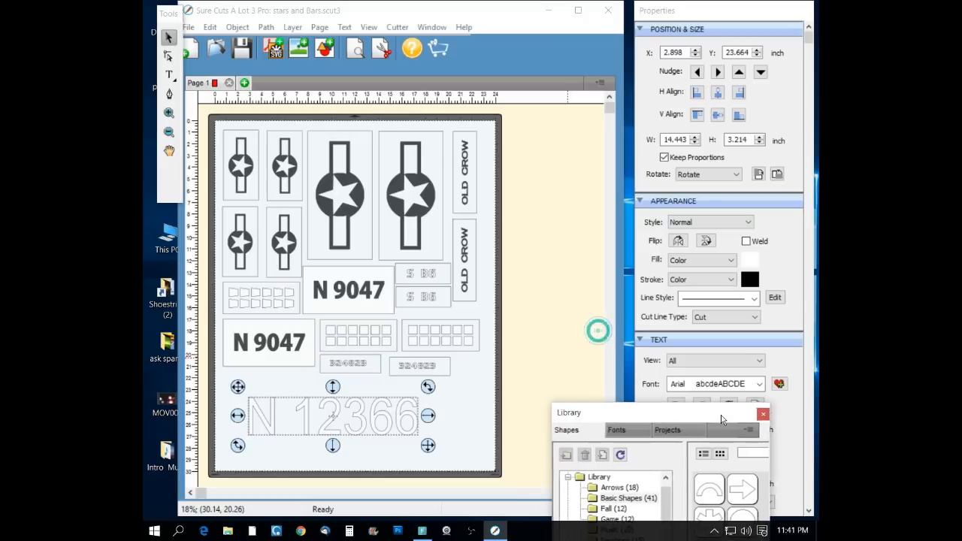
{"action": "left_click", "coordinate": [760, 385]}
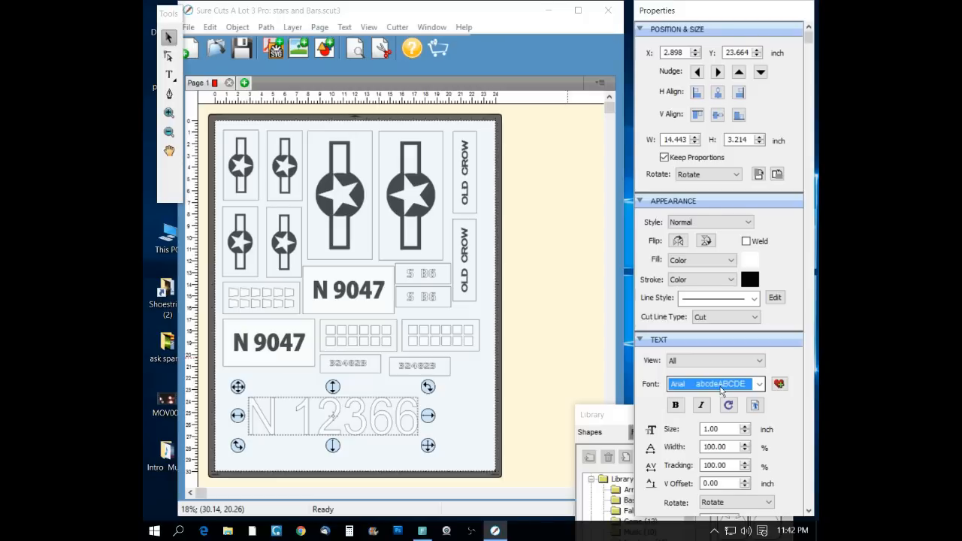
Step: Cycle the tail number's font to Bodoni Bd BT and make it italic
{"action": "left_click", "coordinate": [714, 385]}
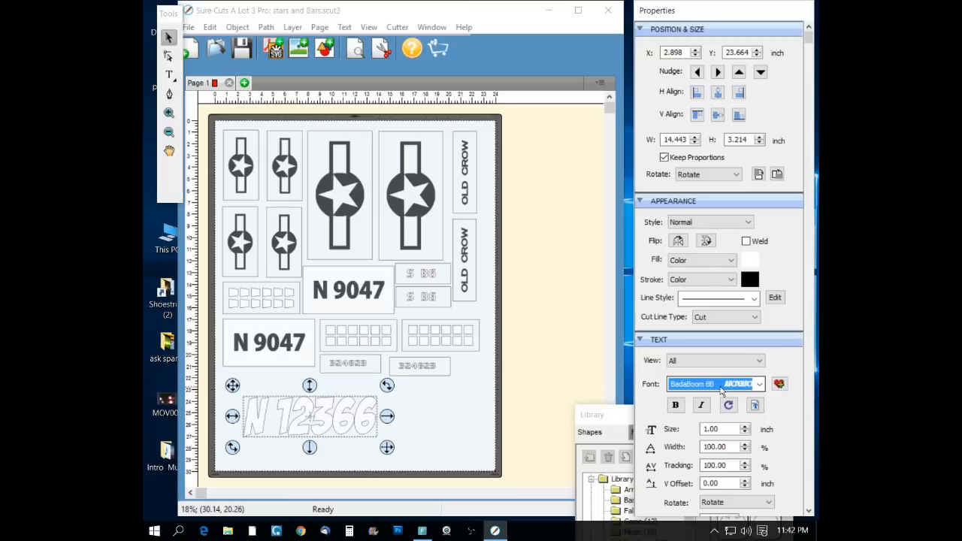
{"action": "left_click", "coordinate": [757, 385]}
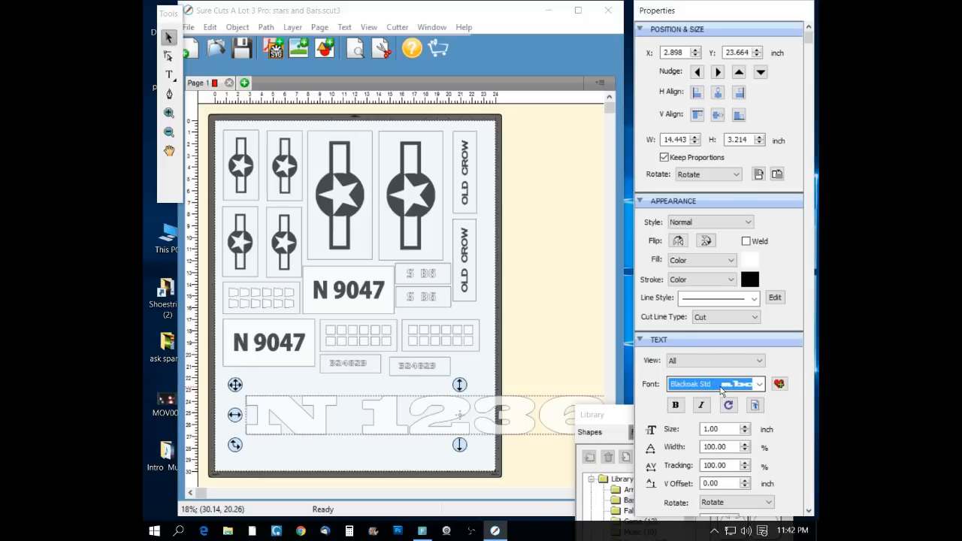
{"action": "left_click", "coordinate": [758, 385]}
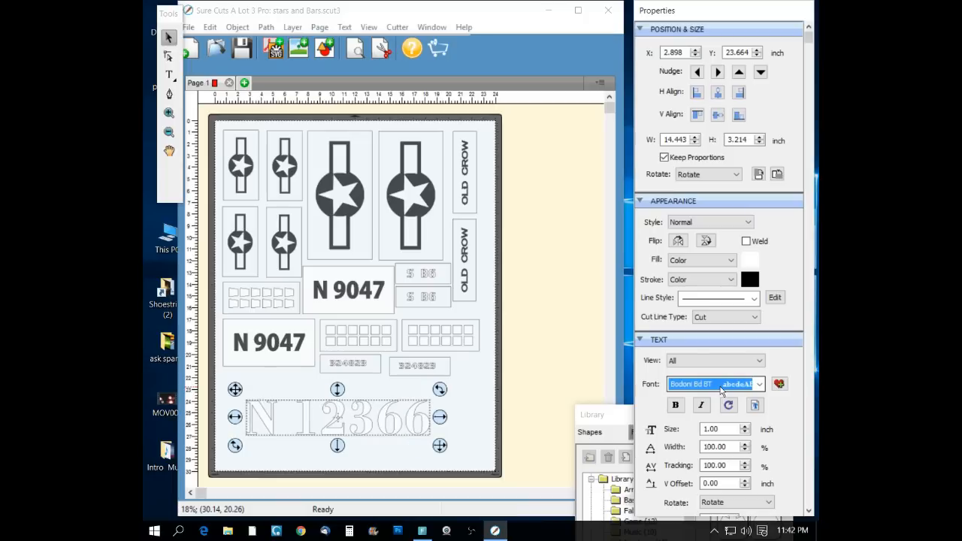
{"action": "left_click", "coordinate": [701, 406]}
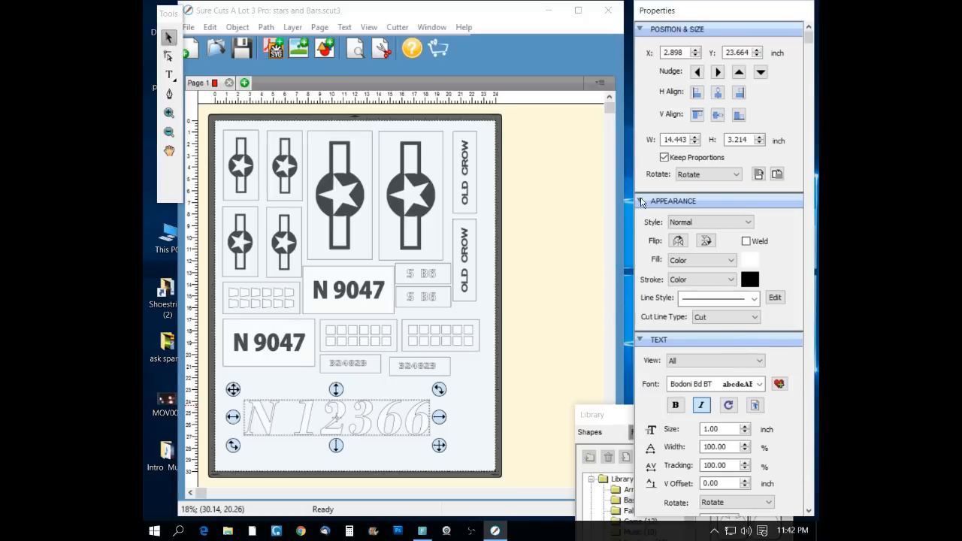
Step: Collapse the Appearance and Position & Size panels
{"action": "left_click", "coordinate": [641, 202]}
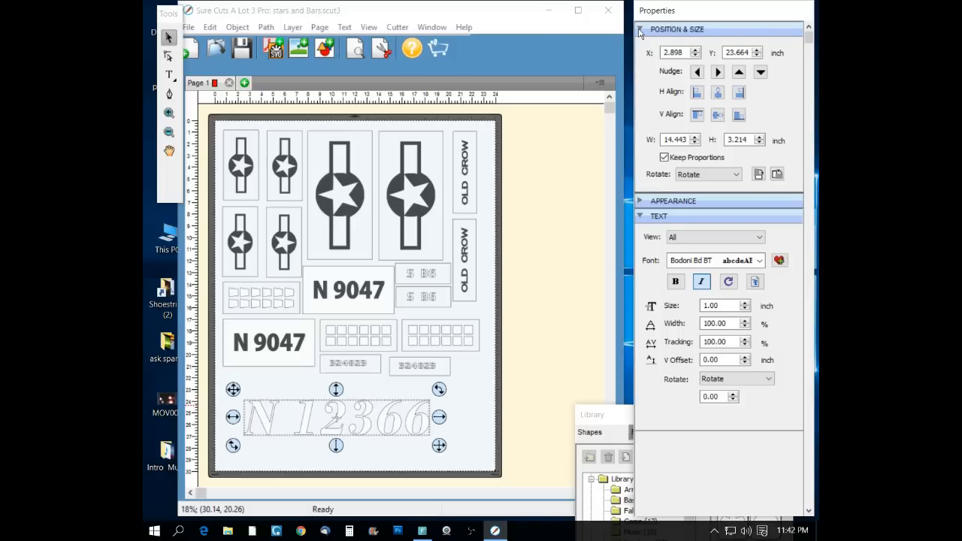
{"action": "left_click", "coordinate": [640, 28]}
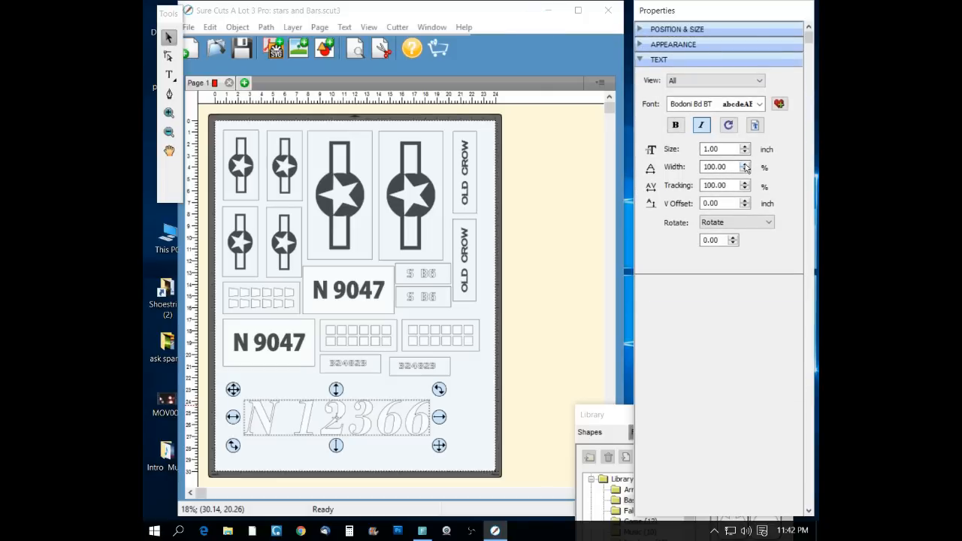
Step: Raise the tail number's tracking to 120 and width to 130%
{"action": "left_click", "coordinate": [746, 164]}
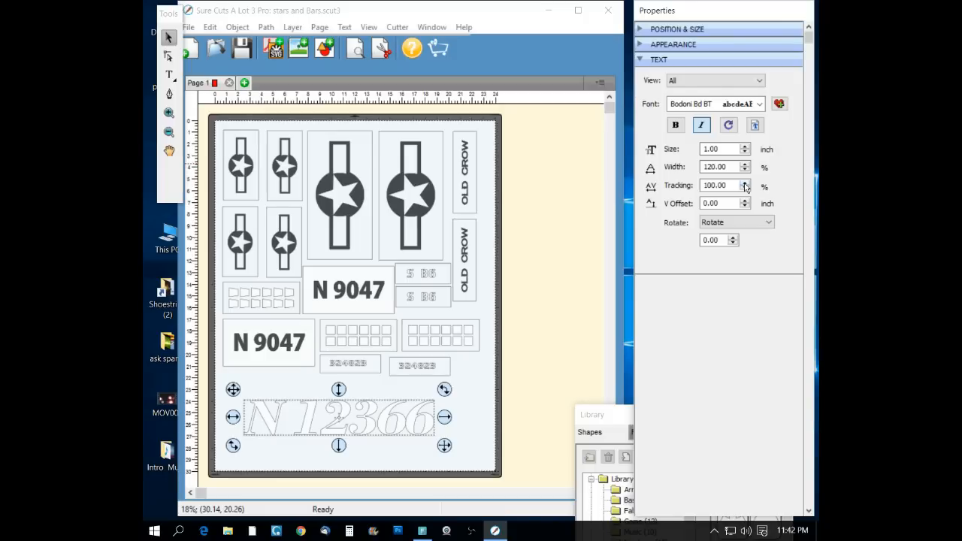
{"action": "left_click", "coordinate": [745, 183]}
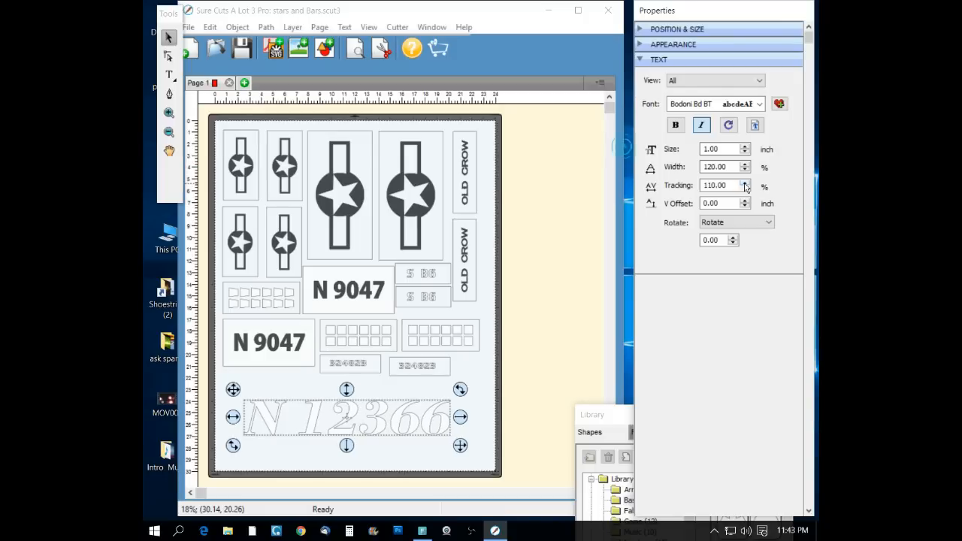
{"action": "left_click", "coordinate": [746, 182]}
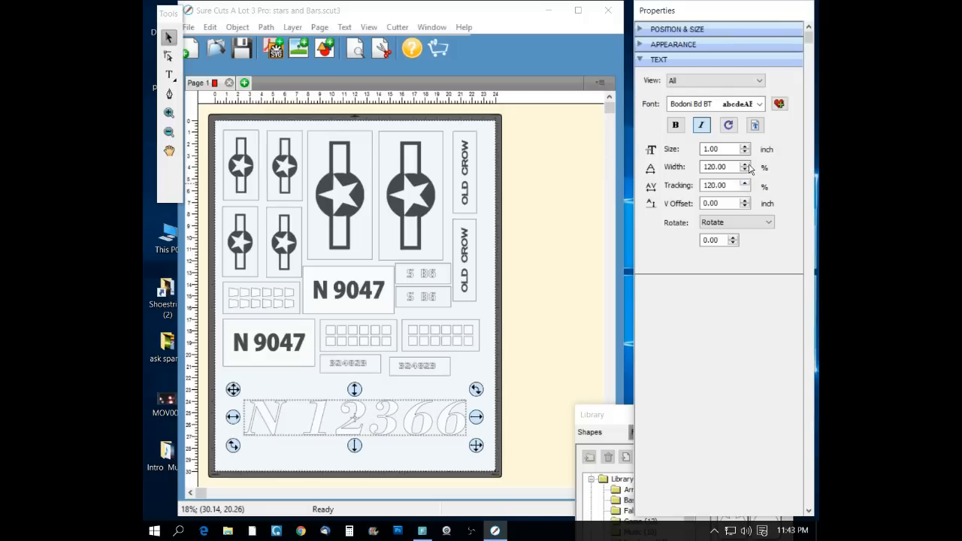
{"action": "left_click", "coordinate": [746, 164]}
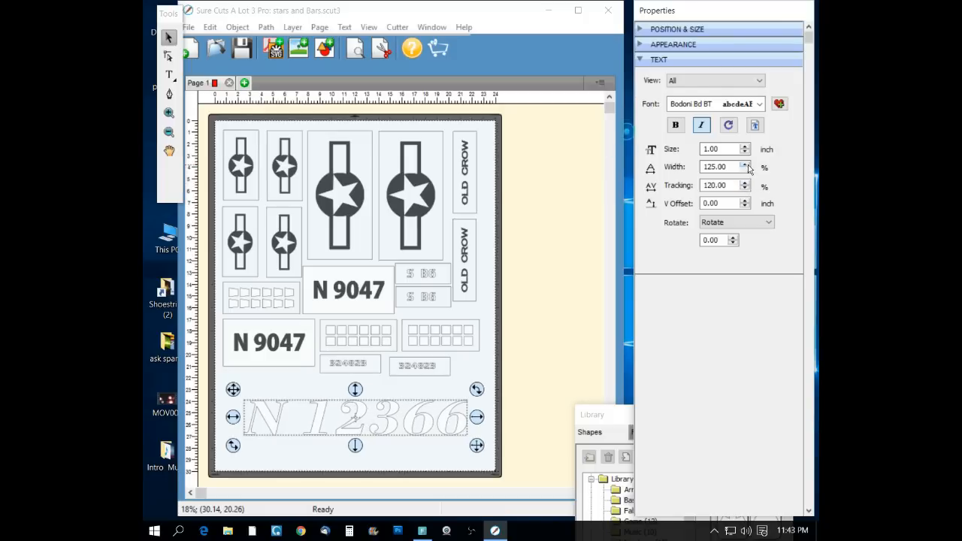
{"action": "left_click", "coordinate": [746, 162]}
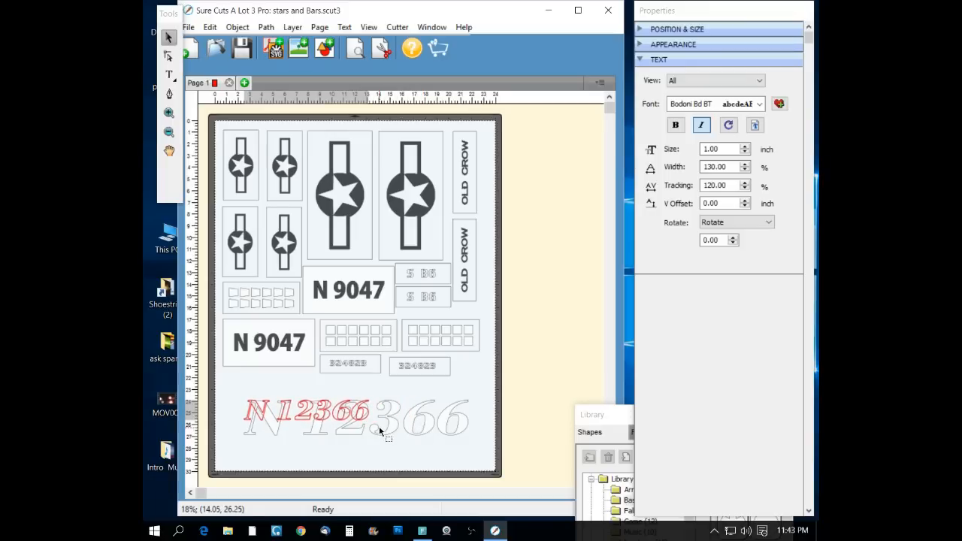
Step: Scale the N 12366 text down and move it to the page's bottom right
{"action": "left_click", "coordinate": [316, 409]}
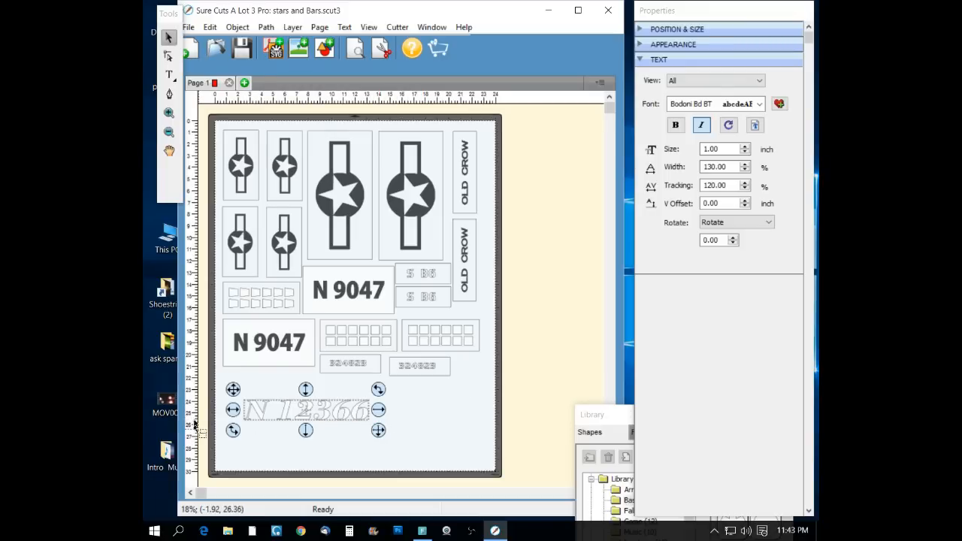
{"action": "mouse_move", "coordinate": [254, 95]}
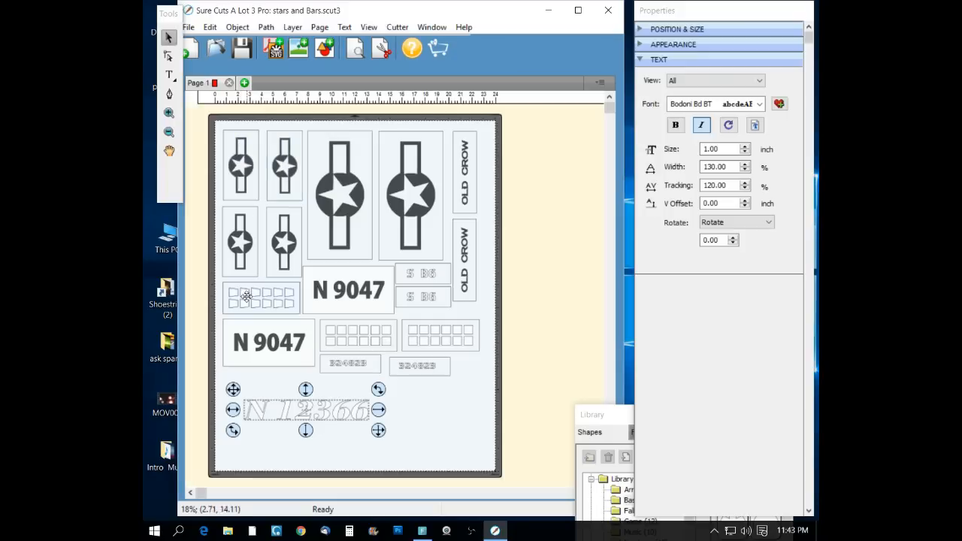
{"action": "left_click", "coordinate": [308, 409]}
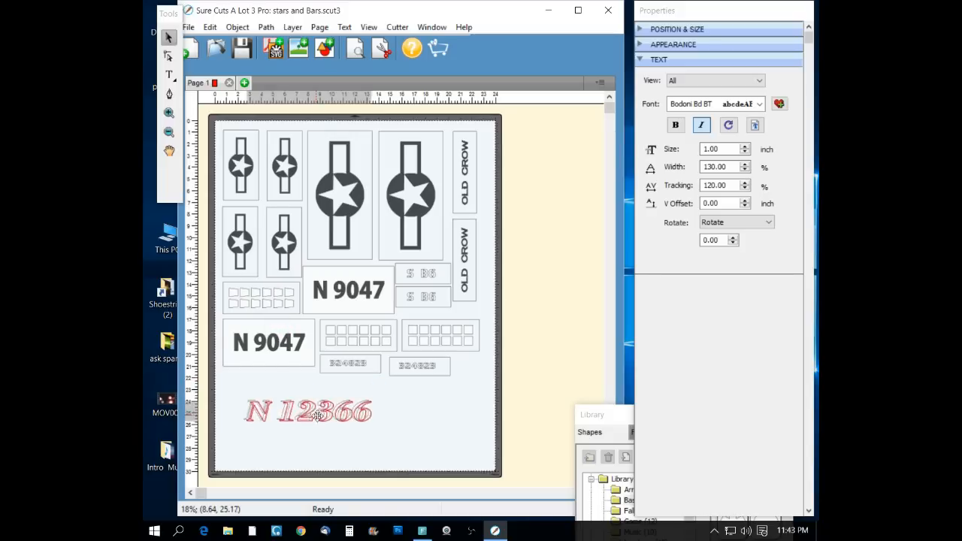
{"action": "left_click_drag", "start_coordinate": [308, 412], "coordinate": [414, 433]}
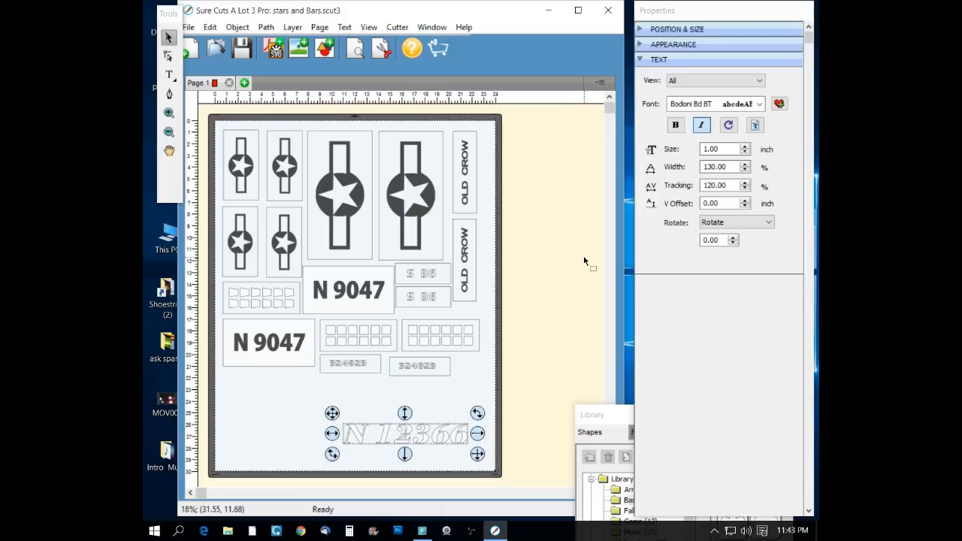
{"action": "mouse_move", "coordinate": [592, 314]}
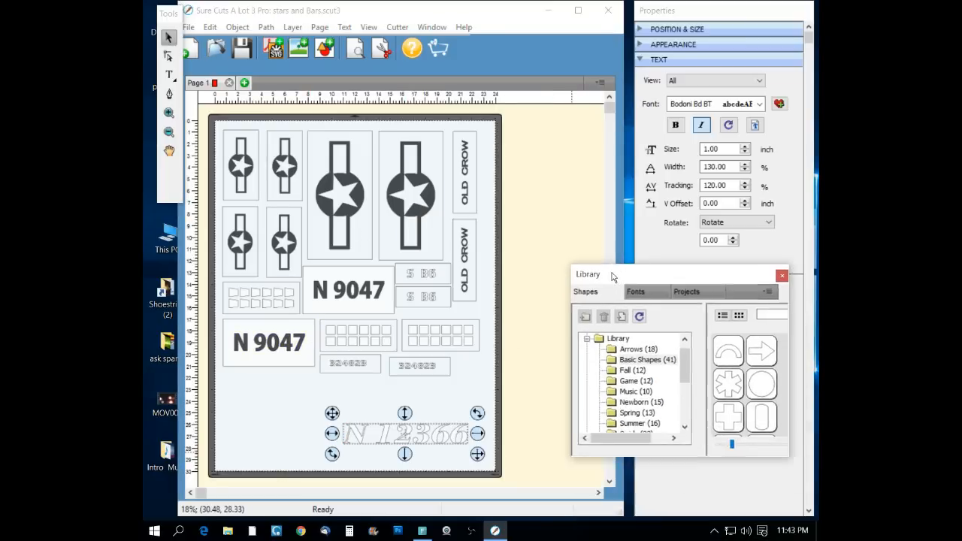
Step: Add the Basic Shapes square to the page and close the Library window
{"action": "left_click_drag", "start_coordinate": [609, 274], "coordinate": [676, 233]}
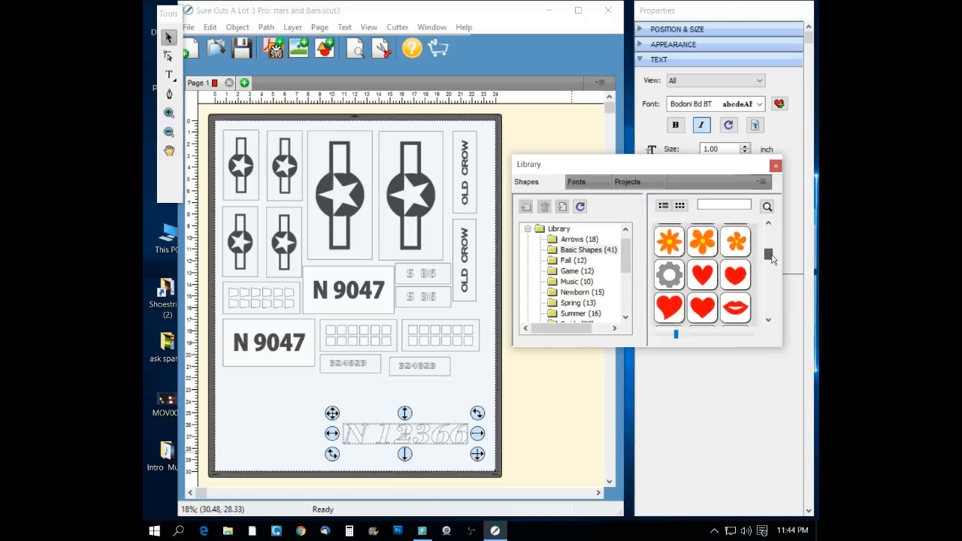
{"action": "scroll", "scroll_direction": "down", "scroll_amount": 3}
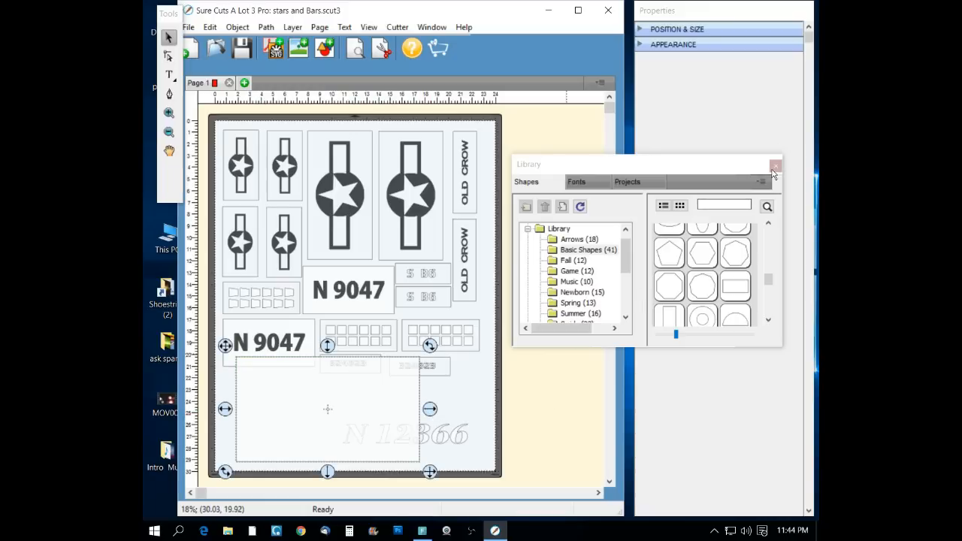
{"action": "left_click", "coordinate": [775, 166]}
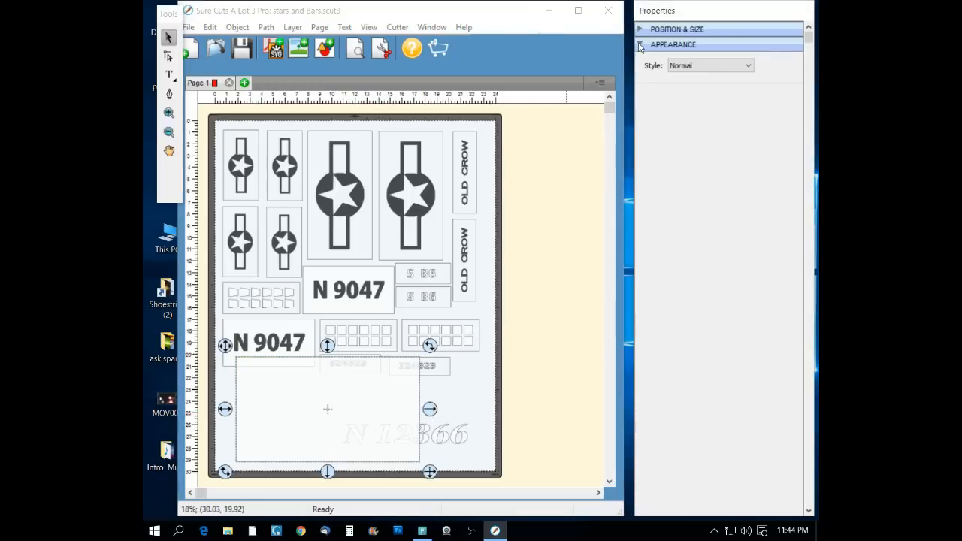
Step: Set the rectangle's fill colour to red
{"action": "left_click", "coordinate": [640, 45]}
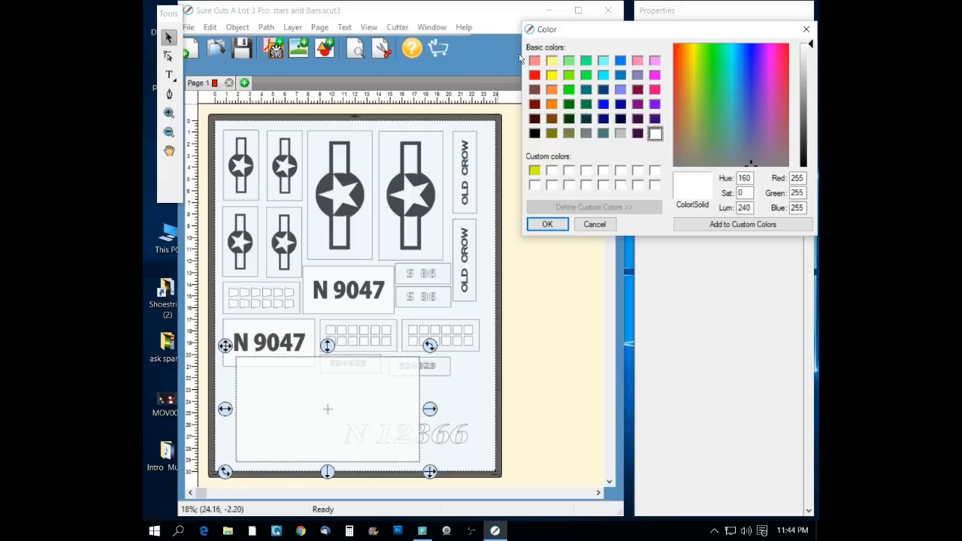
{"action": "left_click", "coordinate": [536, 75]}
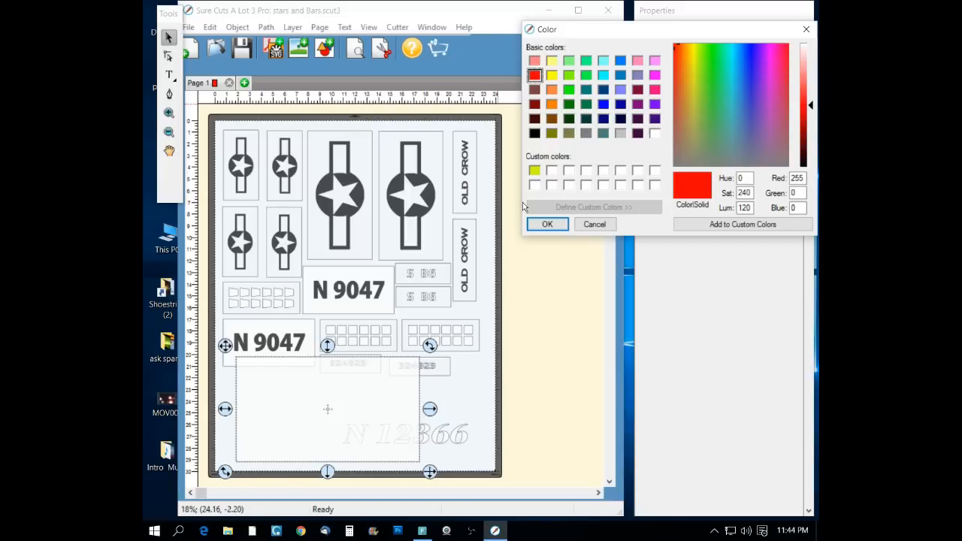
{"action": "left_click", "coordinate": [547, 224]}
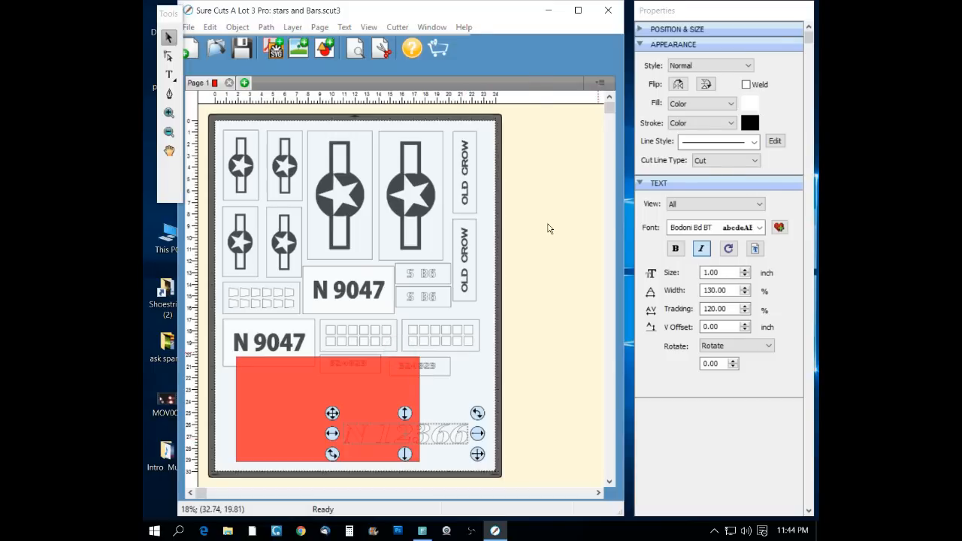
Step: Set the rectangle's stroke colour to black
{"action": "left_click", "coordinate": [749, 123]}
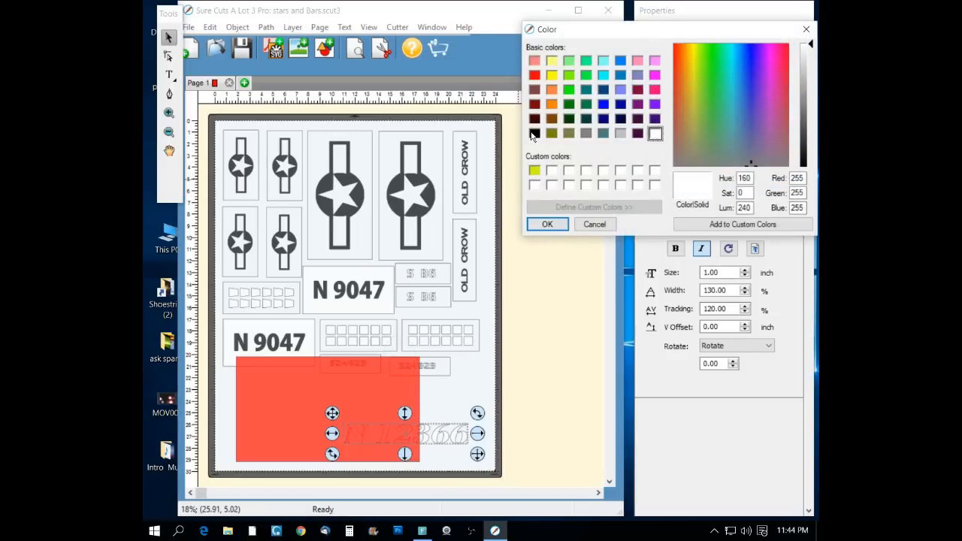
{"action": "left_click", "coordinate": [535, 132]}
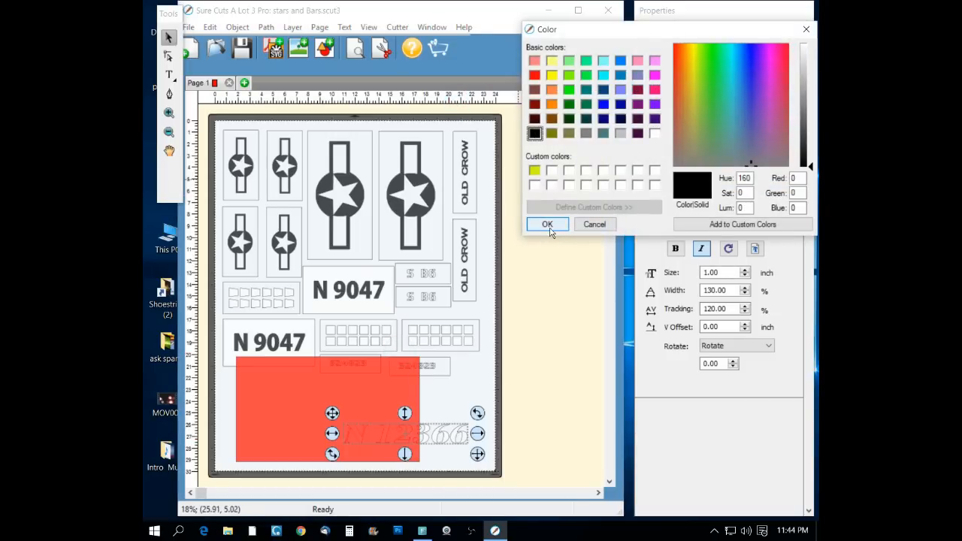
{"action": "left_click", "coordinate": [547, 224]}
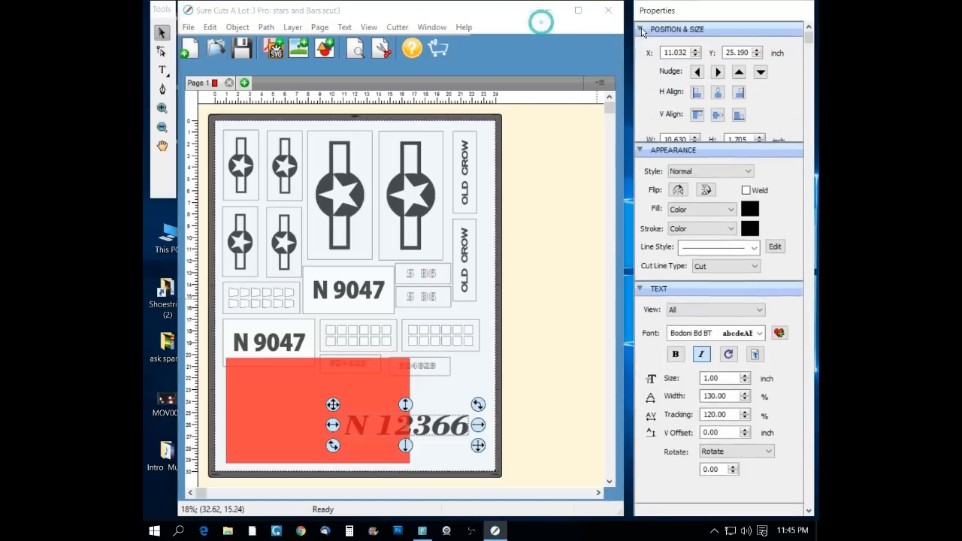
Step: Try the H Align and V Align centre buttons on the tail number
{"action": "left_click", "coordinate": [718, 92]}
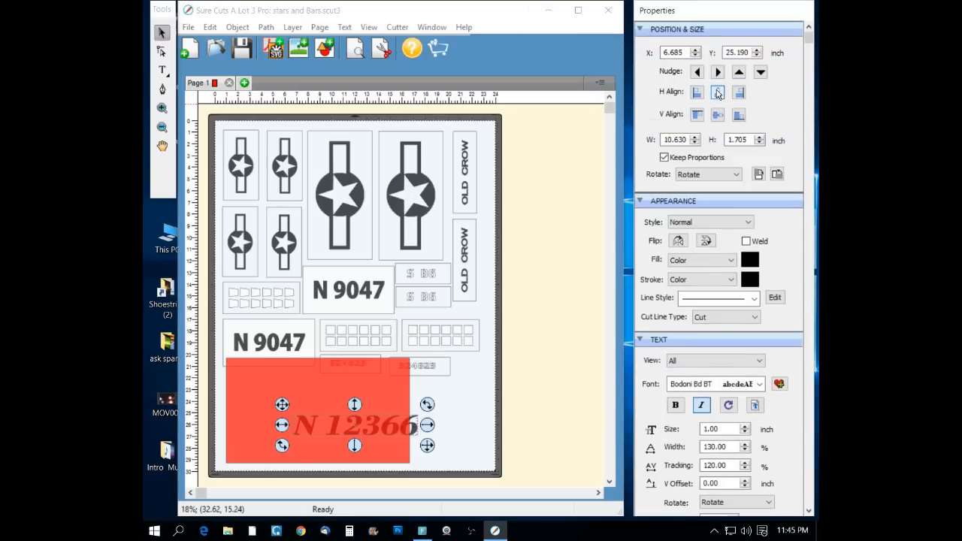
{"action": "left_click", "coordinate": [698, 114]}
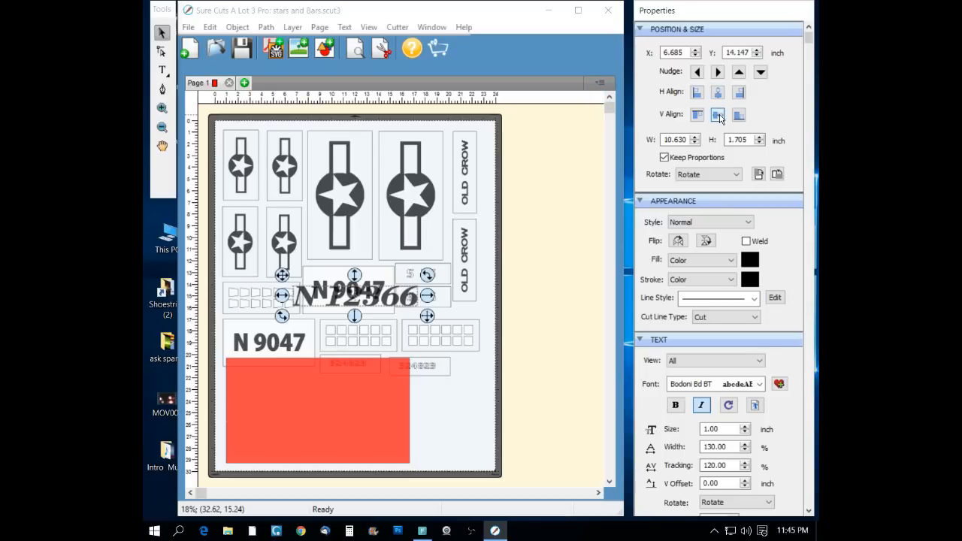
{"action": "left_click", "coordinate": [717, 115]}
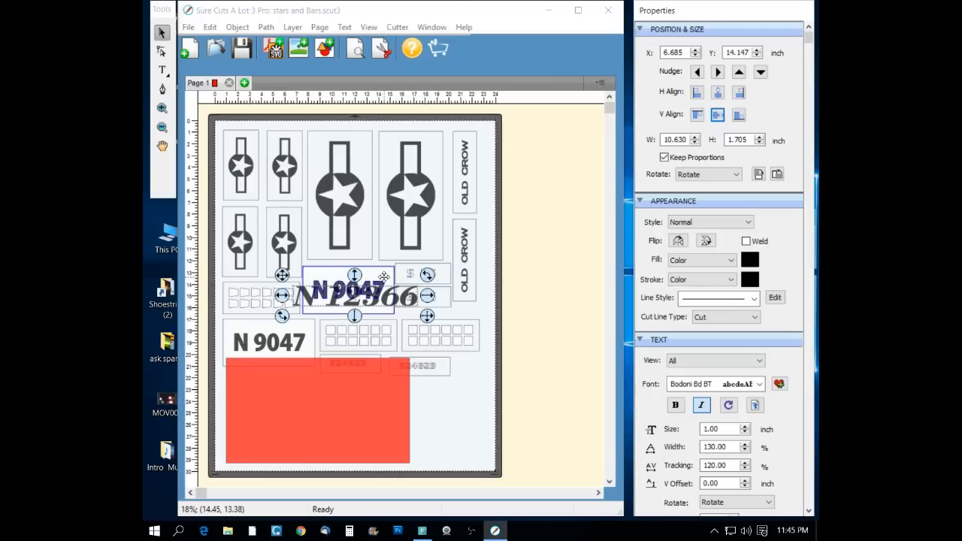
{"action": "mouse_move", "coordinate": [385, 307]}
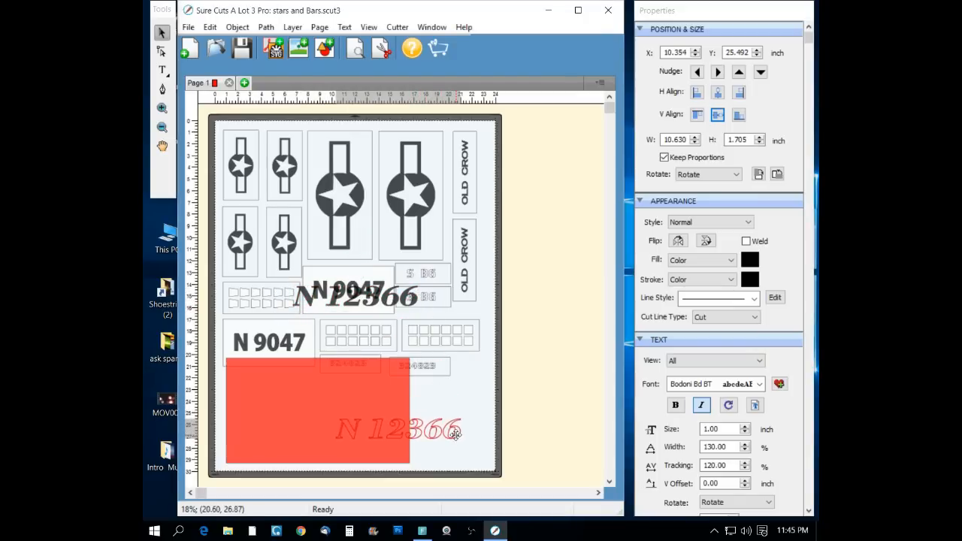
Step: Set the tail number back down onto the red rectangle
{"action": "left_click", "coordinate": [398, 429]}
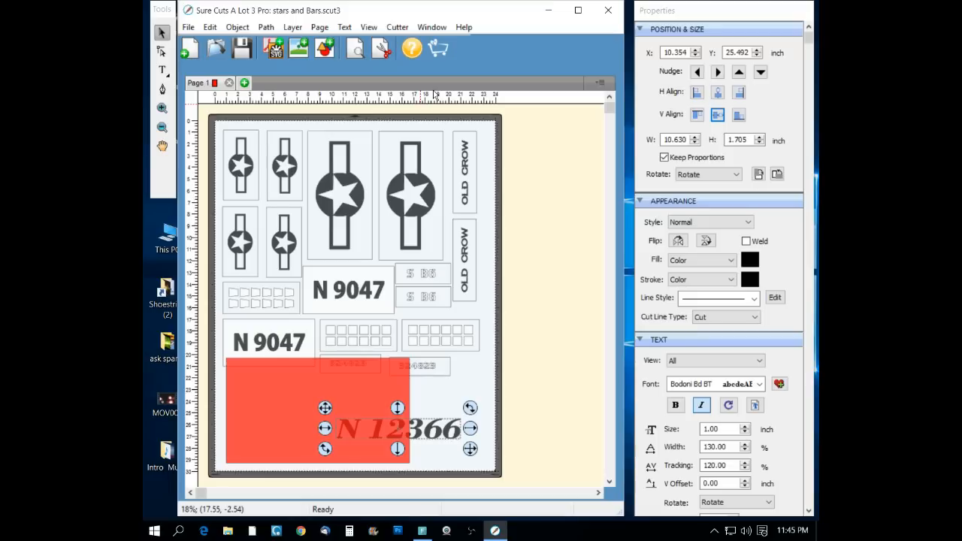
{"action": "left_click", "coordinate": [188, 27]}
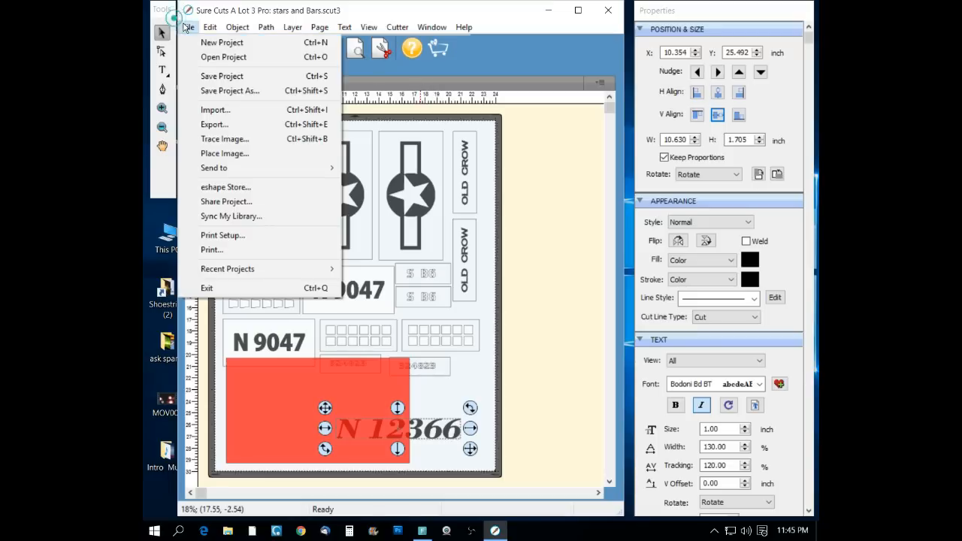
{"action": "mouse_move", "coordinate": [223, 57]}
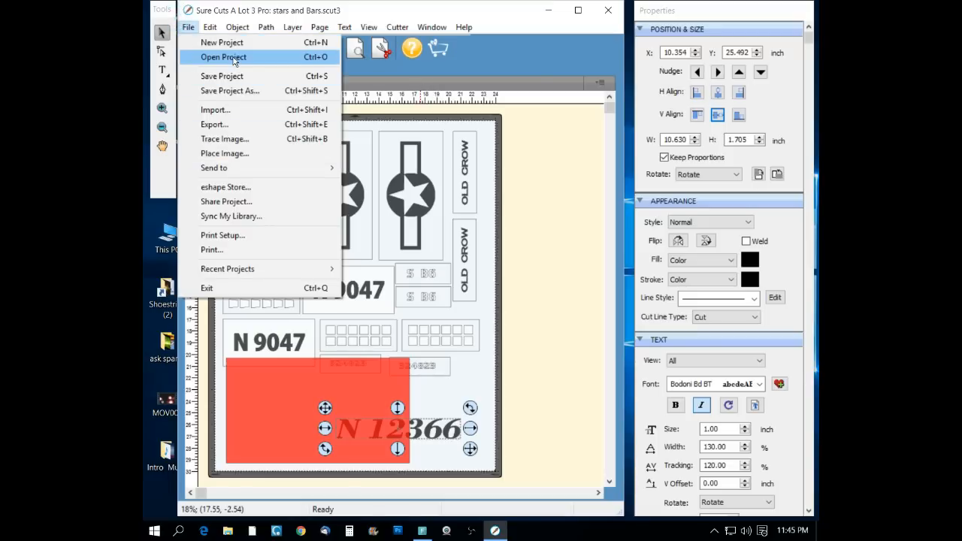
Step: Leave the layout for a new project, answering No to Save Changes
{"action": "left_click", "coordinate": [221, 42]}
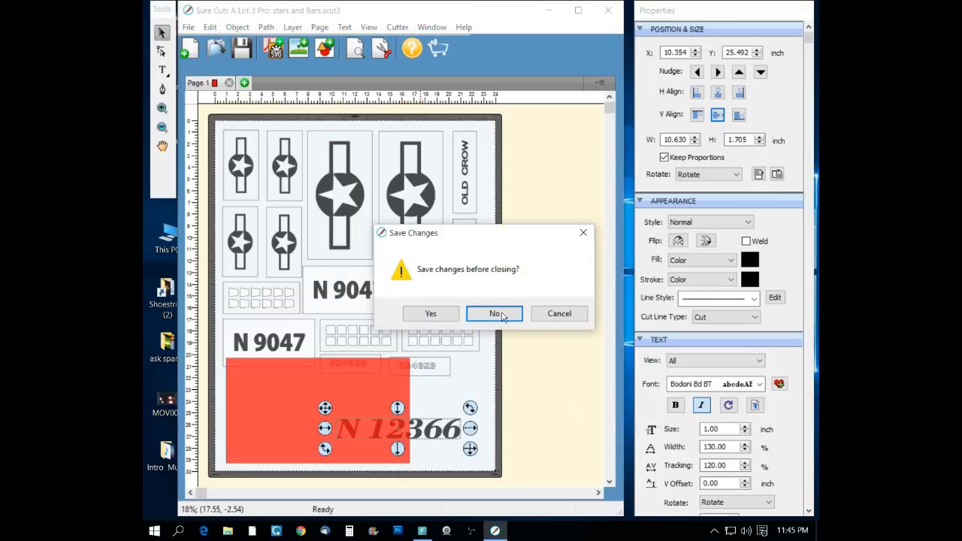
{"action": "left_click", "coordinate": [494, 314]}
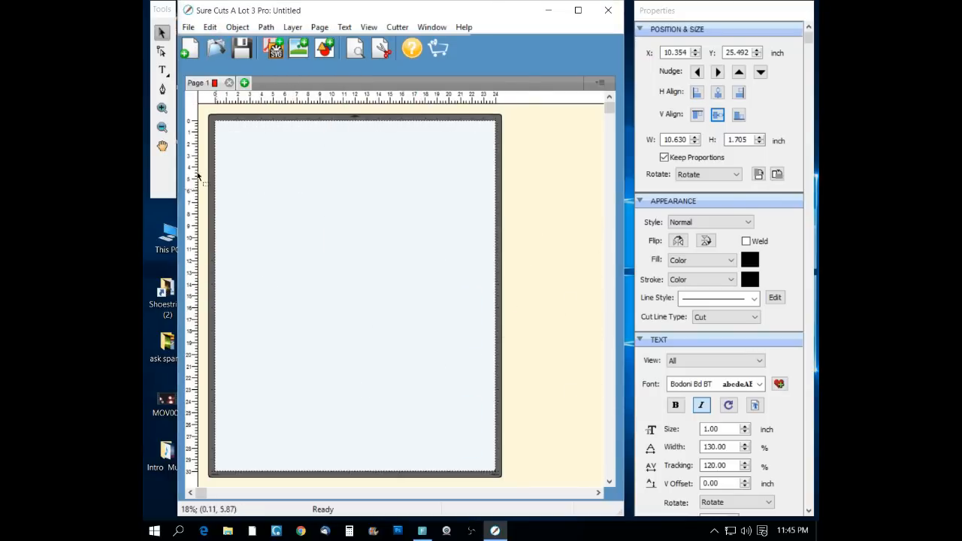
Step: Enlarge the N12366 text by its corner handle and centre it horizontally via H Align
{"action": "left_click", "coordinate": [163, 69]}
{"action": "type", "text": "N12366"}
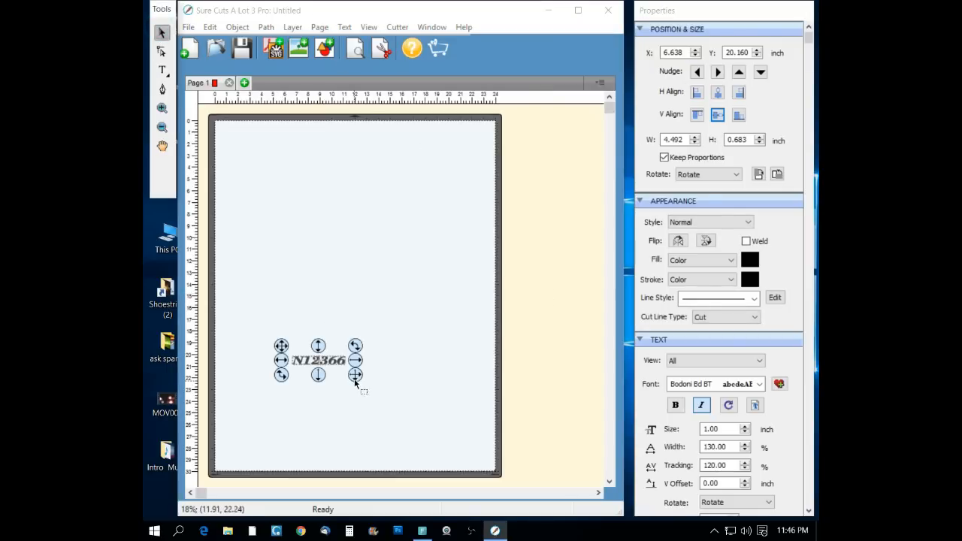
{"action": "left_click_drag", "start_coordinate": [355, 376], "coordinate": [392, 392]}
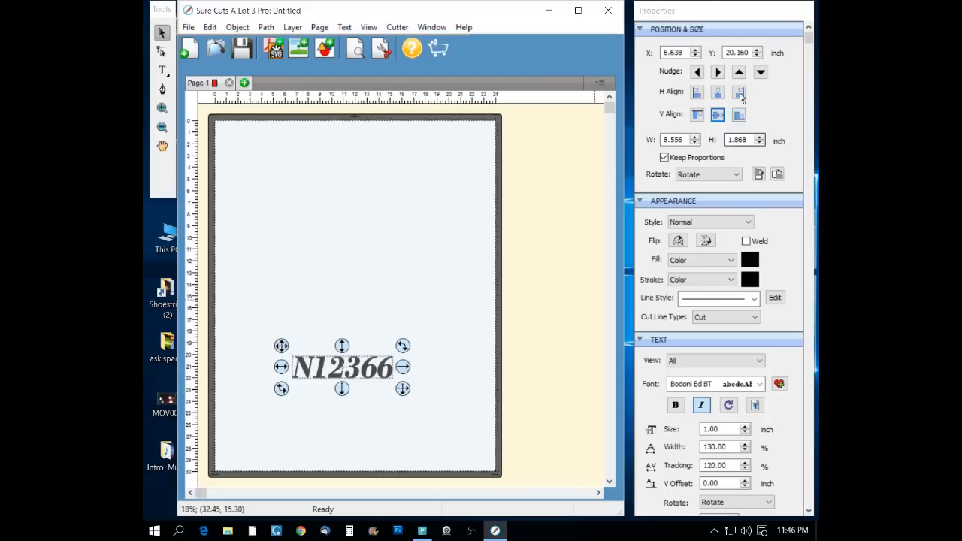
{"action": "left_click", "coordinate": [717, 115]}
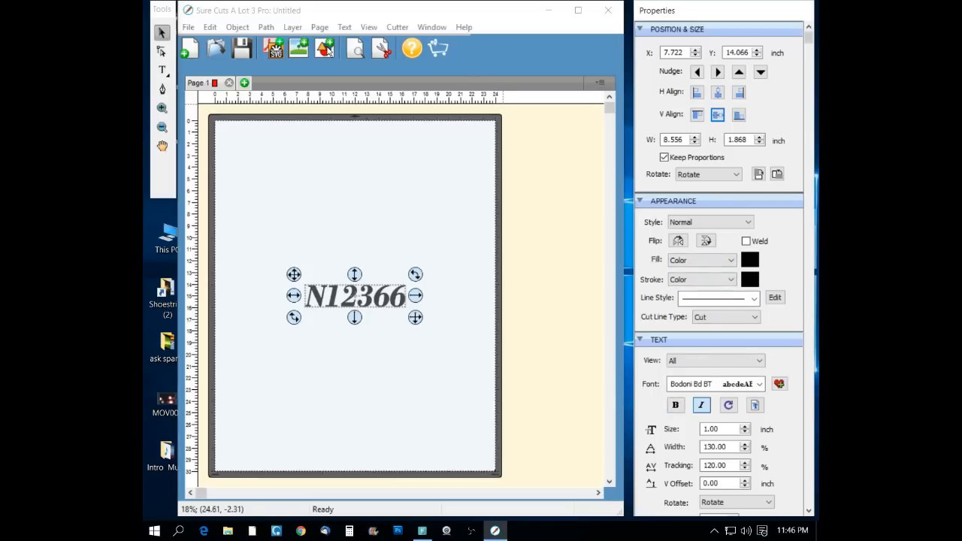
{"action": "left_click", "coordinate": [325, 48]}
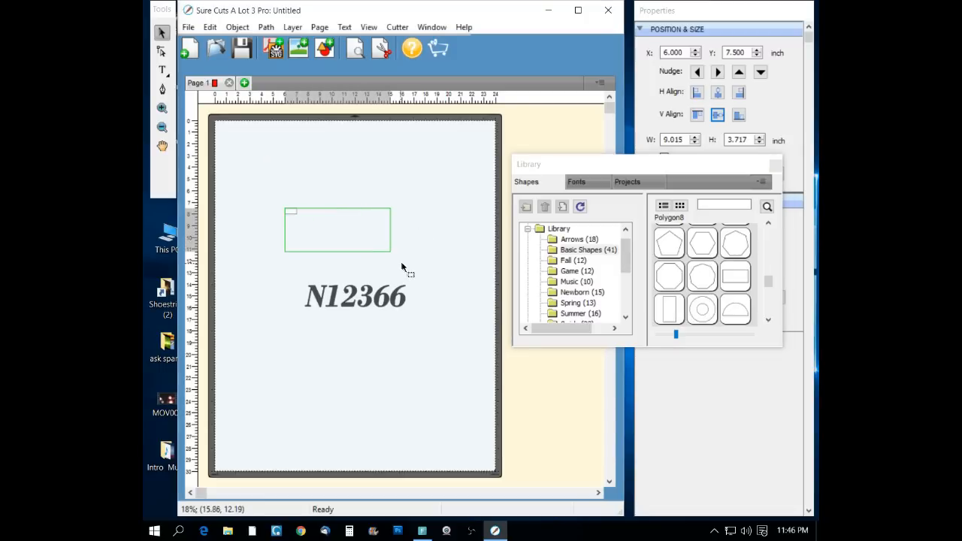
Step: Draw a rectangle over N12366, V-align it with the text and review its fill colour
{"action": "left_click", "coordinate": [337, 229]}
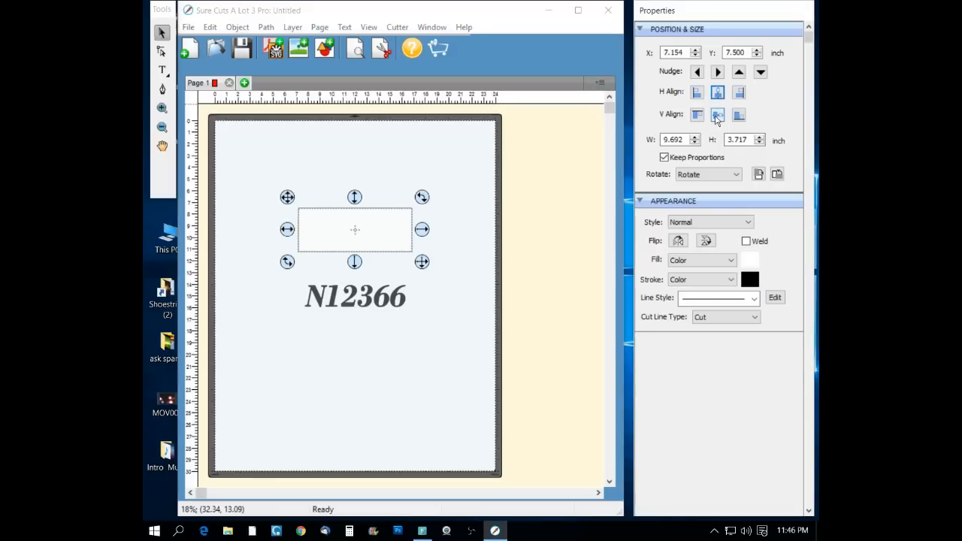
{"action": "left_click", "coordinate": [717, 114]}
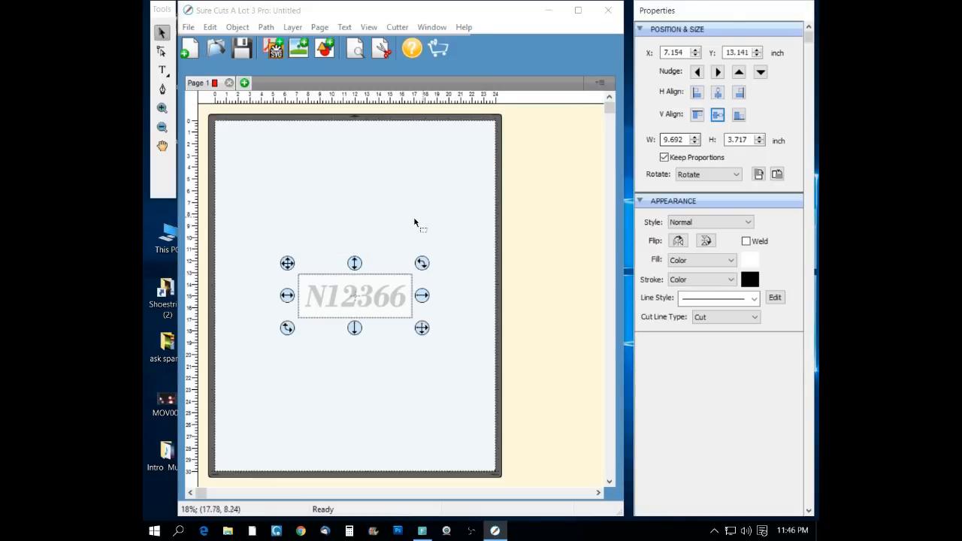
{"action": "left_click", "coordinate": [749, 260]}
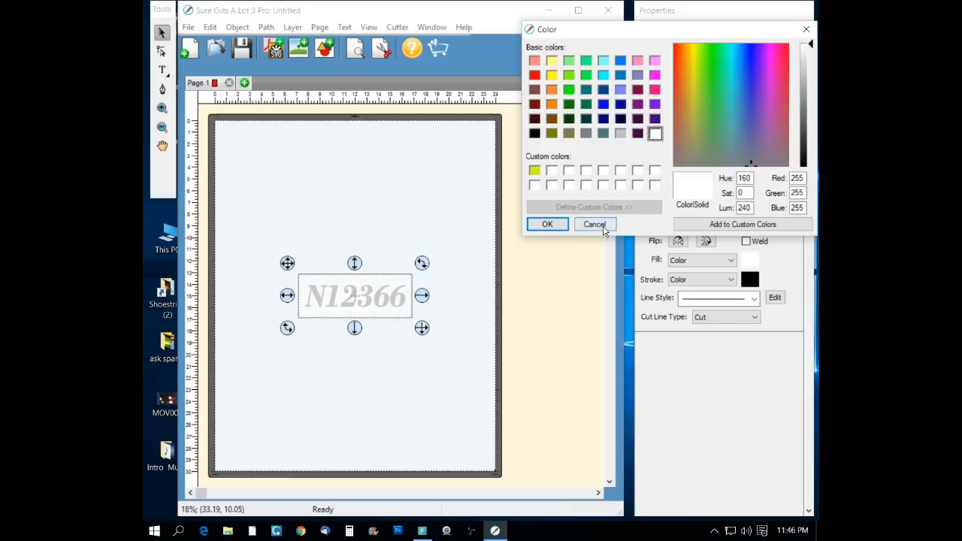
{"action": "left_click", "coordinate": [594, 224]}
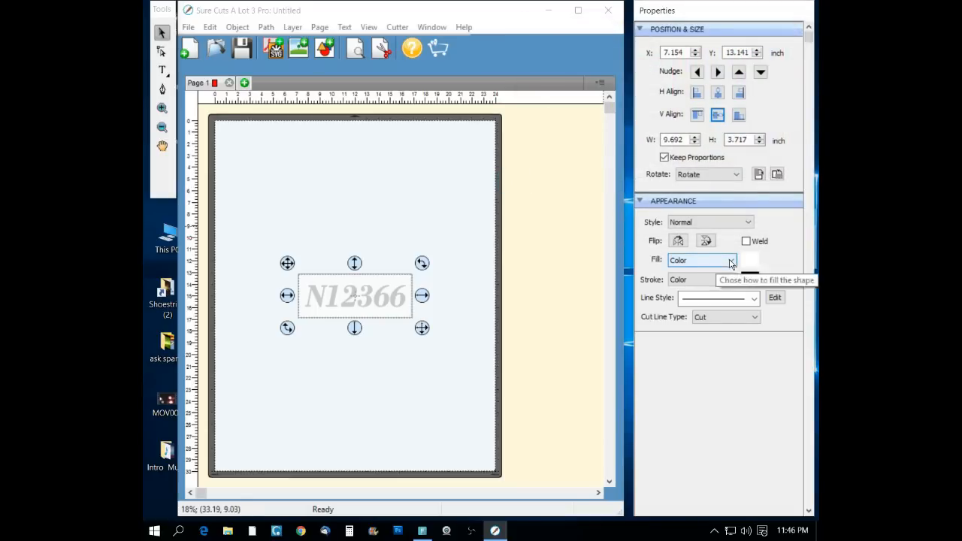
{"action": "left_click", "coordinate": [701, 260]}
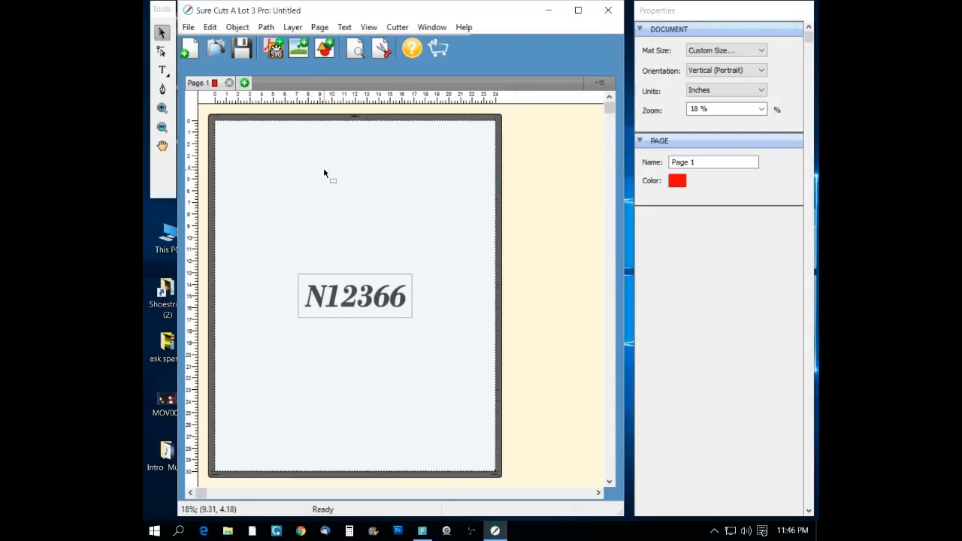
{"action": "mouse_move", "coordinate": [295, 259]}
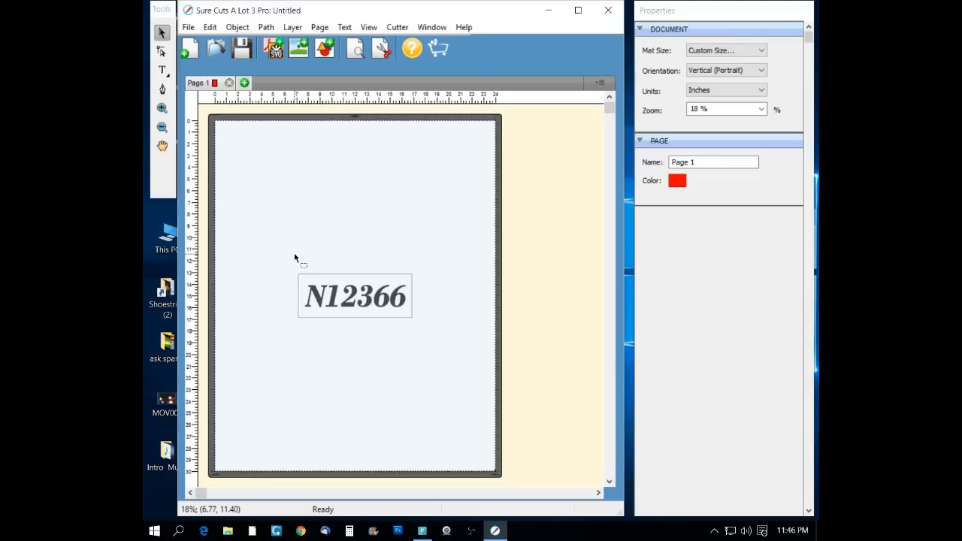
{"action": "mouse_move", "coordinate": [229, 143]}
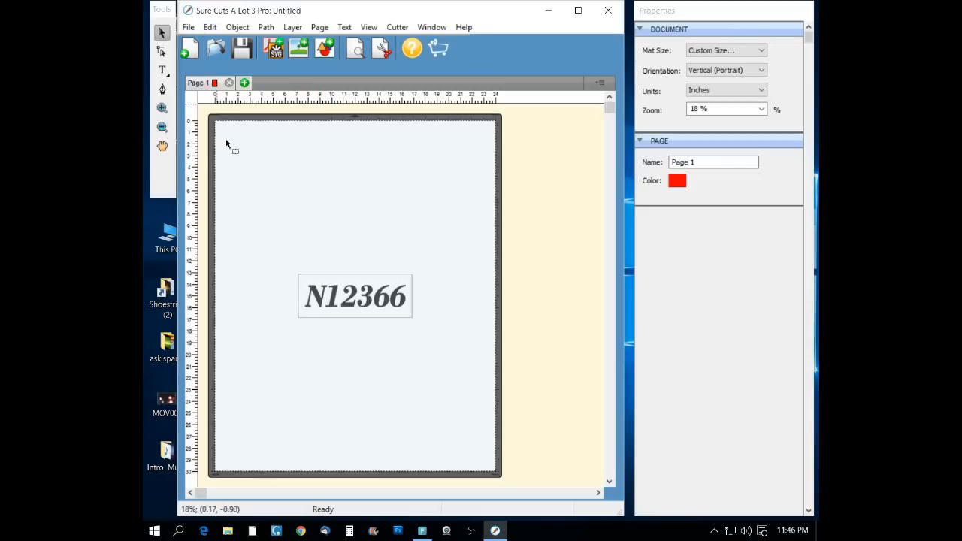
Step: Move the boxed N12366 to the page's top-left corner
{"action": "left_click", "coordinate": [355, 294]}
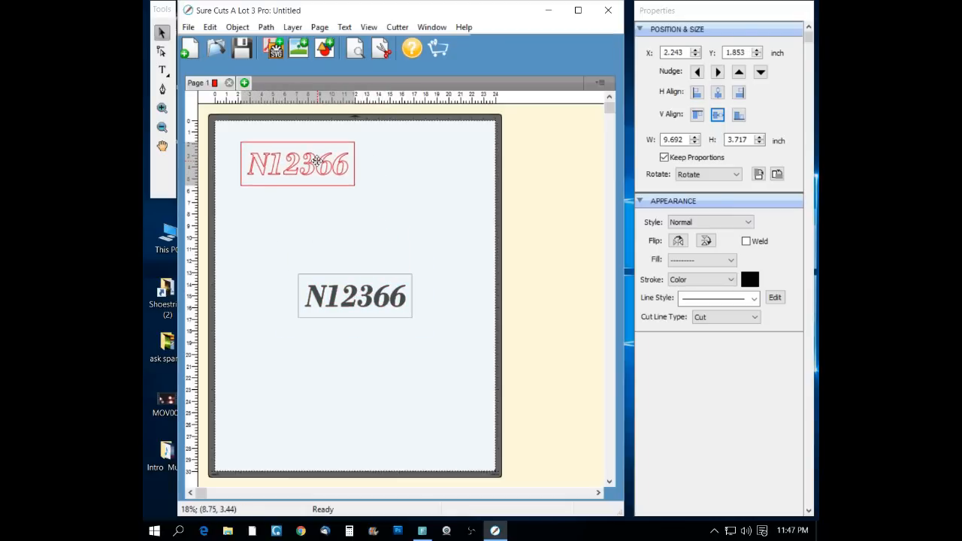
{"action": "left_click_drag", "start_coordinate": [298, 163], "coordinate": [279, 149]}
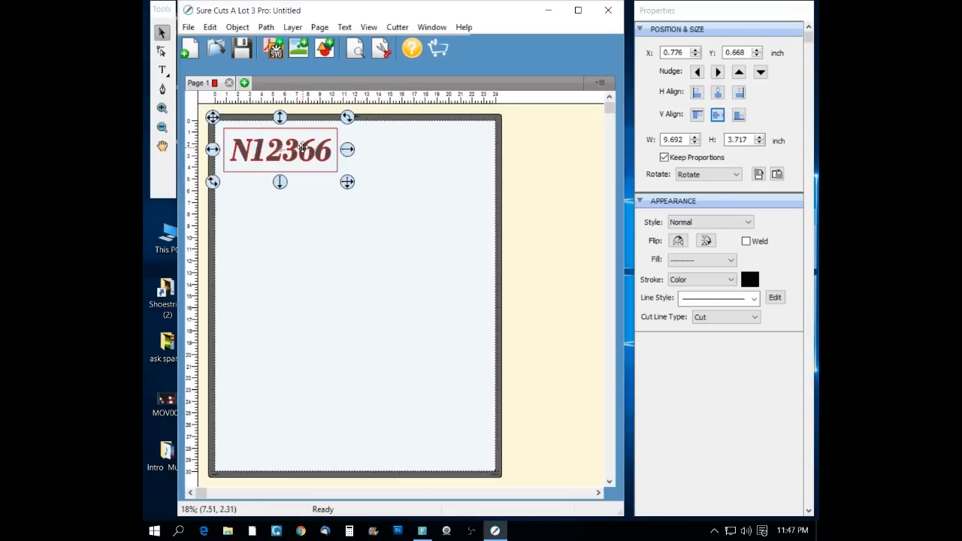
{"action": "right_click", "coordinate": [301, 149]}
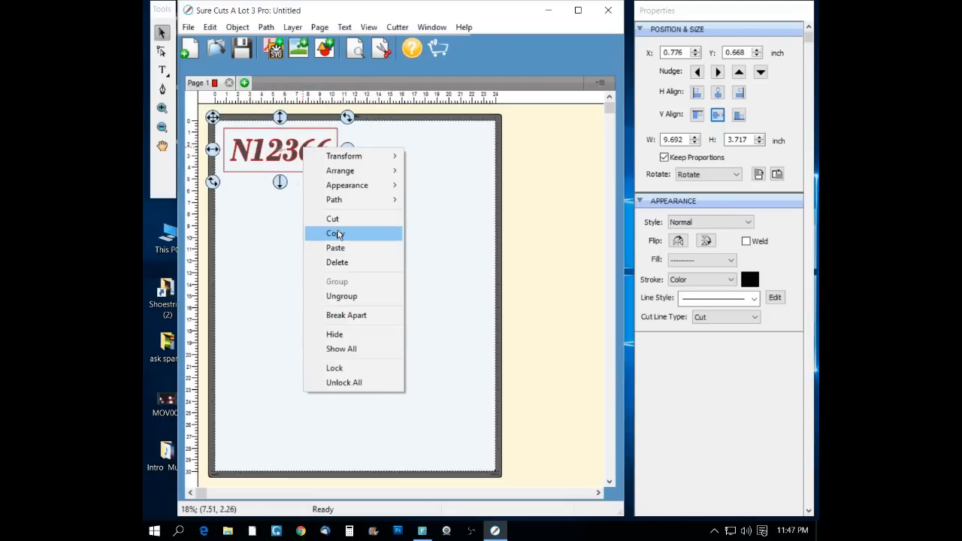
Step: Copy the boxed N12366 and paste a duplicate directly beneath it
{"action": "left_click", "coordinate": [335, 233]}
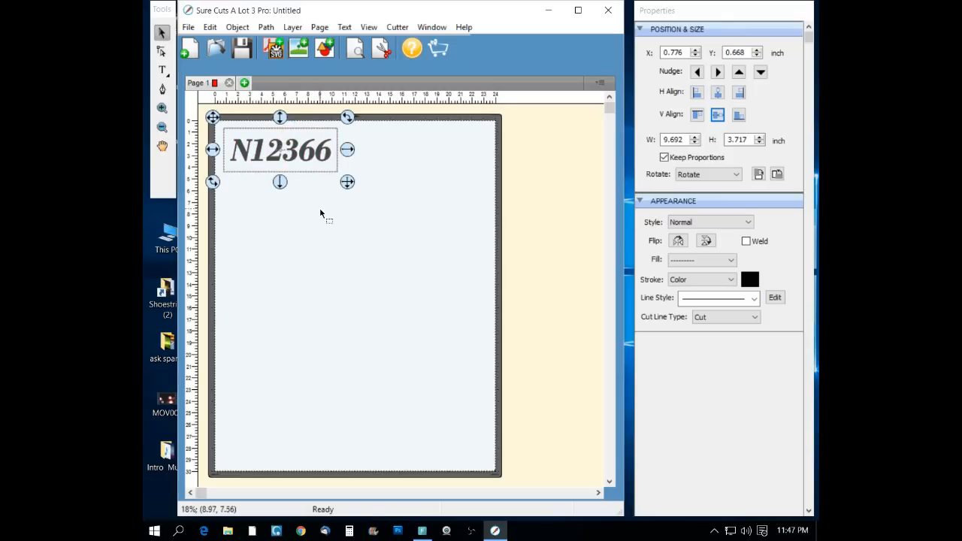
{"action": "right_click", "coordinate": [323, 210]}
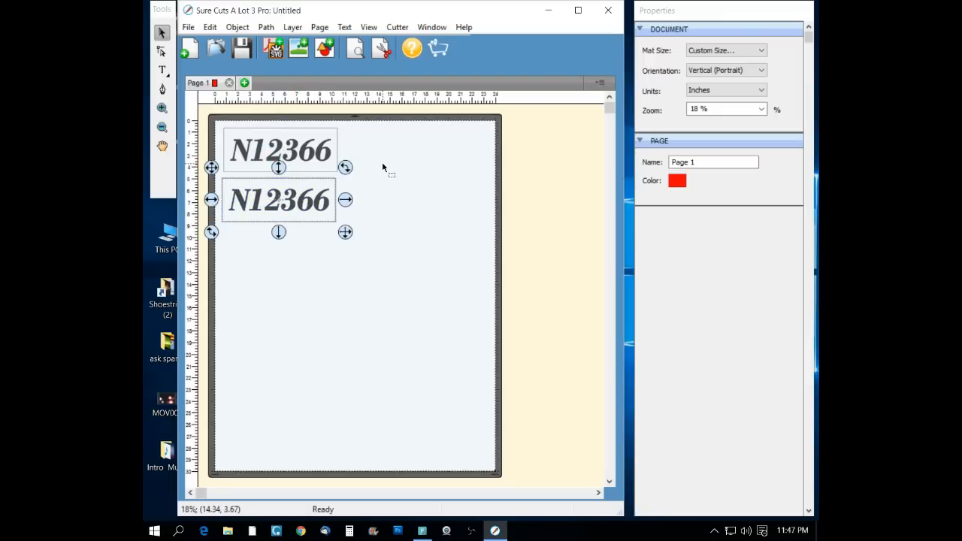
{"action": "mouse_move", "coordinate": [405, 196]}
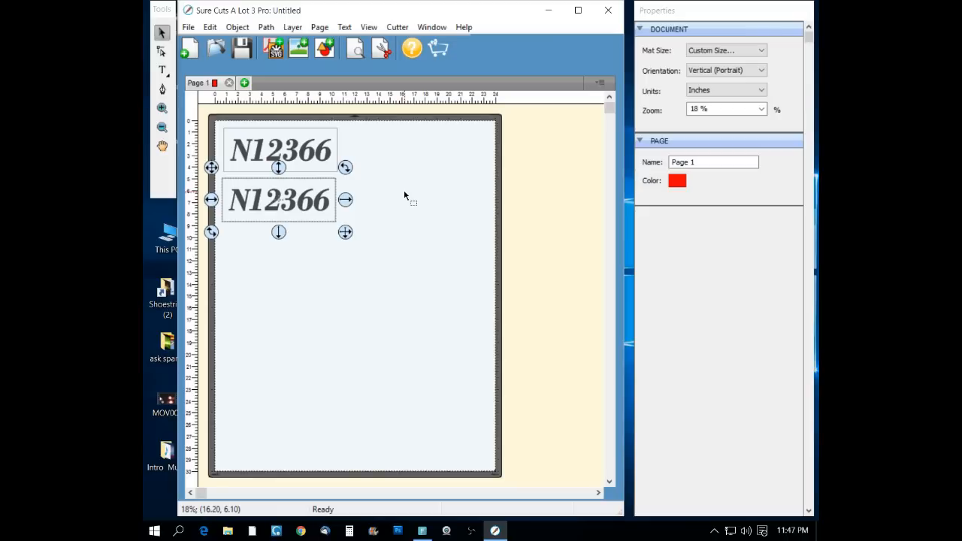
{"action": "left_click", "coordinate": [278, 199]}
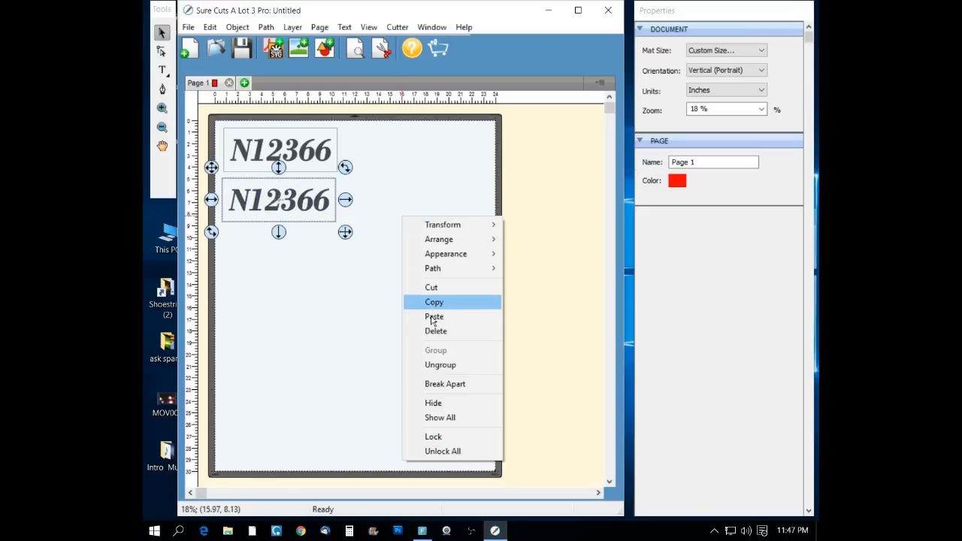
Step: Paste a third N12366 copy onto the middle of the page
{"action": "left_click", "coordinate": [434, 316]}
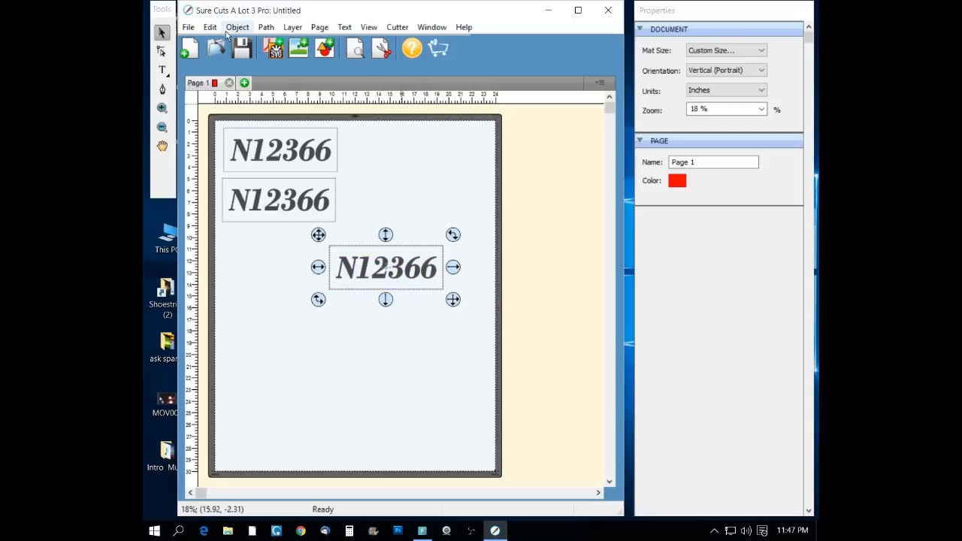
{"action": "left_click", "coordinate": [237, 27]}
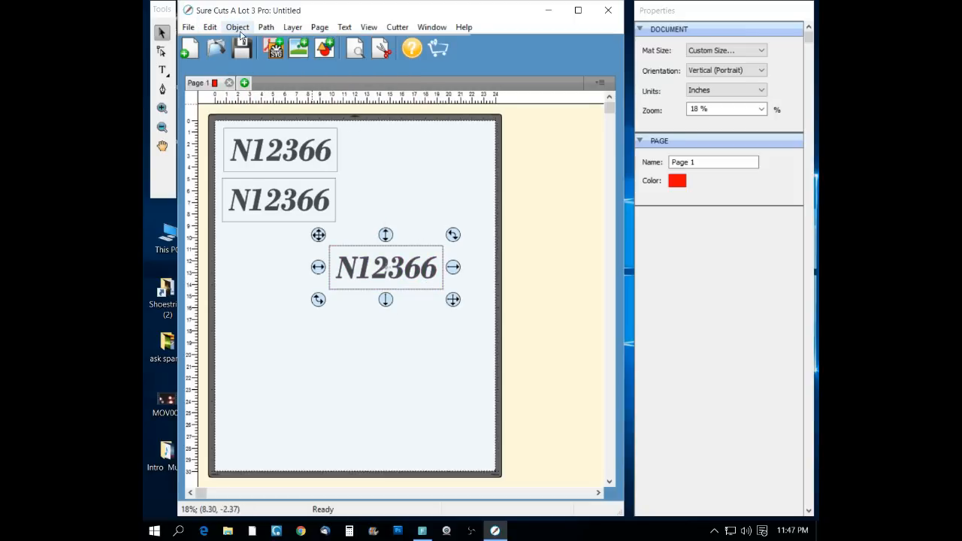
{"action": "left_click", "coordinate": [238, 27]}
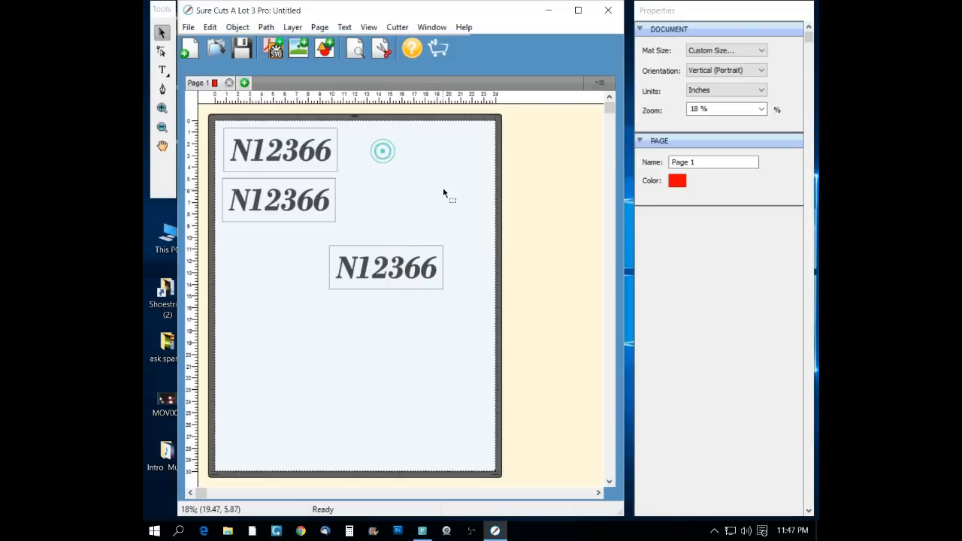
Step: Separate the box from the third copy using the Object and Edit menus
{"action": "left_click", "coordinate": [385, 268]}
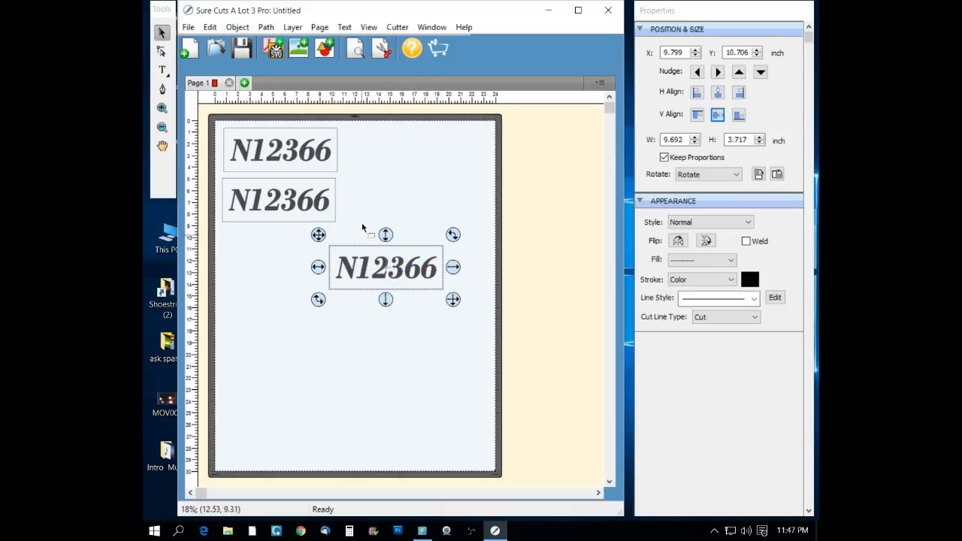
{"action": "left_click", "coordinate": [210, 27]}
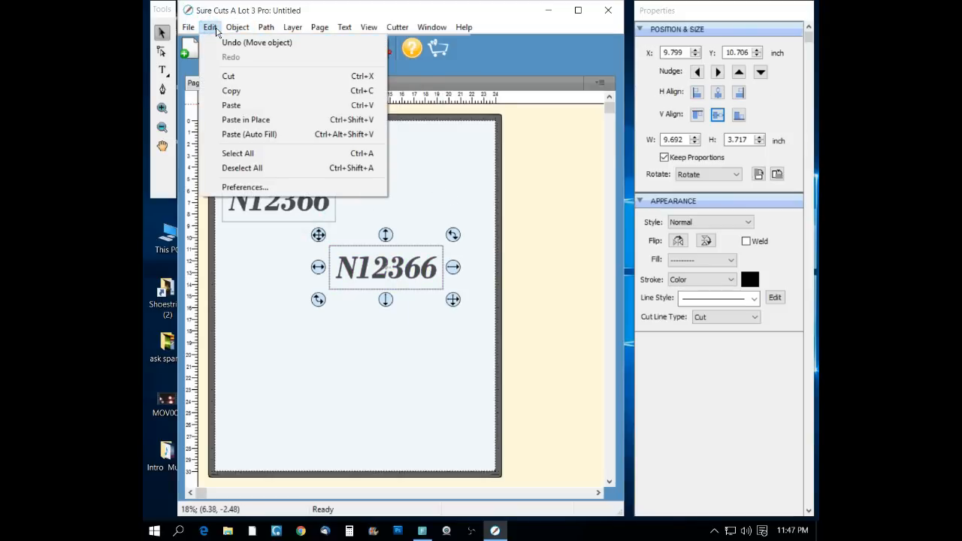
{"action": "left_click", "coordinate": [238, 27]}
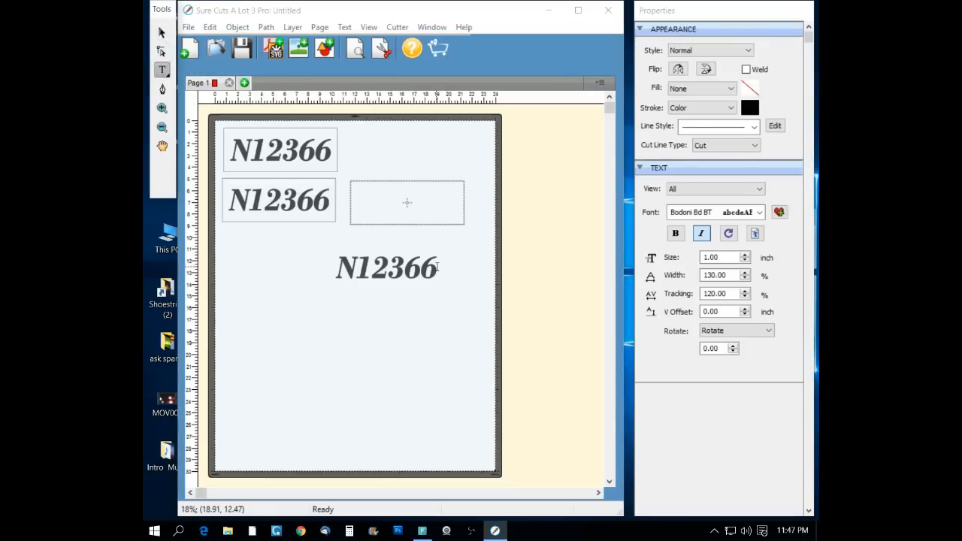
Step: Replace the third copy's N12366 text with 'AMA FAI'
{"action": "left_click", "coordinate": [388, 268]}
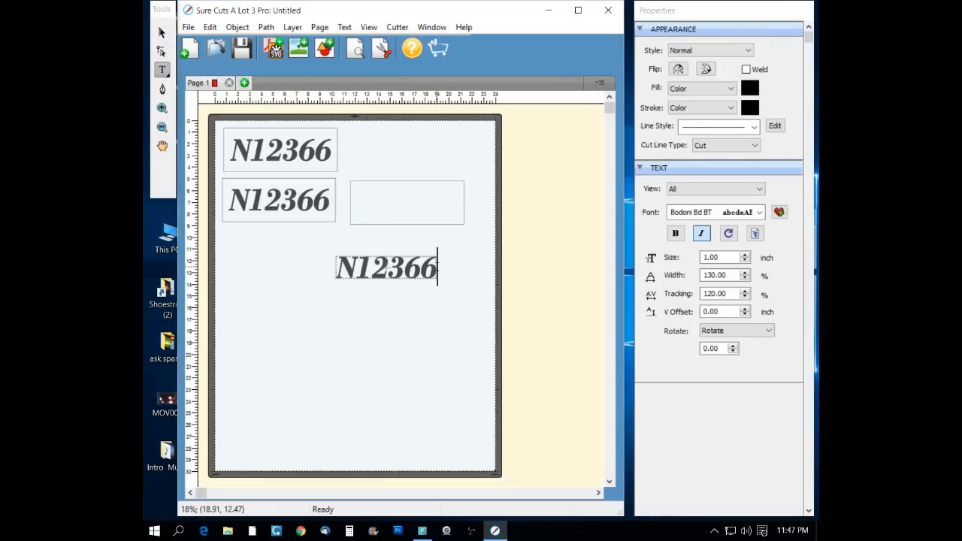
{"action": "key", "text": "Backspace"}
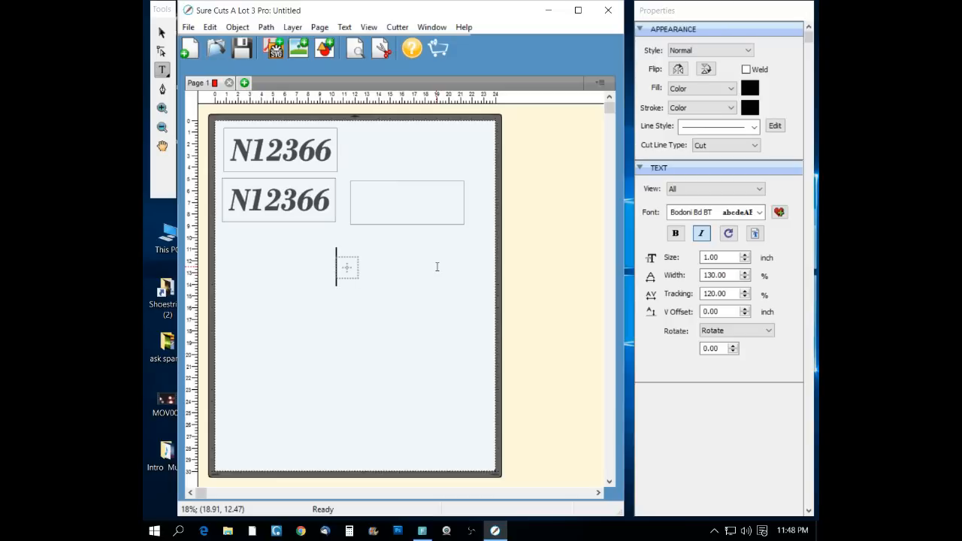
{"action": "type", "text": "AMA"}
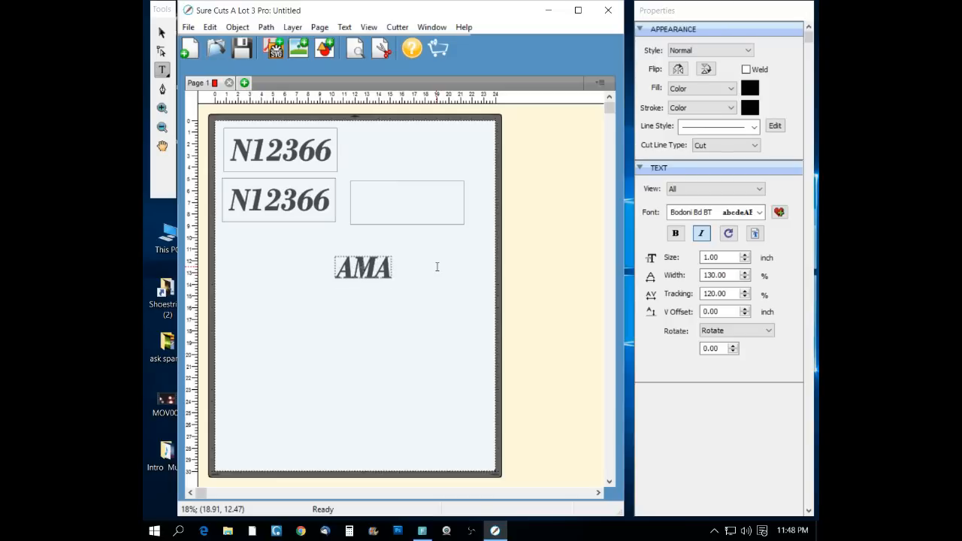
{"action": "left_click", "coordinate": [407, 268]}
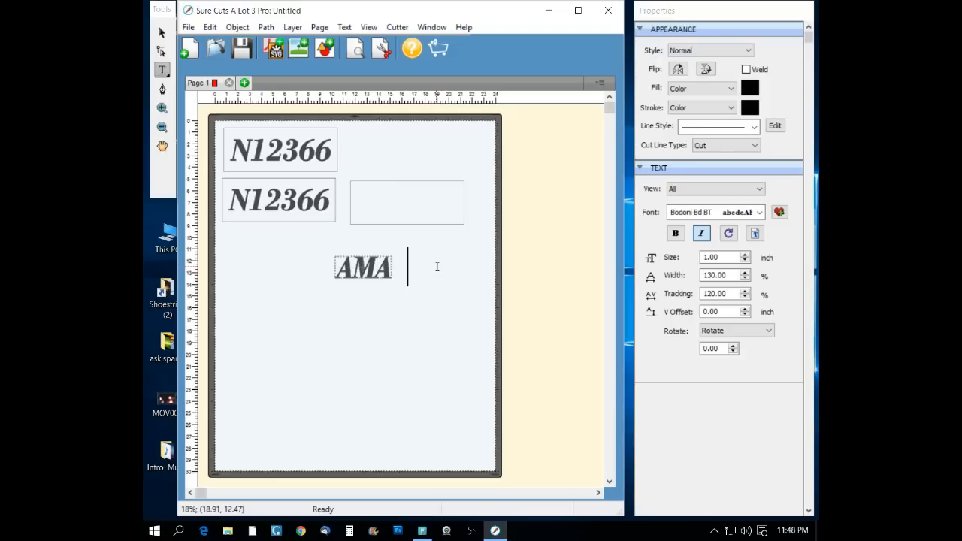
{"action": "type", "text": "FAI"}
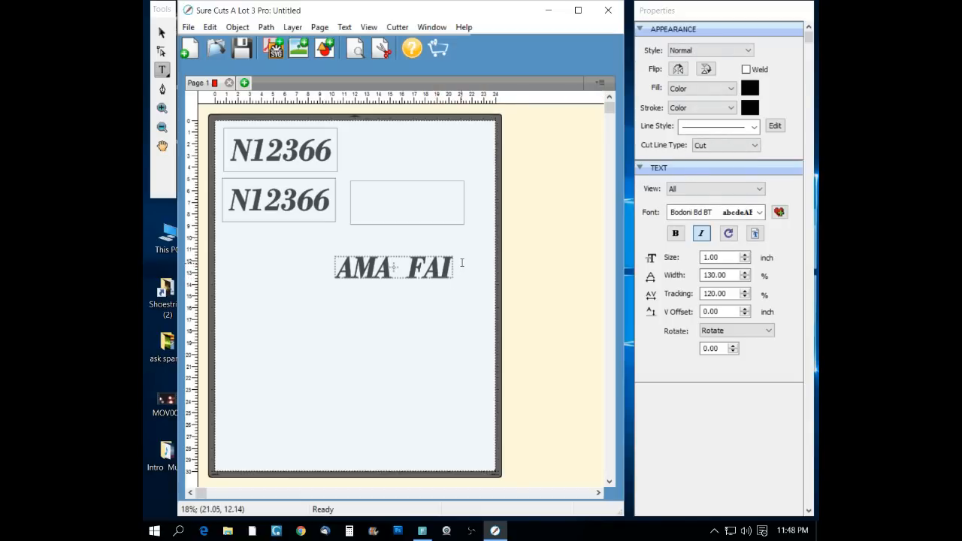
{"action": "left_click", "coordinate": [162, 33]}
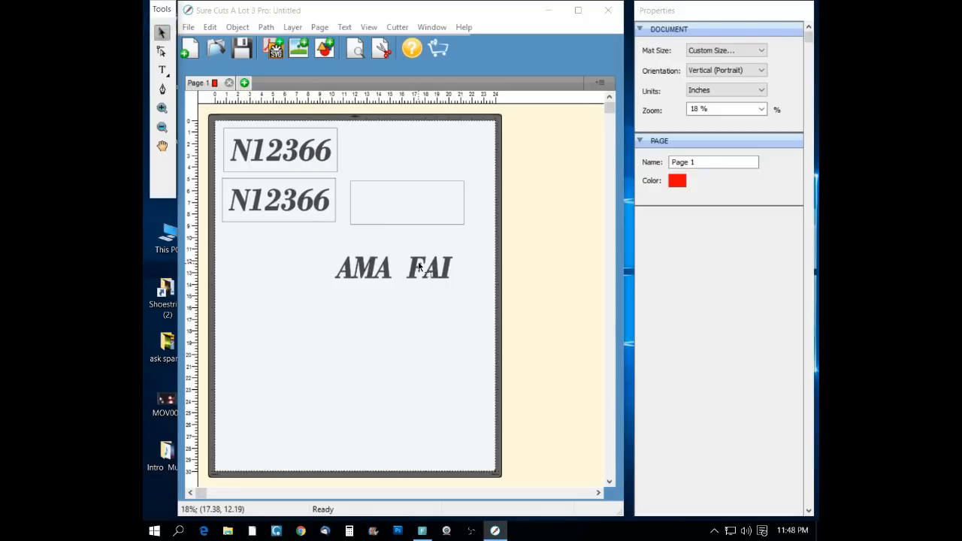
Step: Move the empty rectangle to frame the AMA FAI text
{"action": "left_click", "coordinate": [392, 268]}
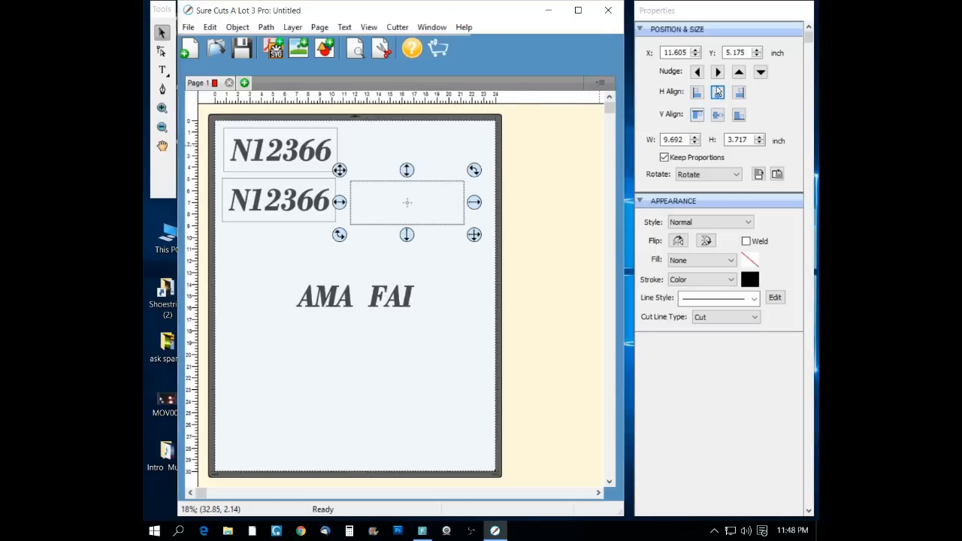
{"action": "left_click", "coordinate": [717, 92]}
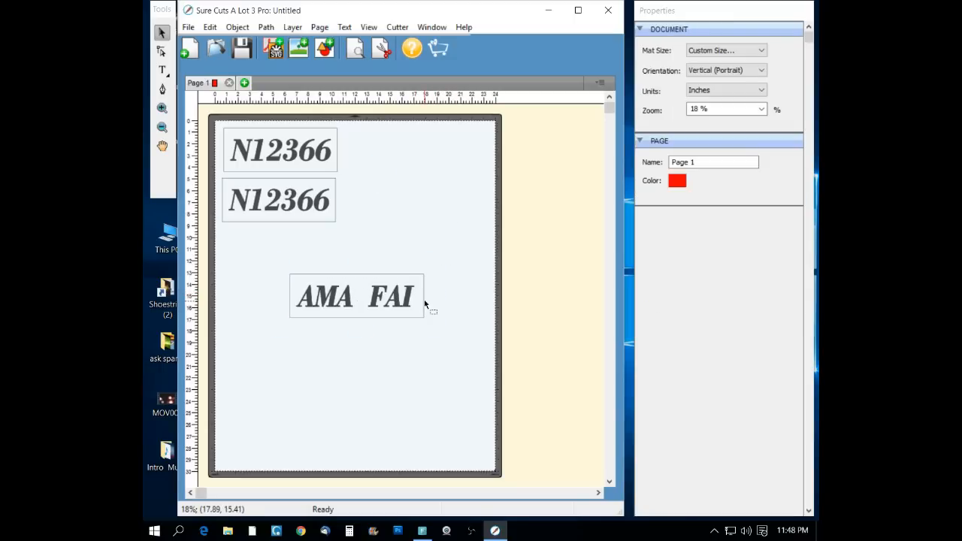
Step: Narrow the frame so it surrounds only the AMA word
{"action": "left_click", "coordinate": [356, 295]}
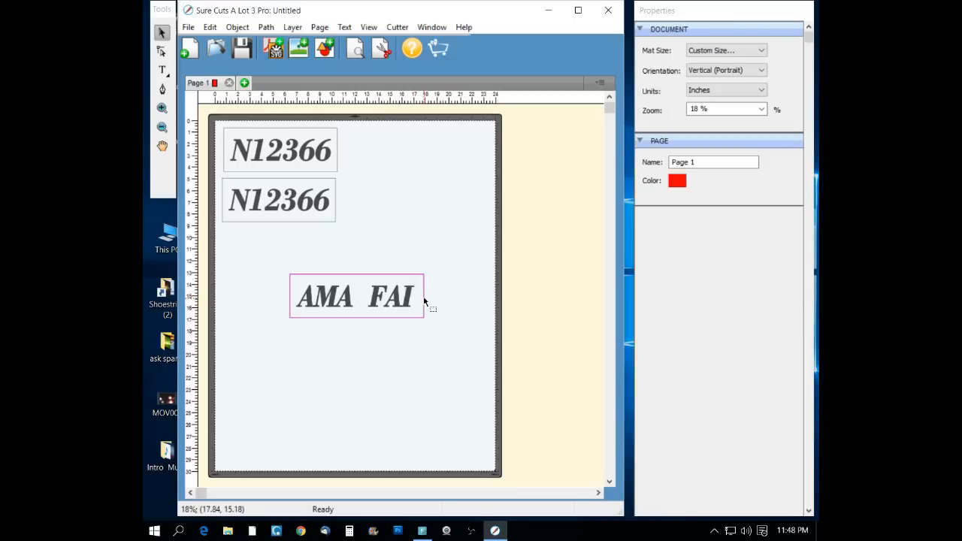
{"action": "left_click", "coordinate": [390, 294]}
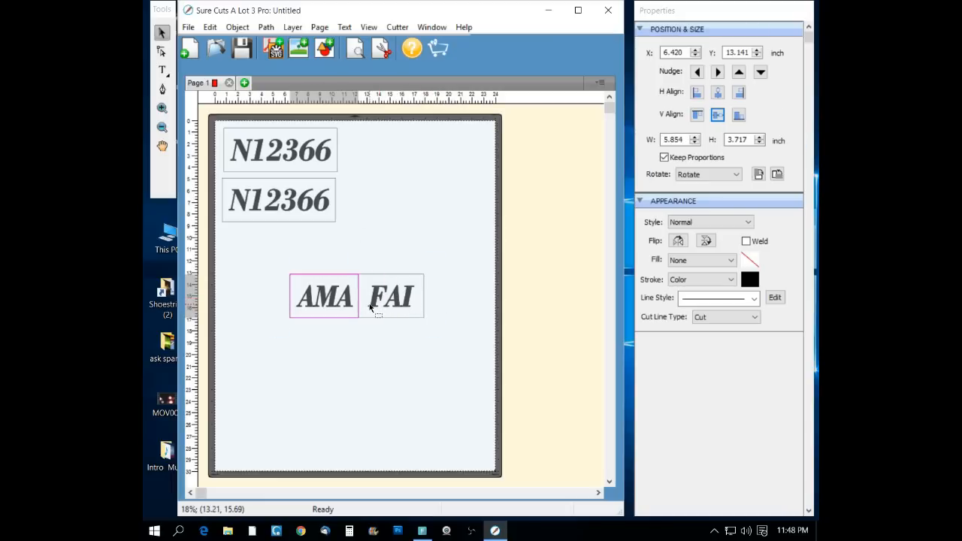
{"action": "left_click", "coordinate": [323, 295]}
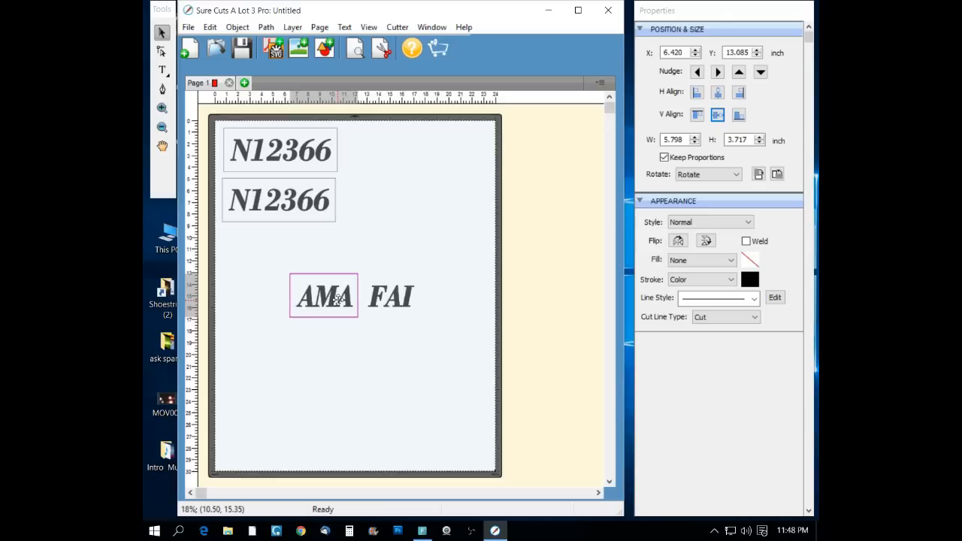
Step: Paste a copy of the AMA frame and place it around FAI
{"action": "right_click", "coordinate": [324, 295]}
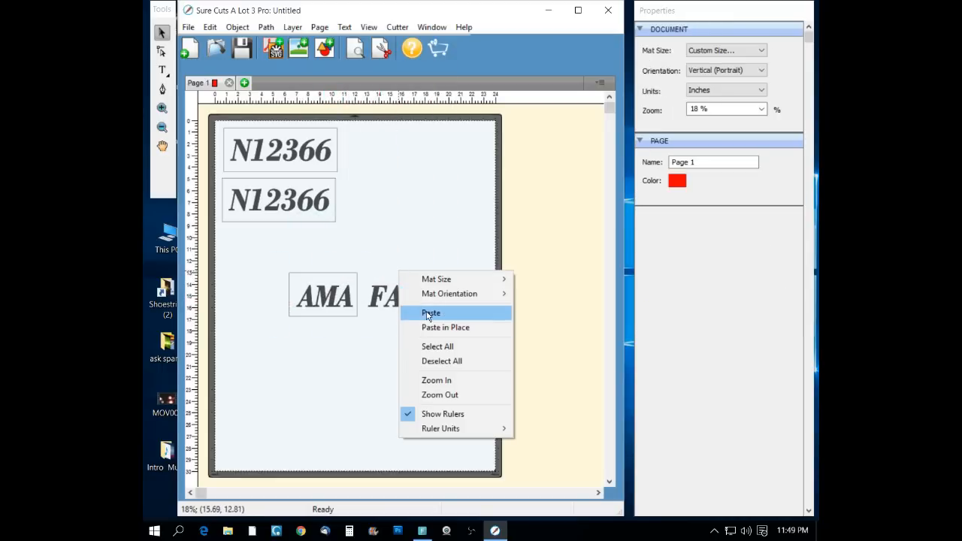
{"action": "left_click", "coordinate": [430, 313]}
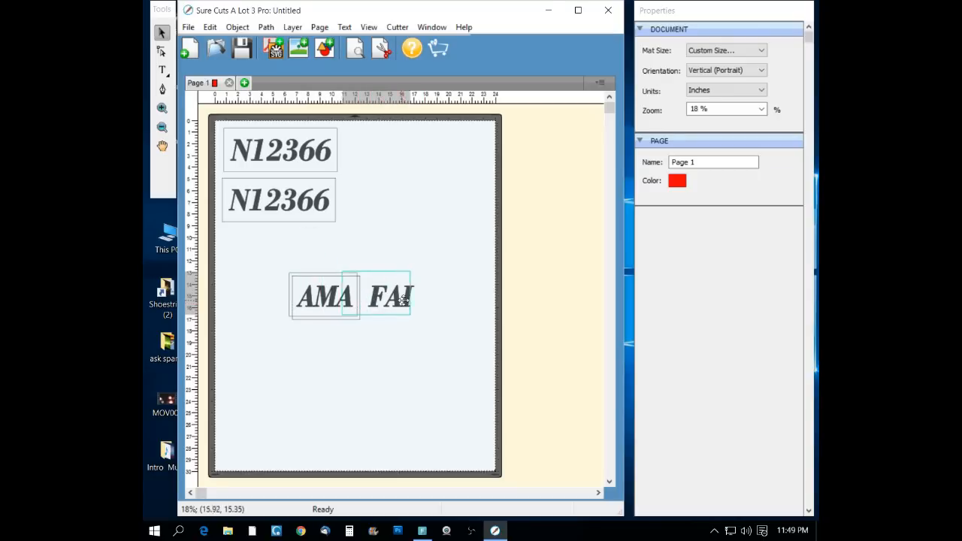
{"action": "left_click_drag", "start_coordinate": [390, 295], "coordinate": [398, 299]}
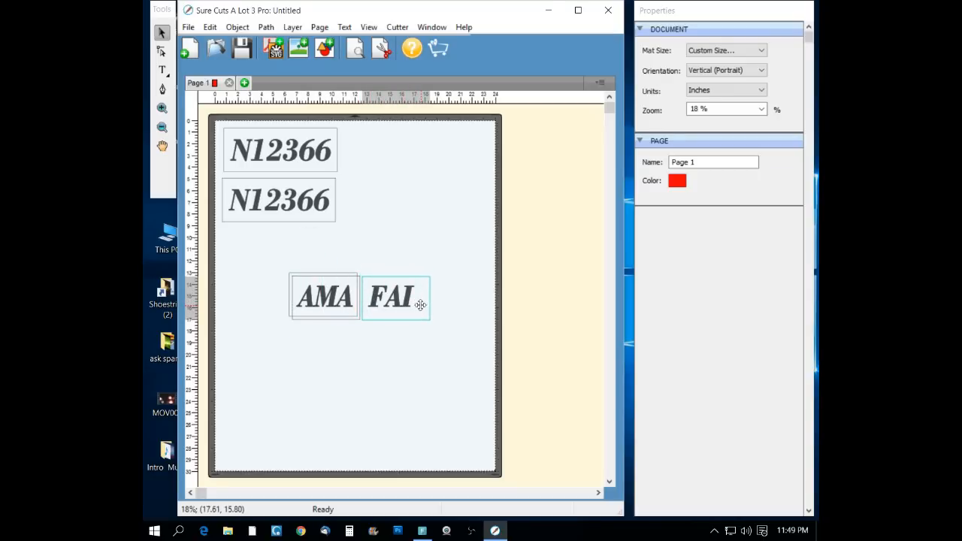
{"action": "left_click", "coordinate": [394, 296]}
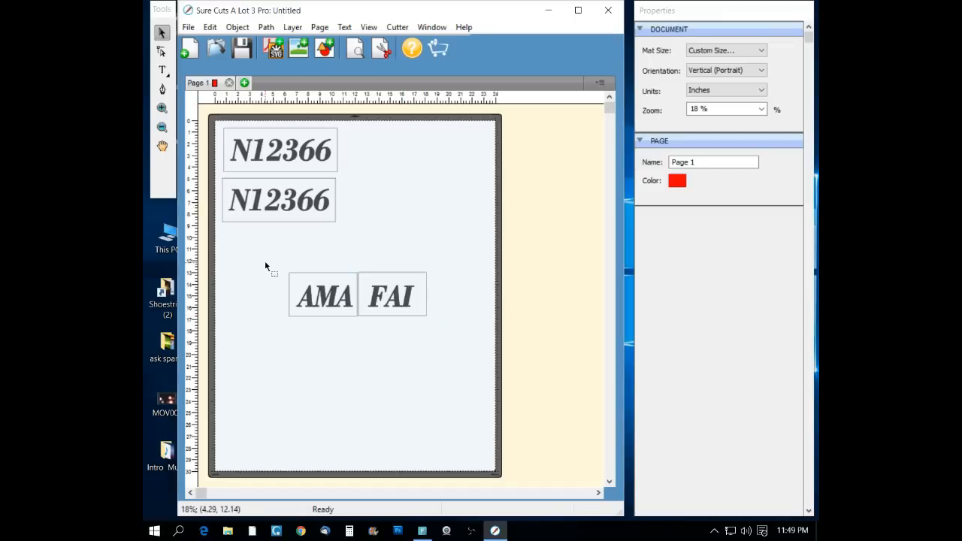
Step: Place the AMA FAI frames beside the top N12366 and a duplicate beside the lower one
{"action": "left_click", "coordinate": [357, 293]}
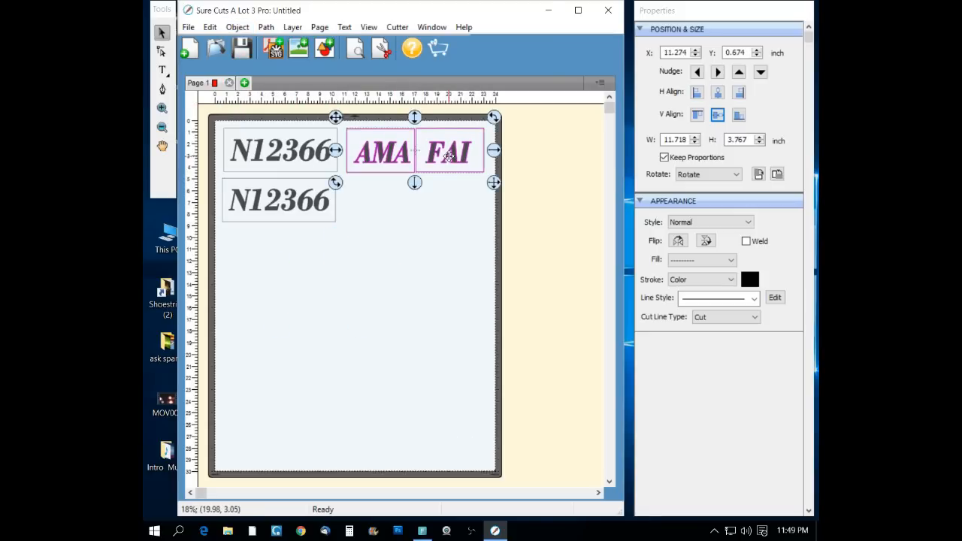
{"action": "right_click", "coordinate": [450, 154]}
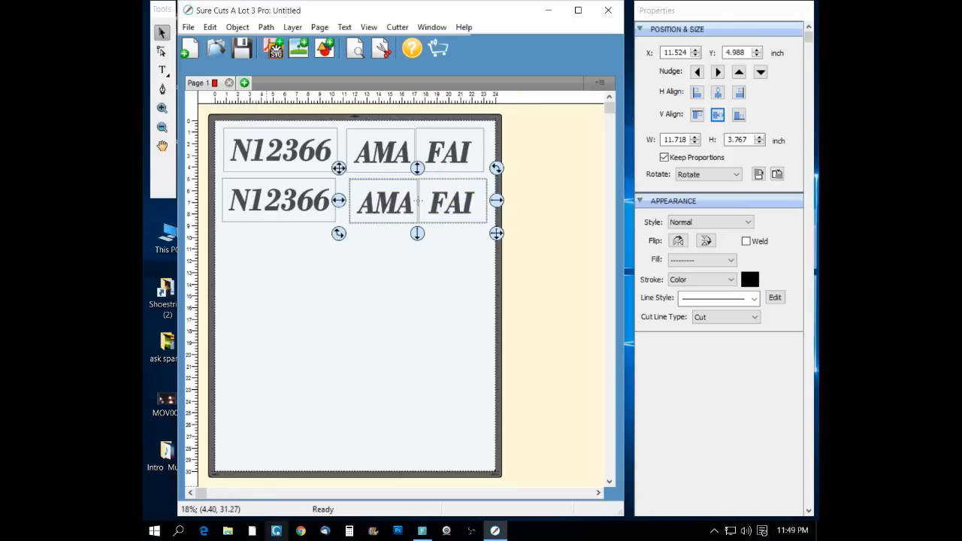
{"action": "left_click", "coordinate": [304, 533]}
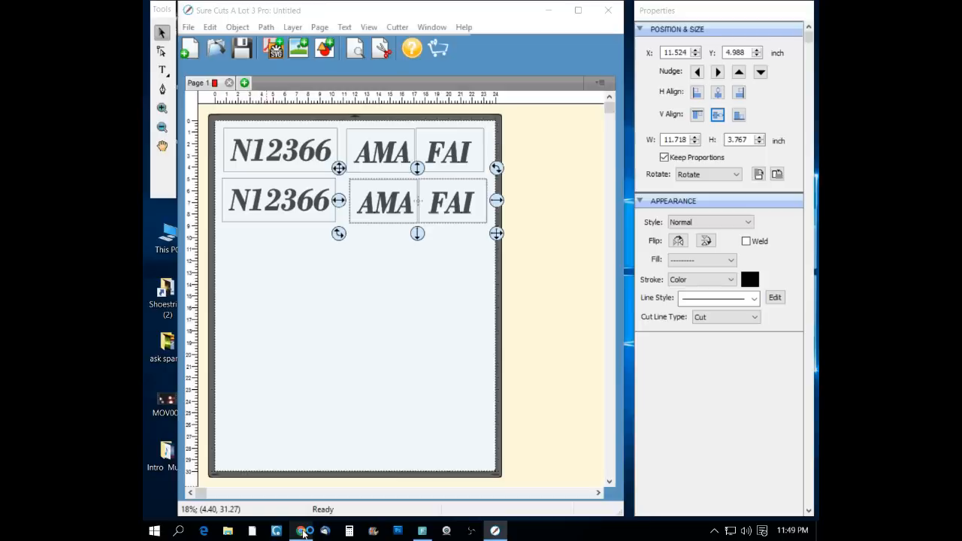
{"action": "left_click", "coordinate": [301, 533]}
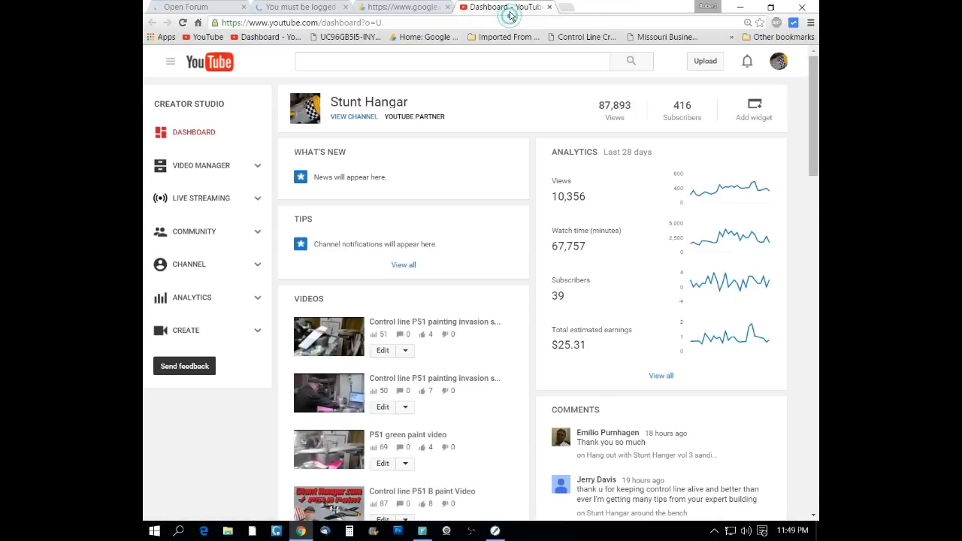
Step: Search Google for 'old crow p51b' and switch to image results
{"action": "left_click", "coordinate": [301, 22]}
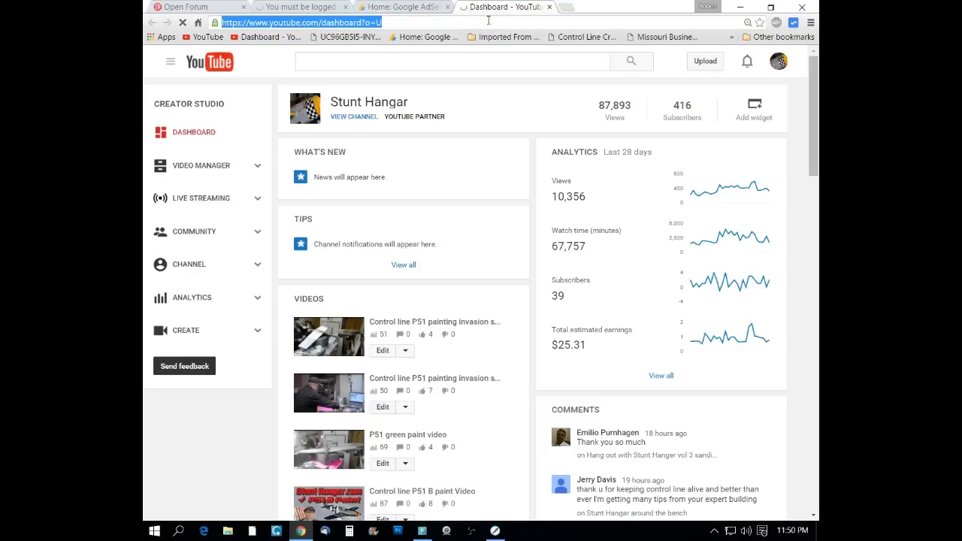
{"action": "type", "text": "old crow p51b"}
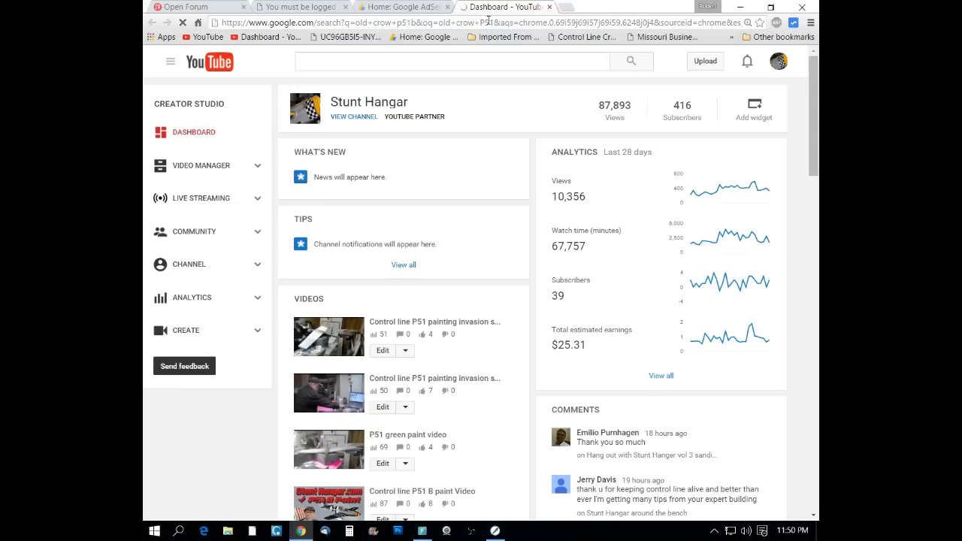
{"action": "left_click", "coordinate": [503, 6]}
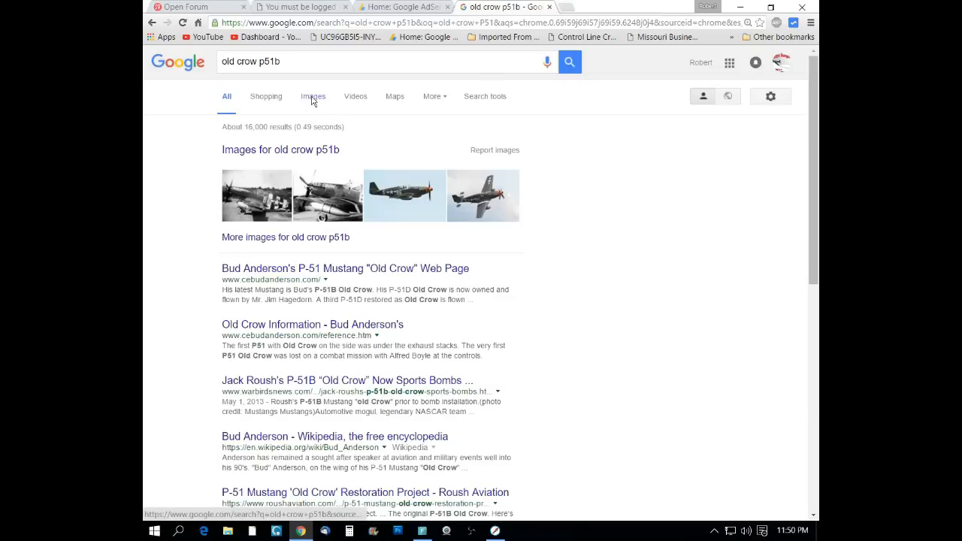
{"action": "left_click", "coordinate": [313, 96]}
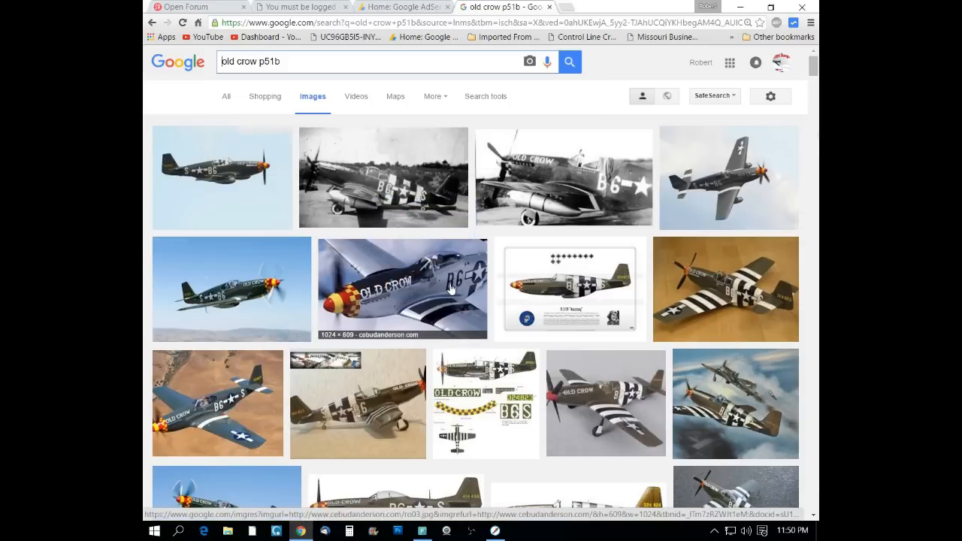
Step: Scroll through the Old Crow P-51 image results
{"action": "scroll", "scroll_direction": "down", "scroll_amount": 3}
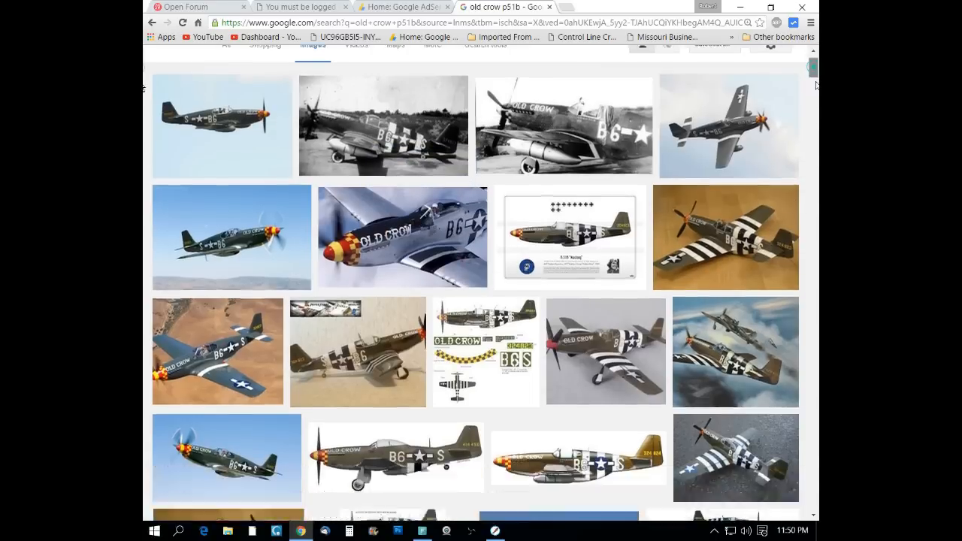
{"action": "scroll", "scroll_direction": "down", "scroll_amount": 3}
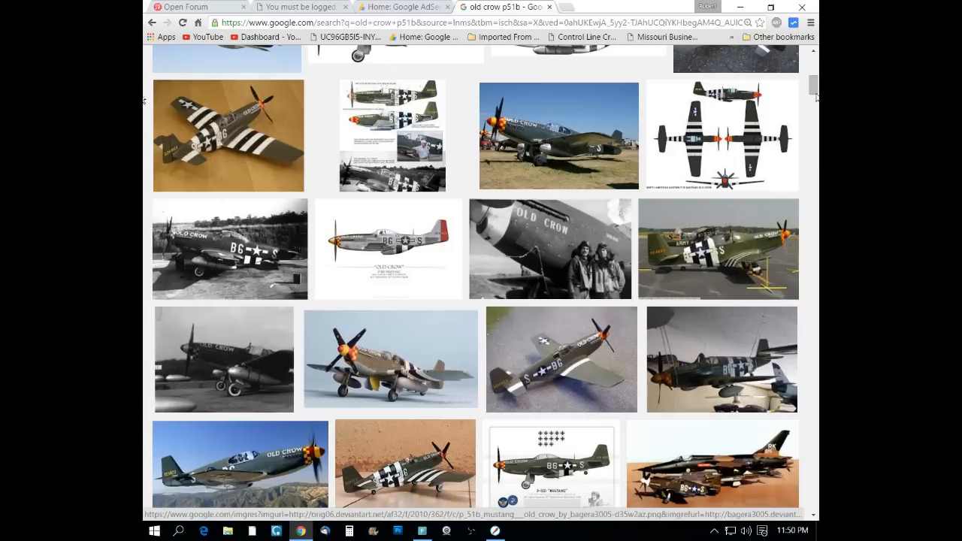
{"action": "scroll", "scroll_direction": "down", "scroll_amount": 3}
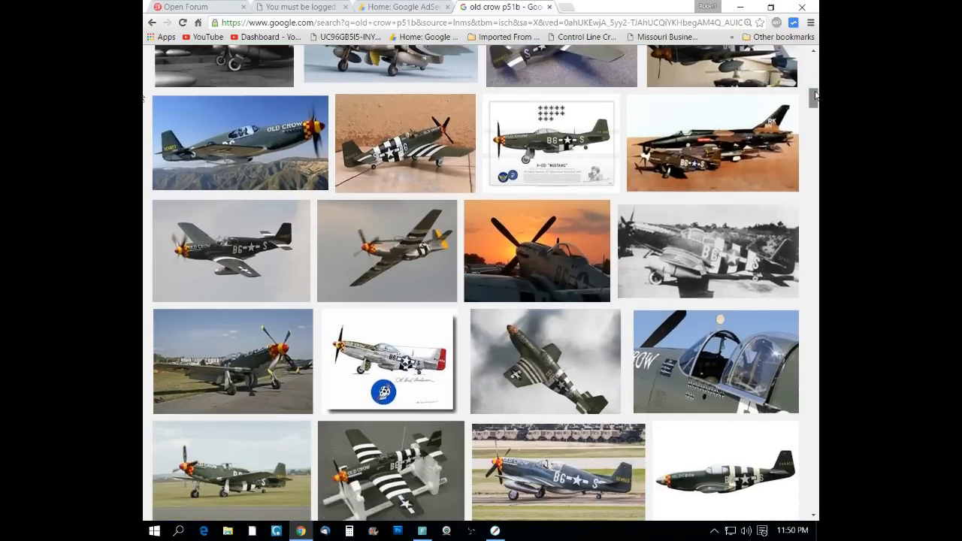
{"action": "scroll", "scroll_direction": "down", "scroll_amount": 3}
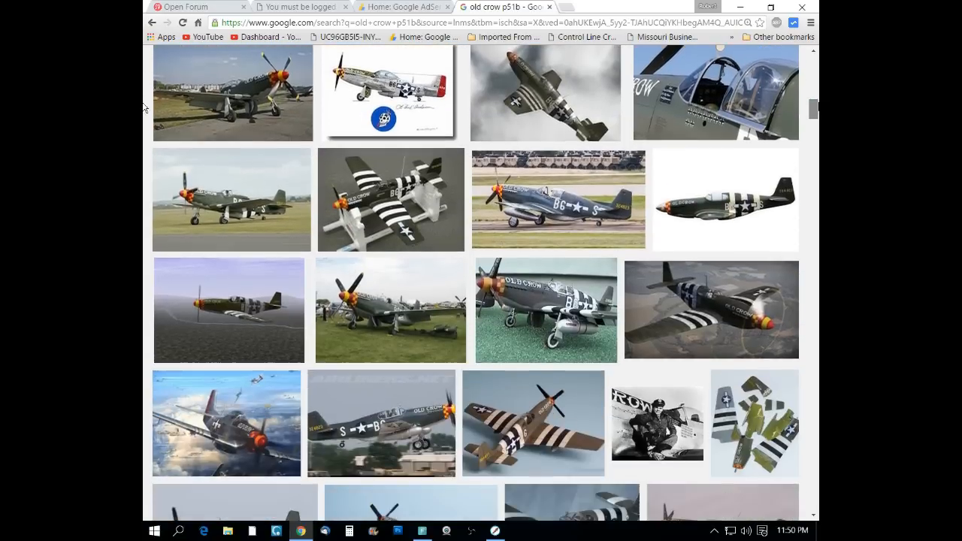
{"action": "scroll", "scroll_direction": "down", "scroll_amount": 3}
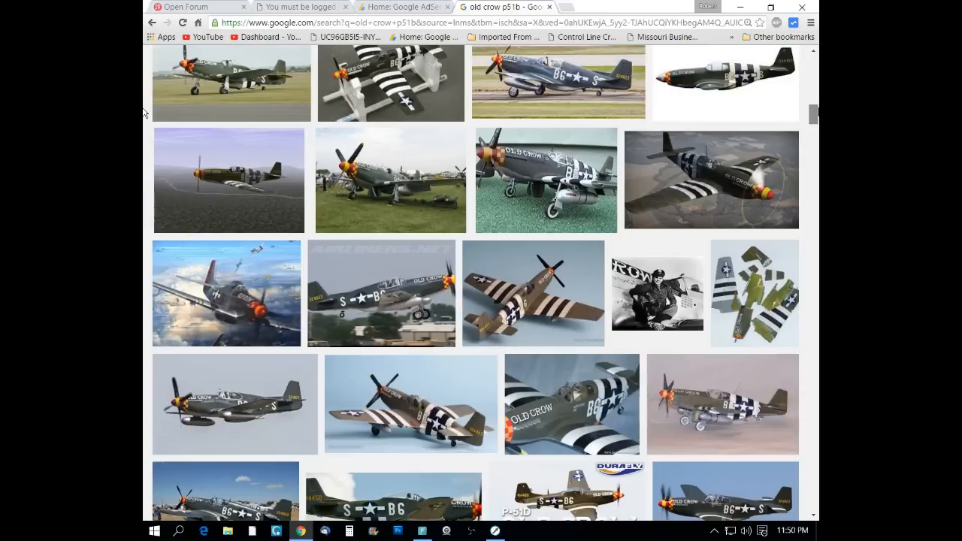
{"action": "scroll", "scroll_direction": "down", "scroll_amount": 3}
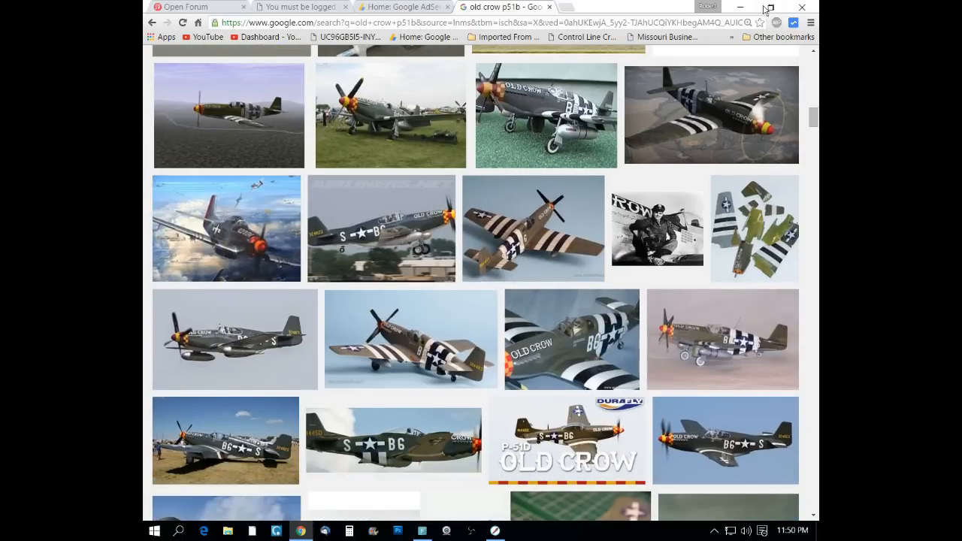
{"action": "mouse_move", "coordinate": [709, 114]}
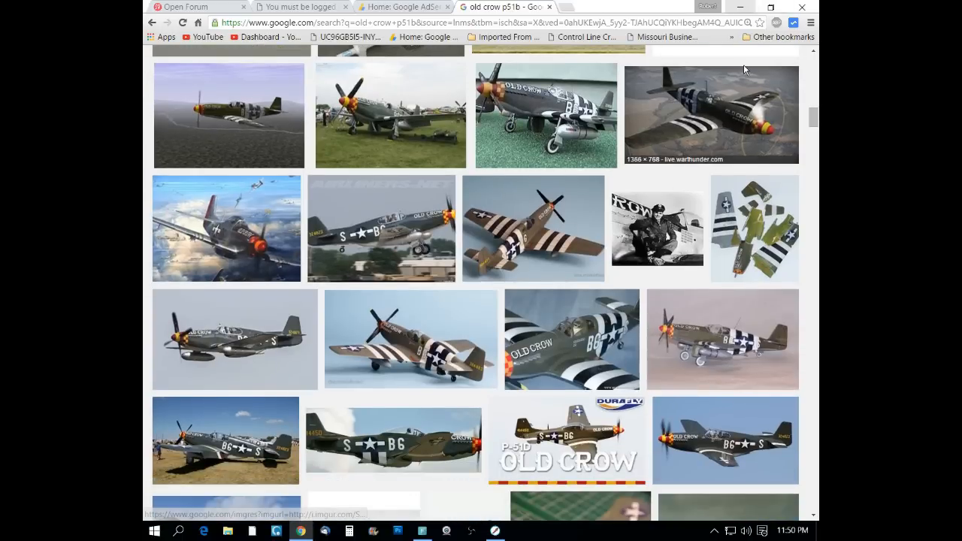
{"action": "scroll", "scroll_direction": "down", "scroll_amount": 3}
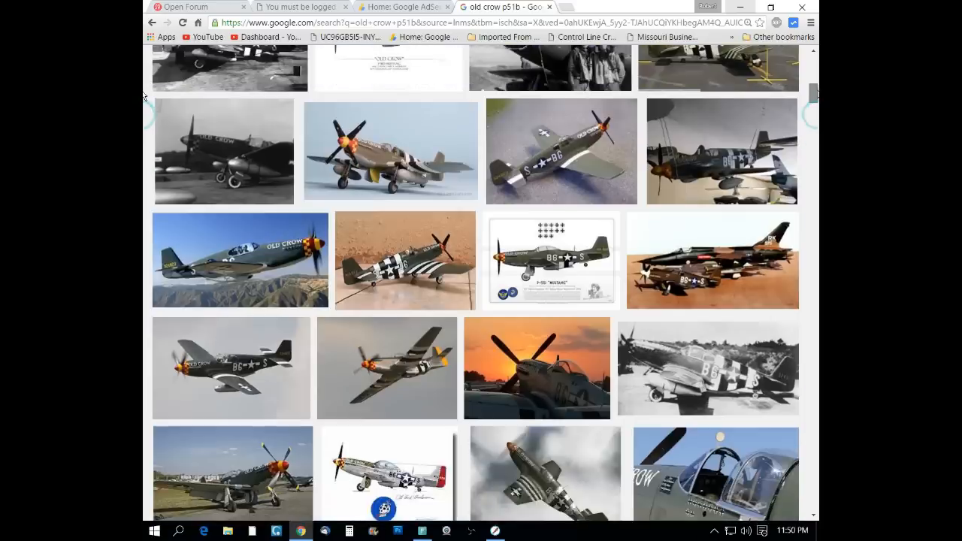
{"action": "scroll", "scroll_direction": "up", "scroll_amount": 3}
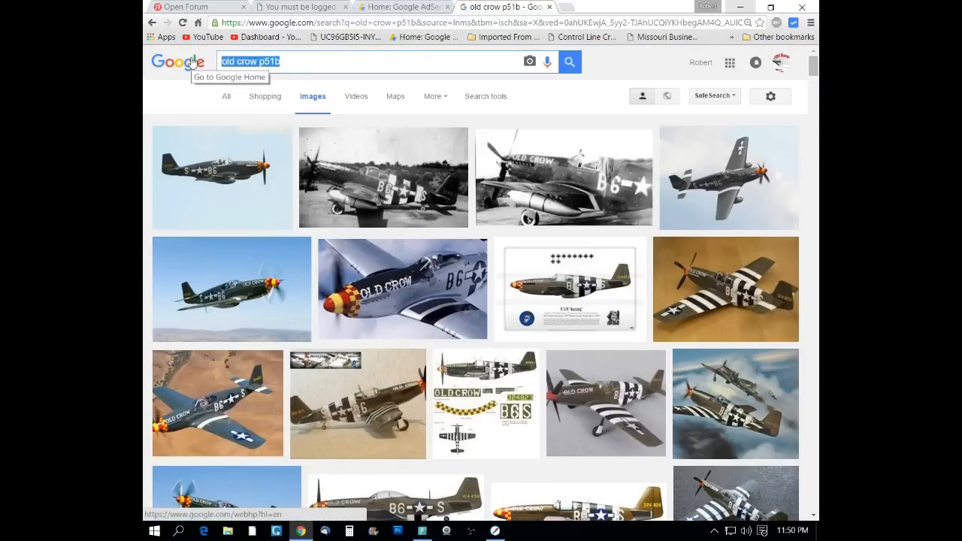
Step: Change the search to 'rondelle' then 'rondel' and browse the image results
{"action": "type", "text": "rondell"}
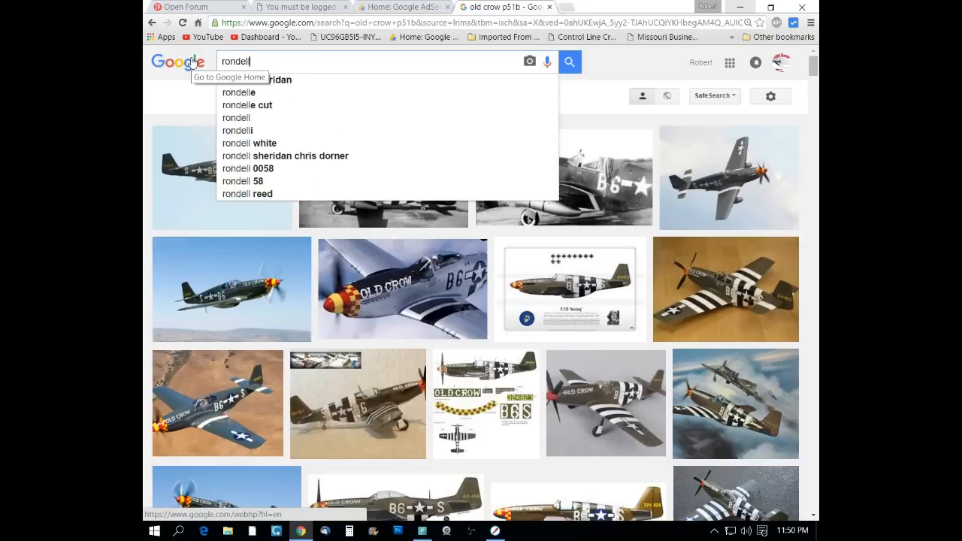
{"action": "type", "text": "e"}
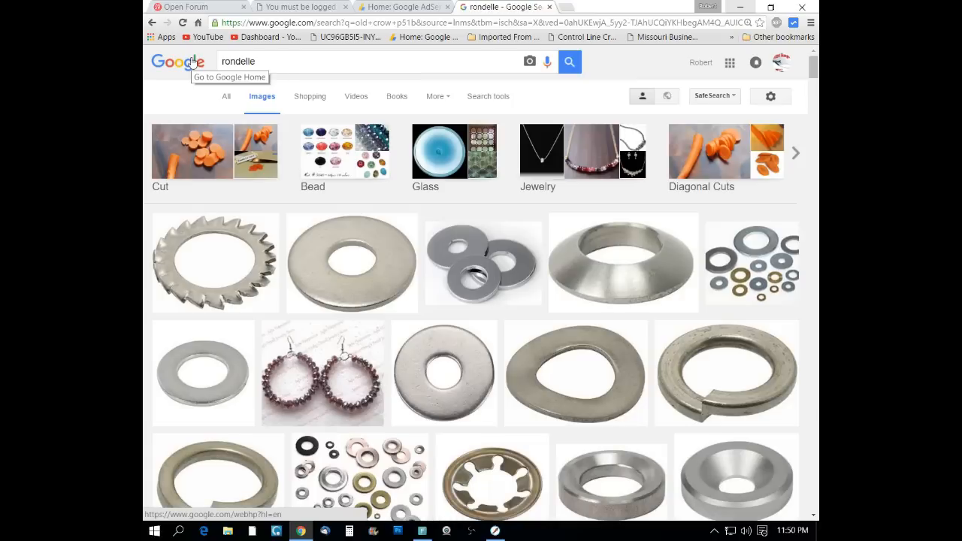
{"action": "mouse_move", "coordinate": [282, 60]}
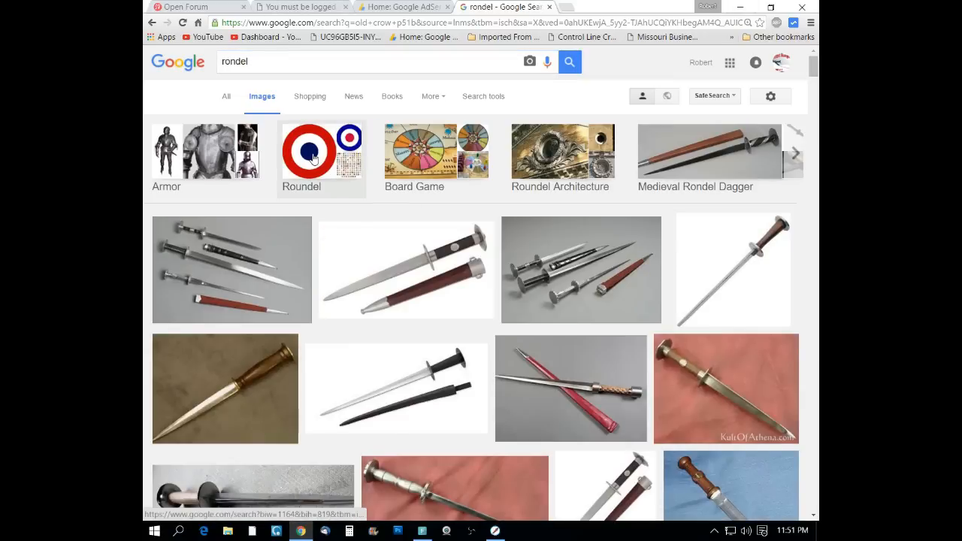
{"action": "scroll", "scroll_direction": "down", "scroll_amount": 3}
{"action": "type", "text": "sars and bars"}
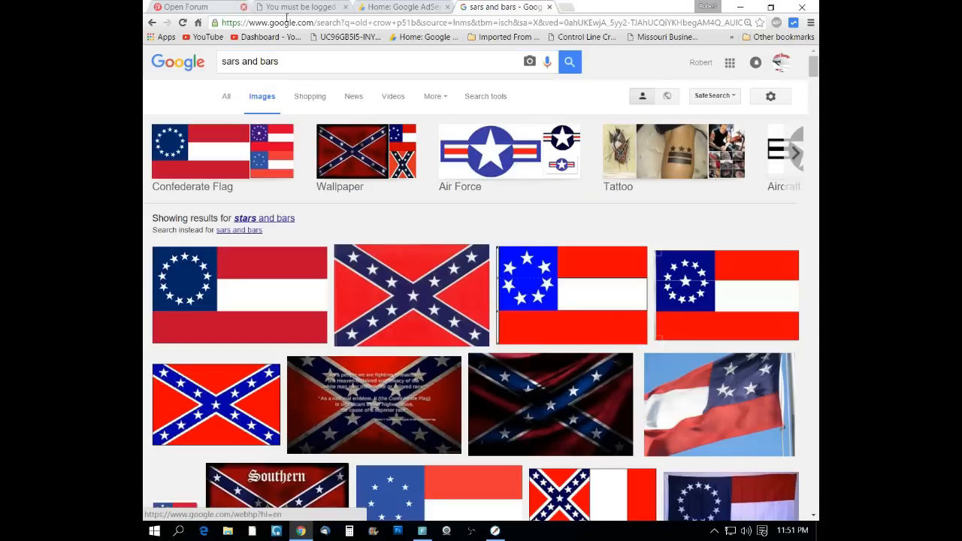
Step: Browse the stars-and-bars results and preview the red-centred star roundel
{"action": "scroll", "scroll_direction": "down", "scroll_amount": 3}
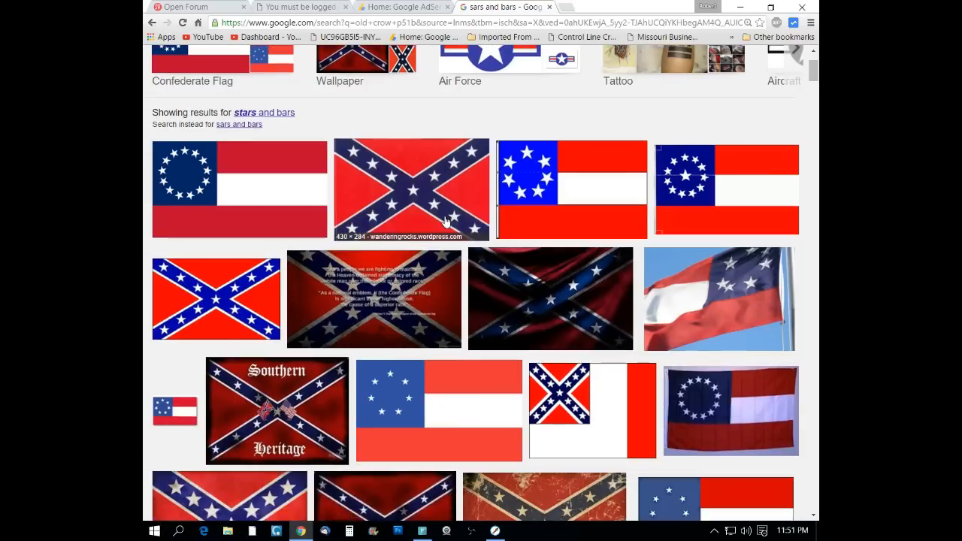
{"action": "mouse_move", "coordinate": [293, 195]}
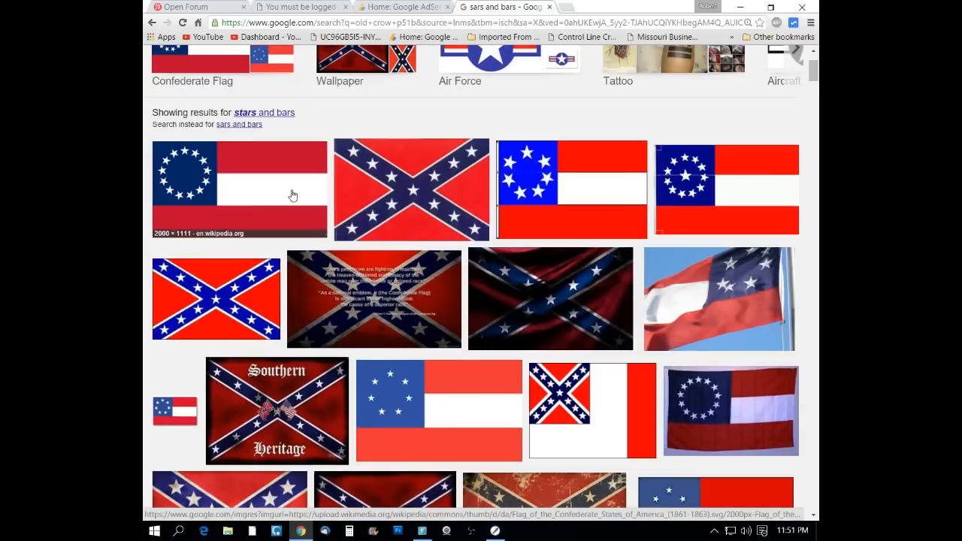
{"action": "scroll", "scroll_direction": "down", "scroll_amount": 3}
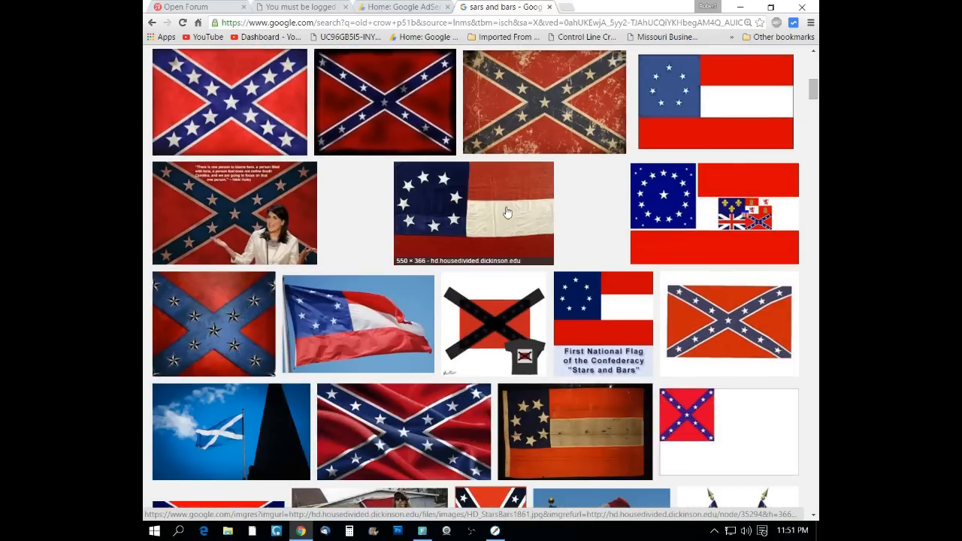
{"action": "scroll", "scroll_direction": "down", "scroll_amount": 3}
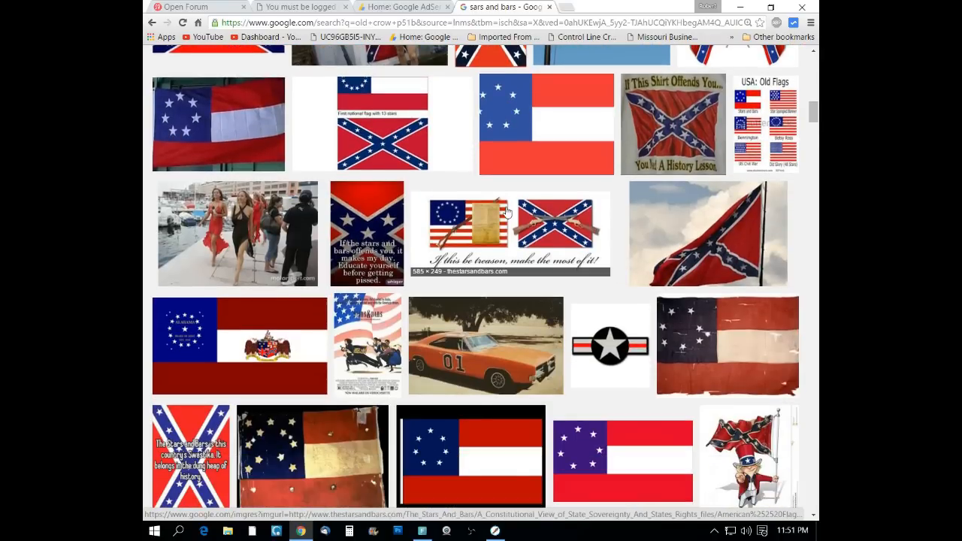
{"action": "scroll", "scroll_direction": "down", "scroll_amount": 3}
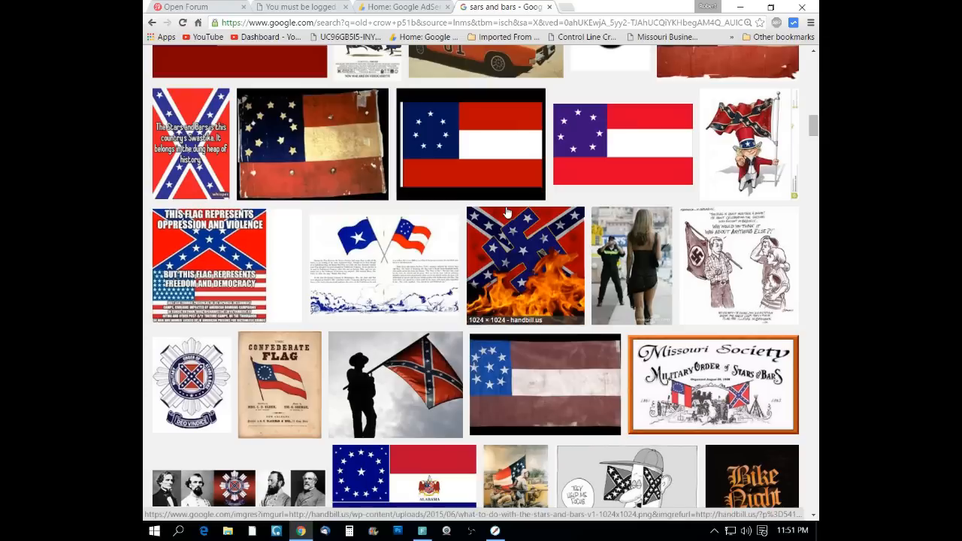
{"action": "scroll", "scroll_direction": "down", "scroll_amount": 3}
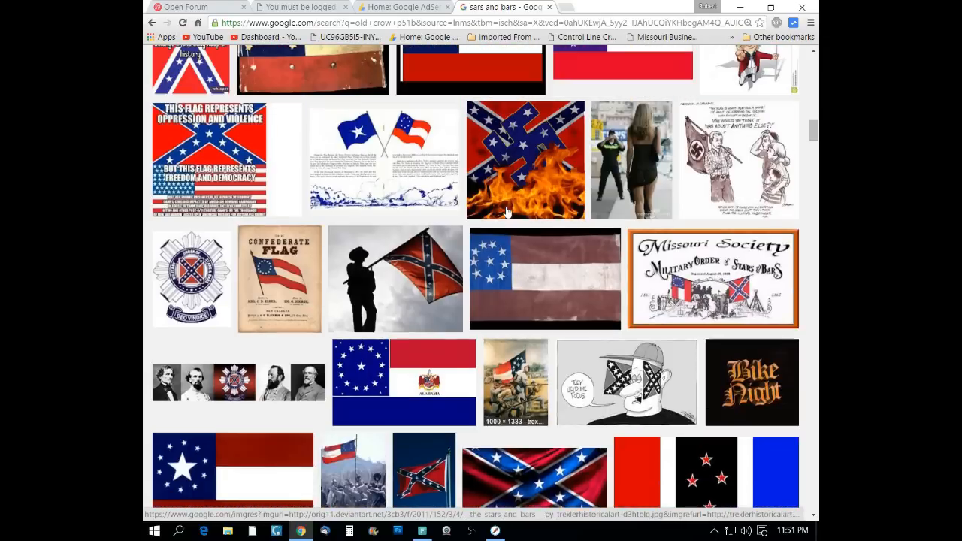
{"action": "scroll", "scroll_direction": "down", "scroll_amount": 3}
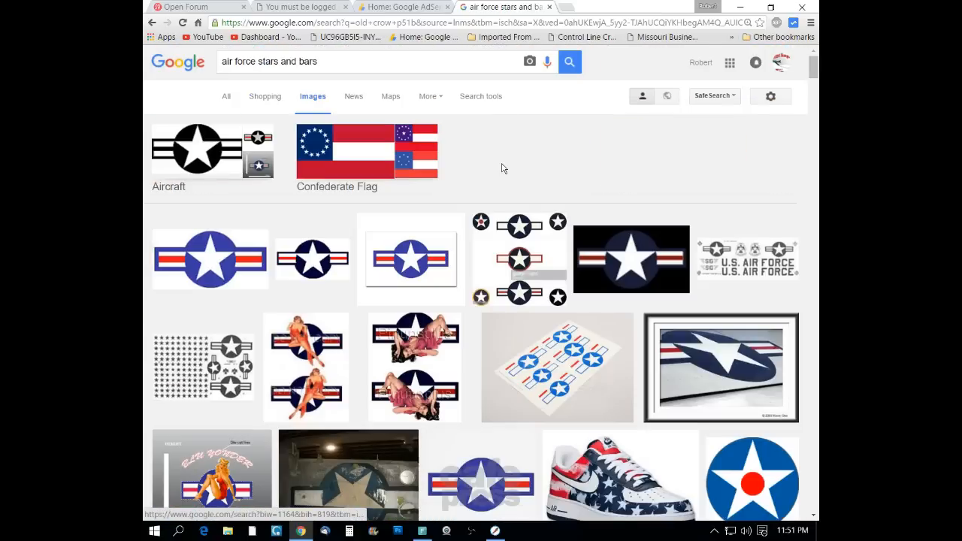
{"action": "mouse_move", "coordinate": [629, 179]}
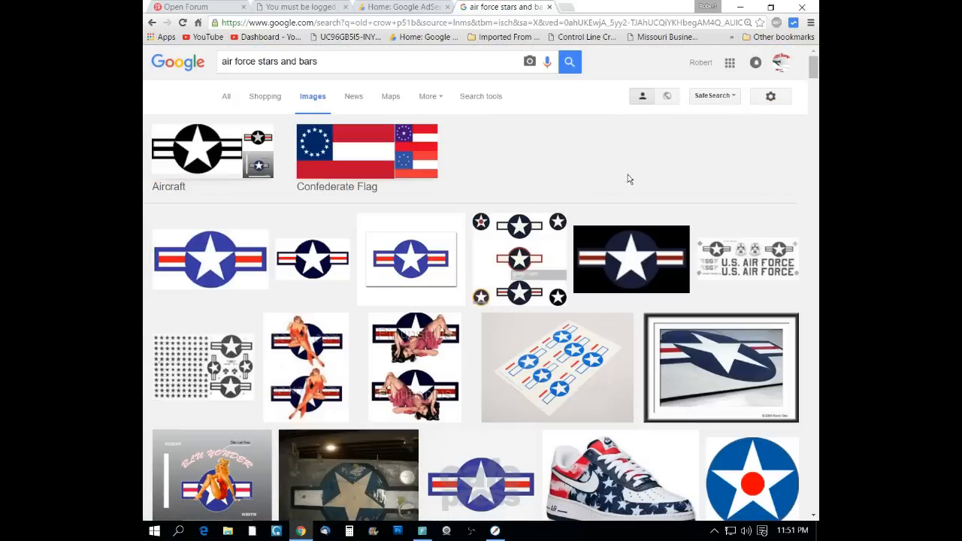
{"action": "mouse_move", "coordinate": [488, 418]}
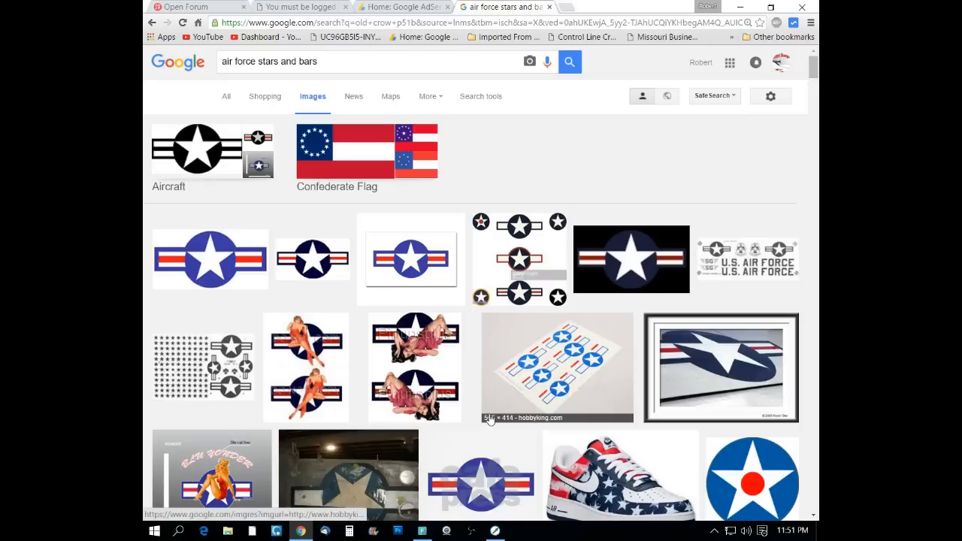
{"action": "mouse_move", "coordinate": [739, 475]}
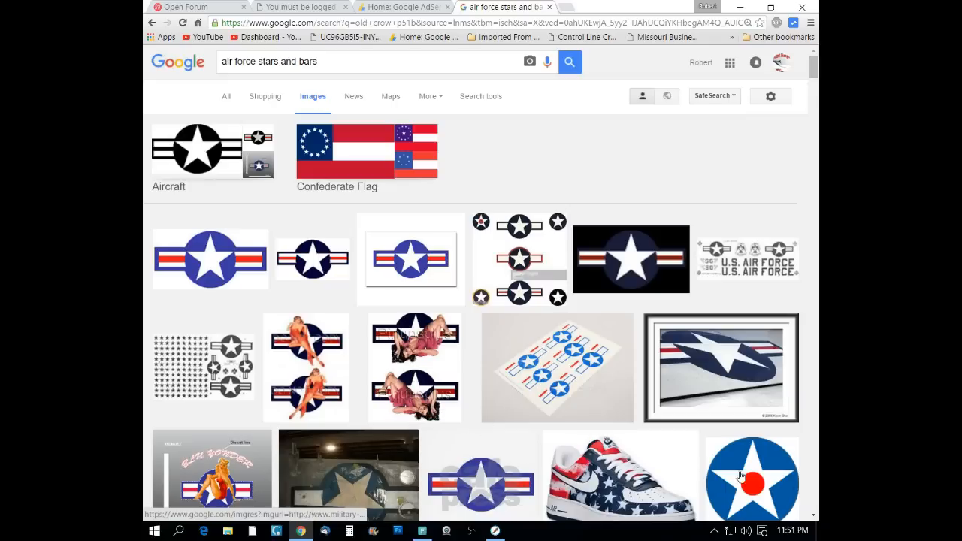
{"action": "left_click", "coordinate": [752, 478]}
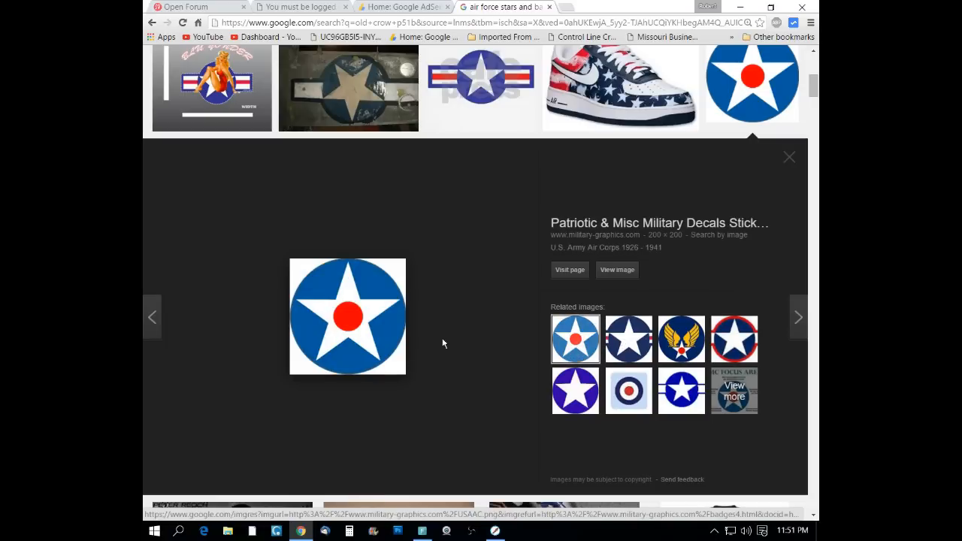
Step: Save the roundel image as USAAC in the 12-16-2015 folder
{"action": "right_click", "coordinate": [348, 316]}
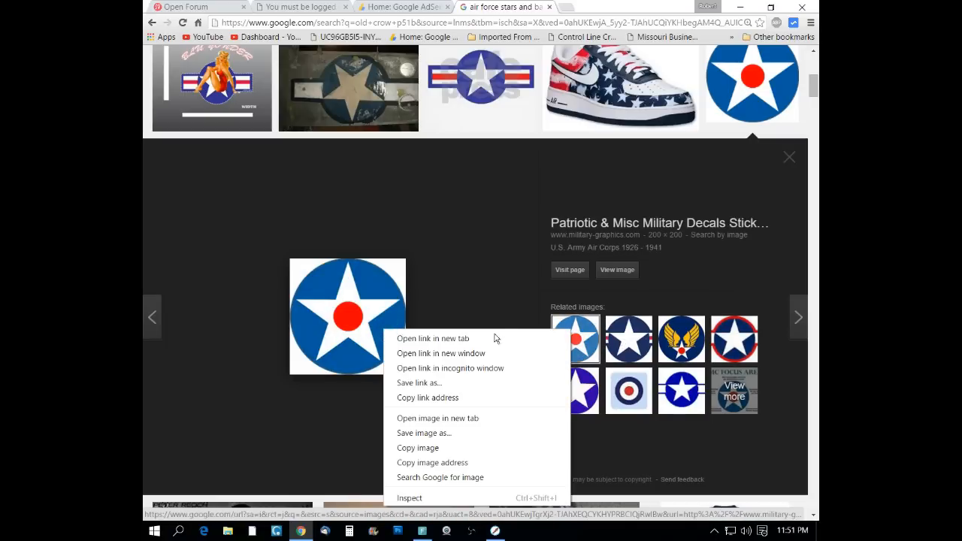
{"action": "mouse_move", "coordinate": [454, 418]}
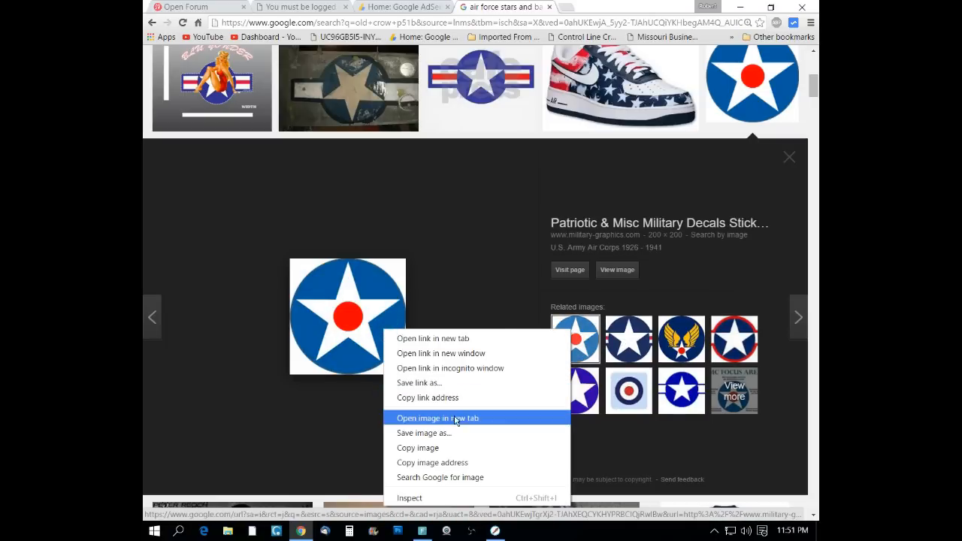
{"action": "left_click", "coordinate": [424, 433]}
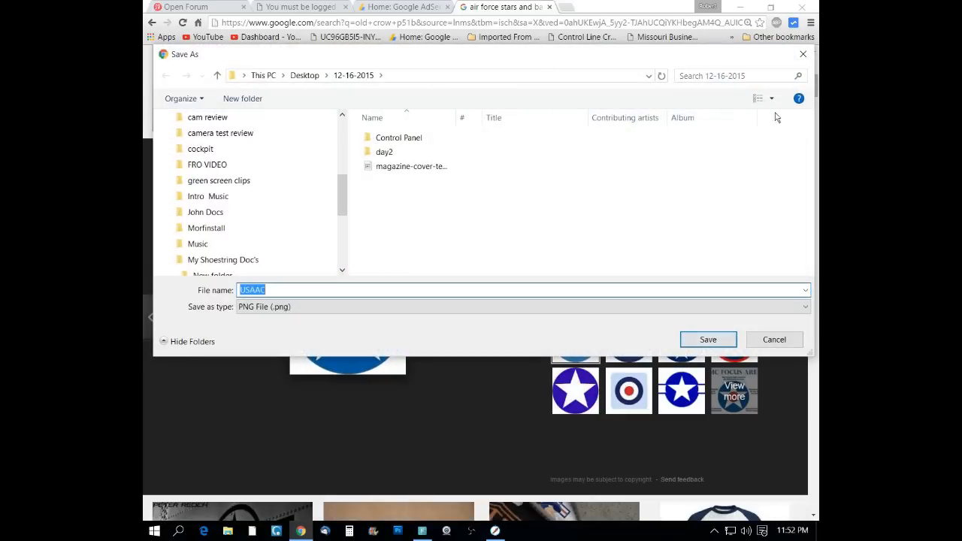
{"action": "mouse_move", "coordinate": [424, 178]}
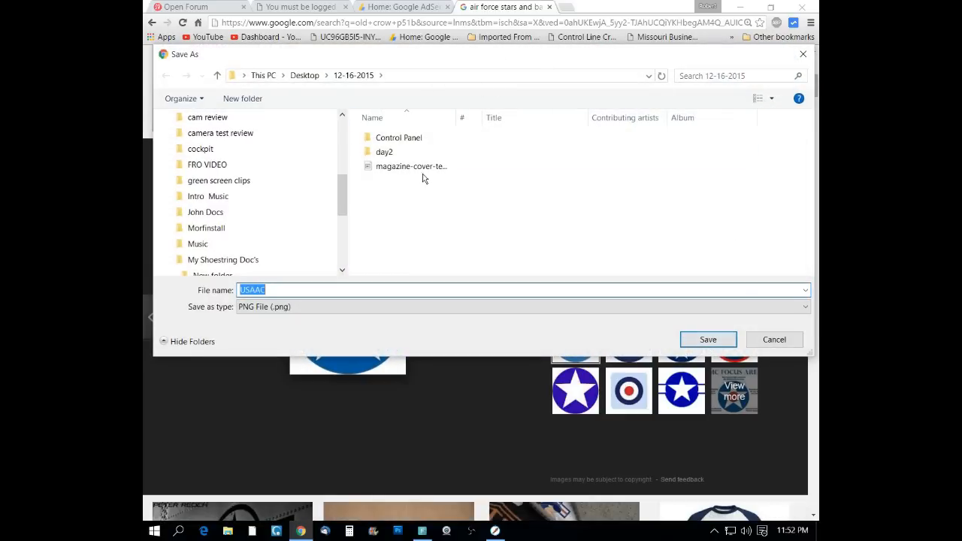
{"action": "mouse_move", "coordinate": [412, 166]}
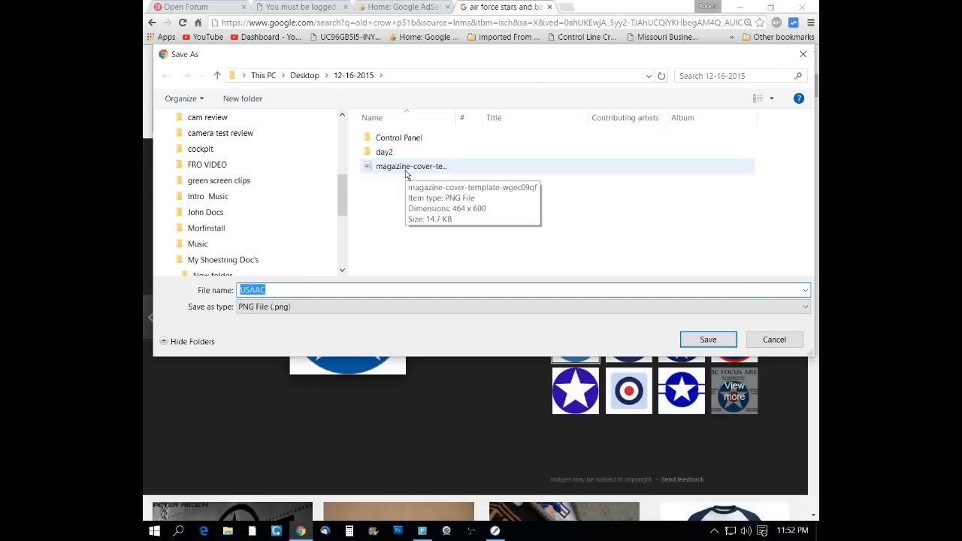
{"action": "mouse_move", "coordinate": [634, 347]}
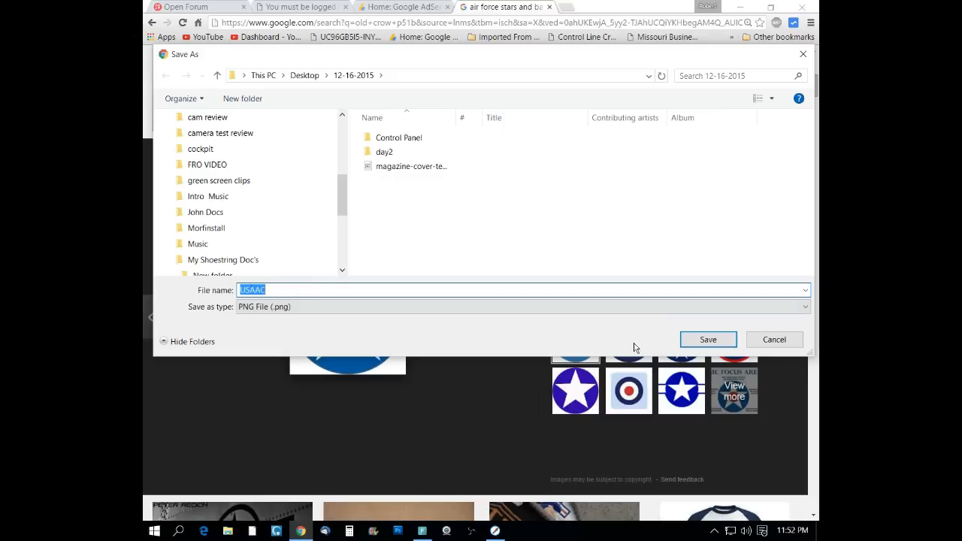
{"action": "left_click", "coordinate": [707, 339]}
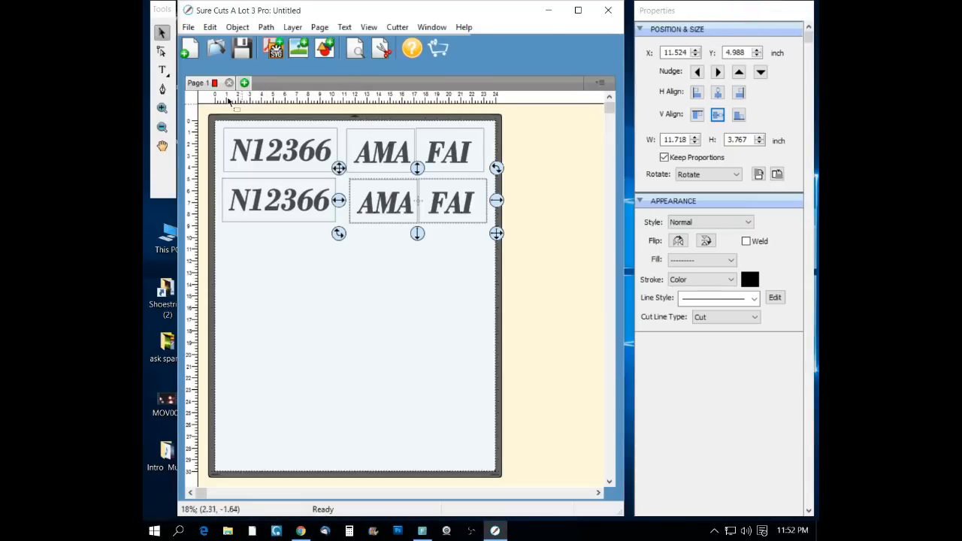
Step: Trace the saved USAAC insignia image from the 12-16-2015 folder and place it on the page
{"action": "left_click", "coordinate": [188, 27]}
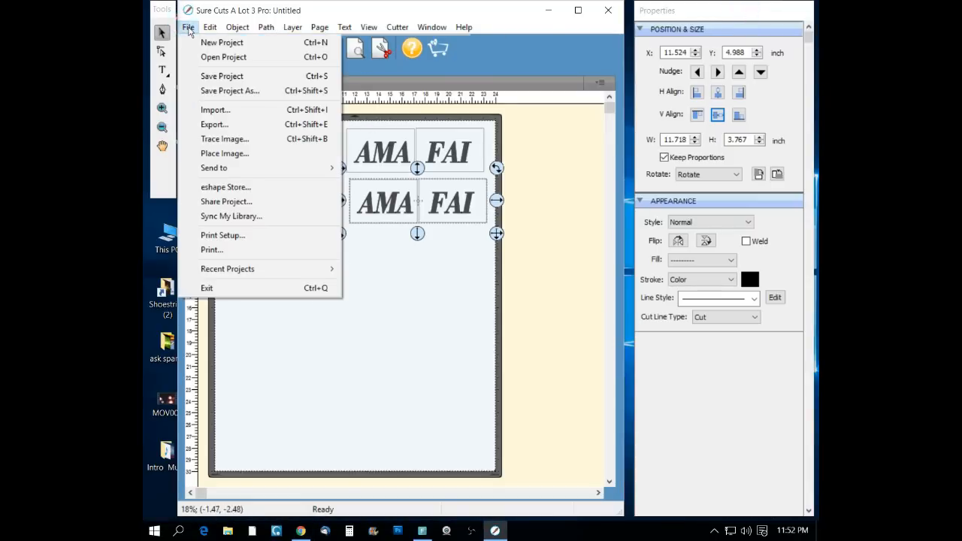
{"action": "mouse_move", "coordinate": [224, 138]}
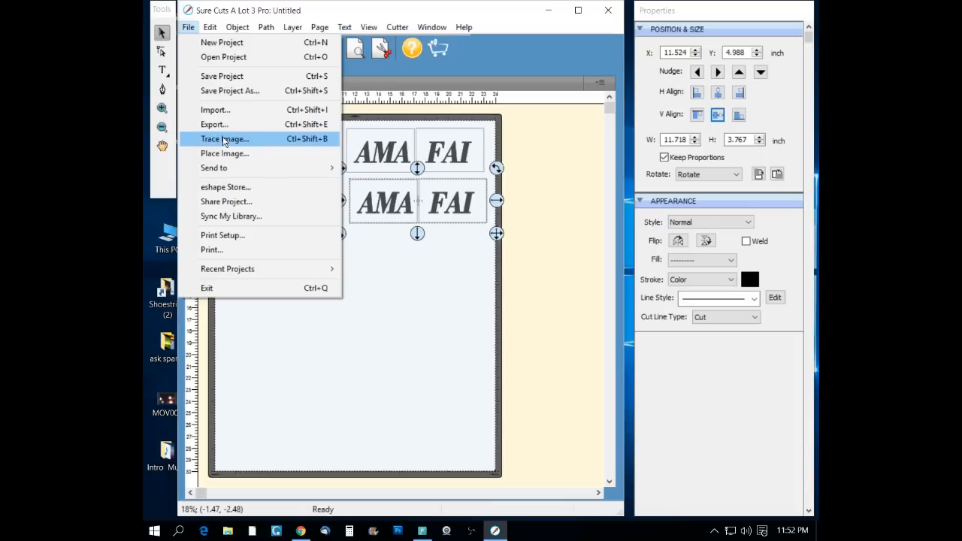
{"action": "left_click", "coordinate": [224, 138]}
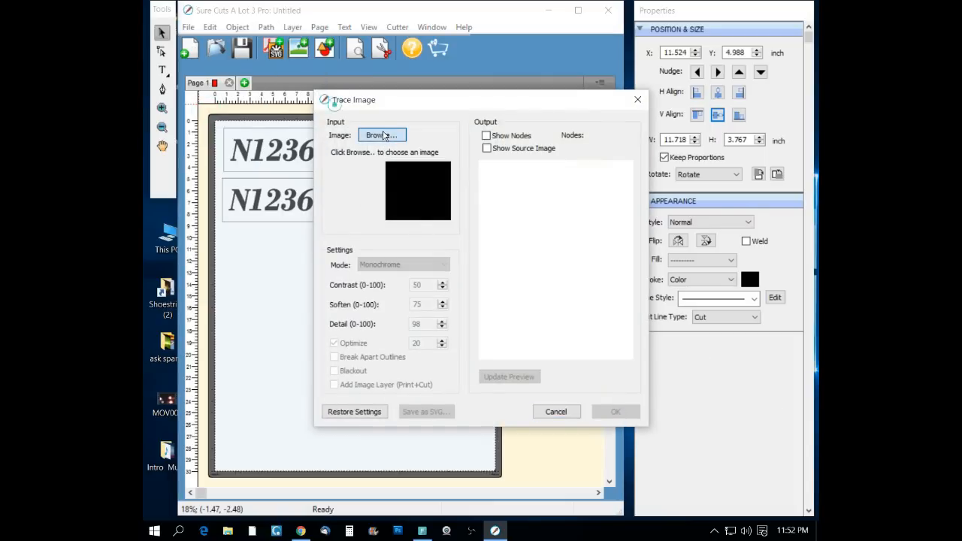
{"action": "left_click", "coordinate": [382, 136]}
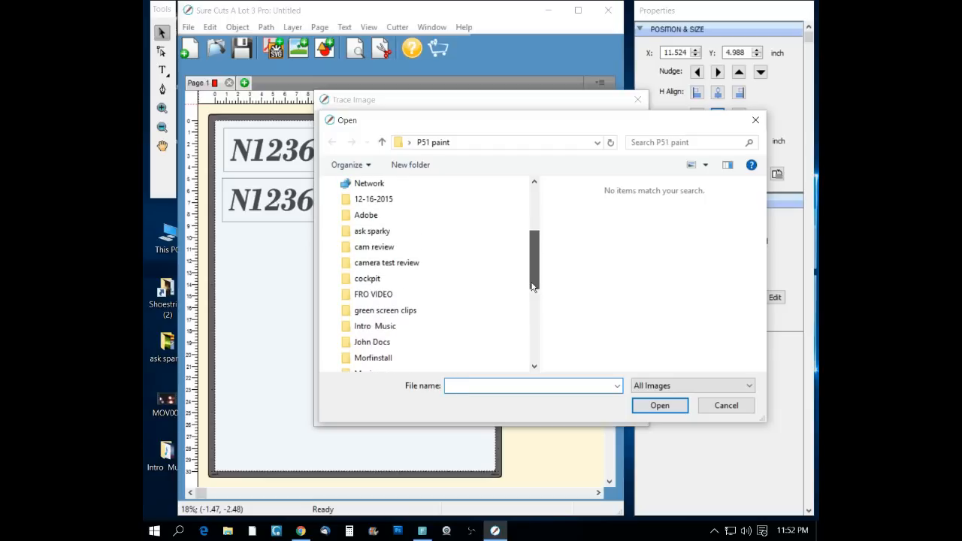
{"action": "double_click", "coordinate": [373, 199]}
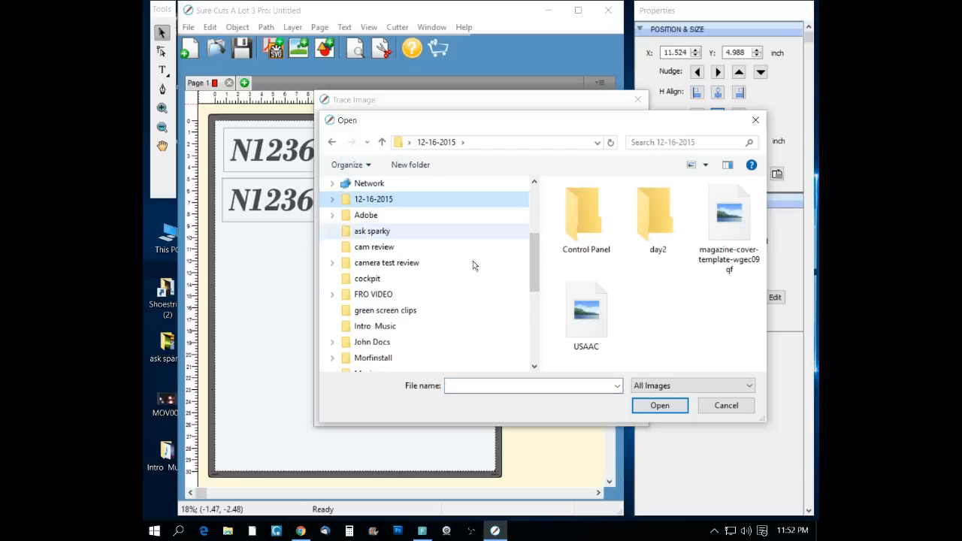
{"action": "left_click", "coordinate": [586, 308]}
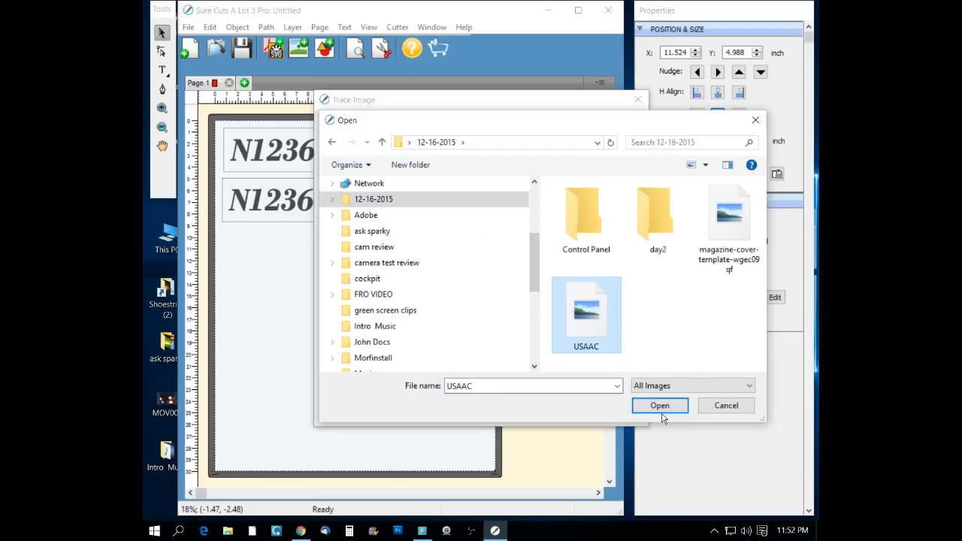
{"action": "left_click", "coordinate": [658, 406]}
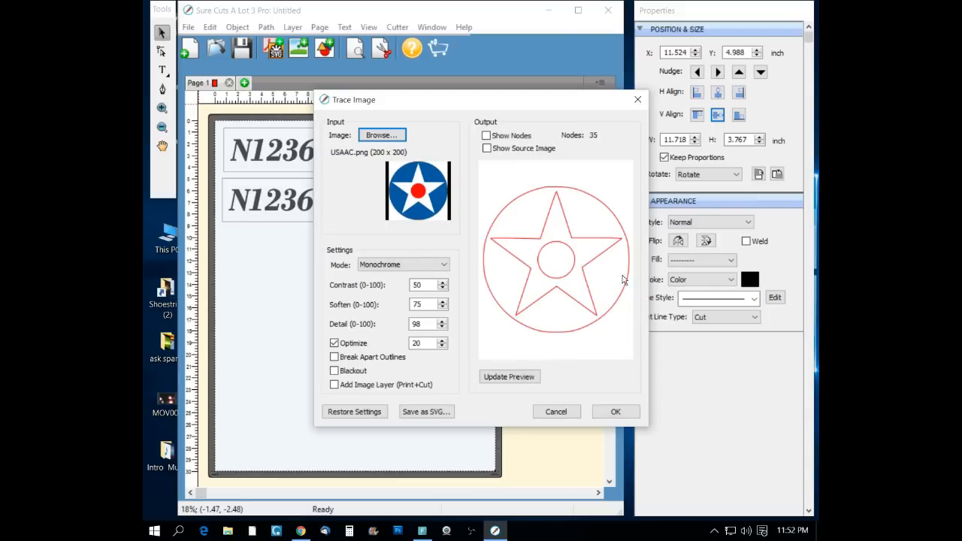
{"action": "mouse_move", "coordinate": [545, 410]}
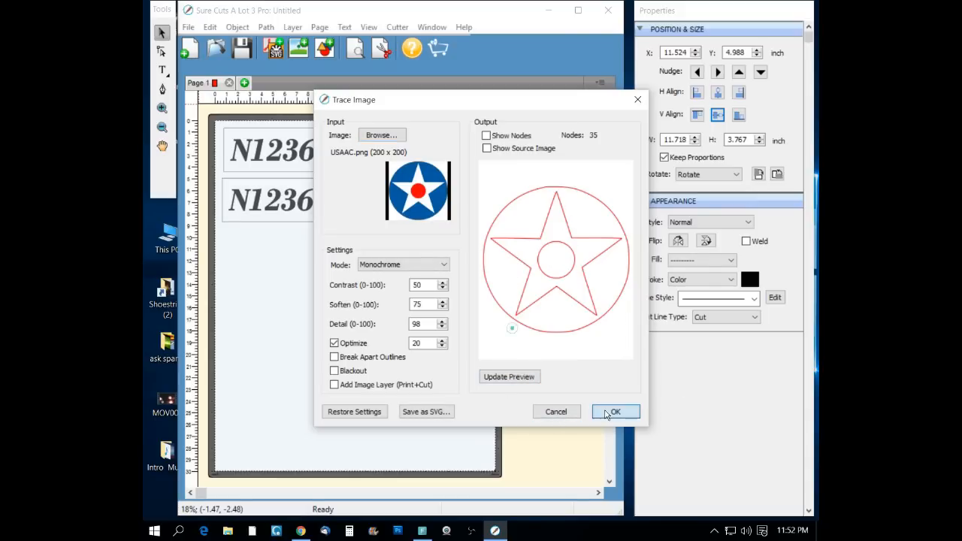
{"action": "left_click", "coordinate": [615, 412]}
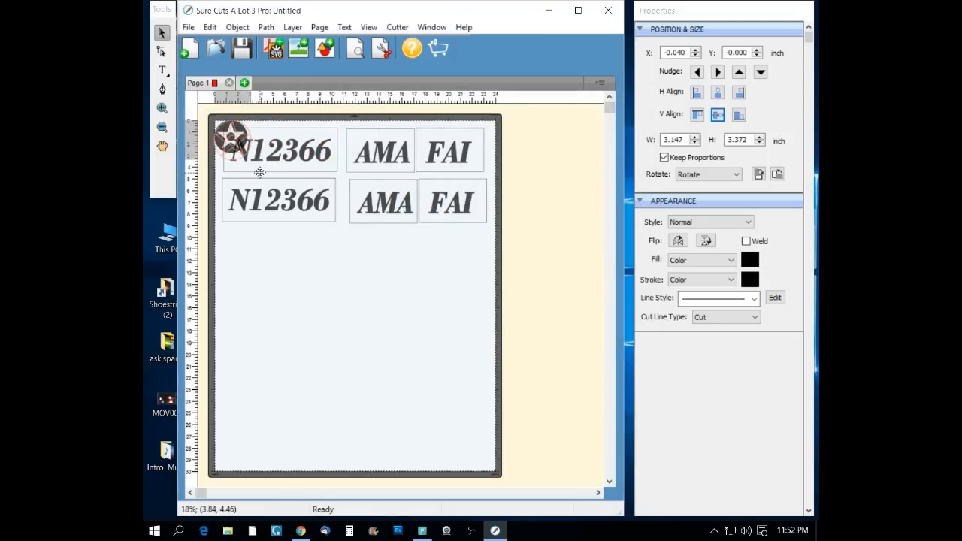
Step: Move the traced insignia down to the empty lower part of the page
{"action": "left_click", "coordinate": [280, 150]}
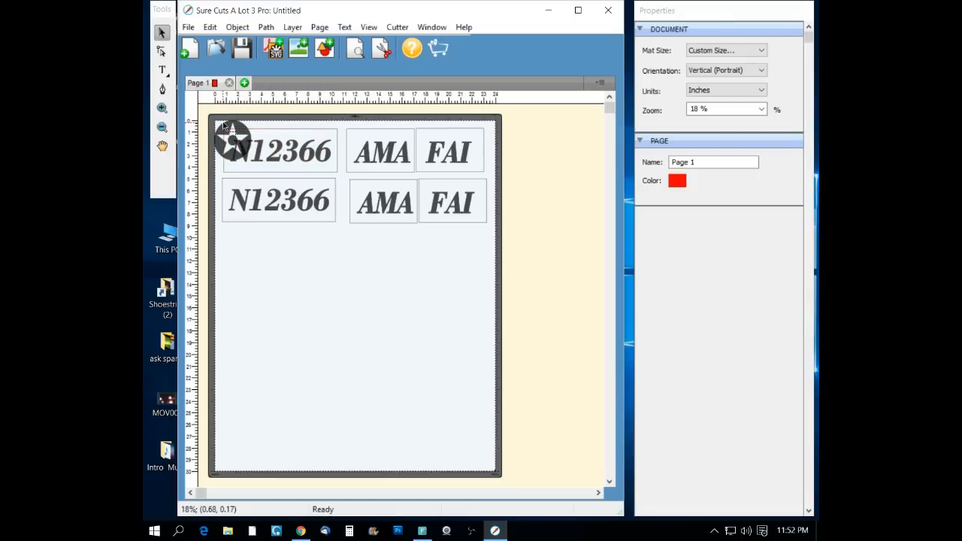
{"action": "left_click", "coordinate": [232, 143]}
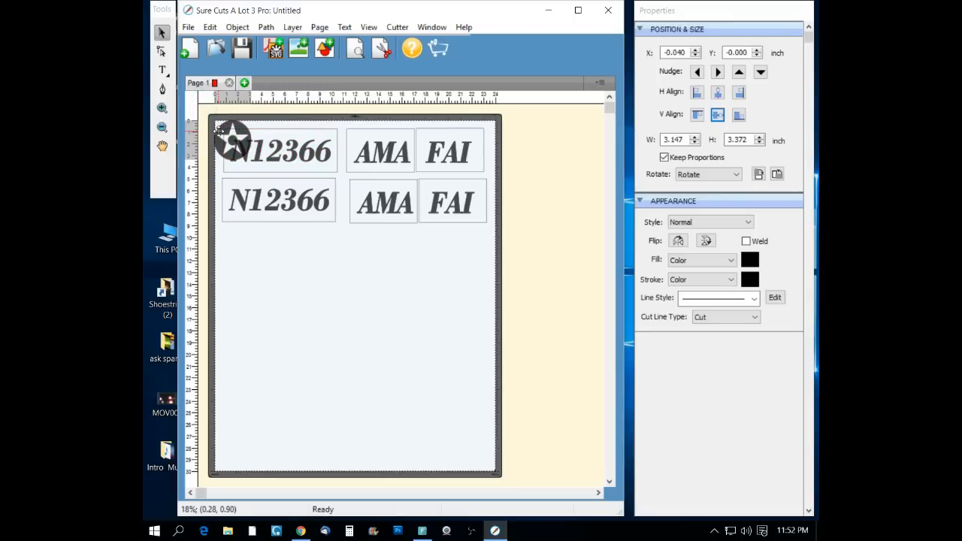
{"action": "left_click_drag", "start_coordinate": [233, 143], "coordinate": [281, 292]}
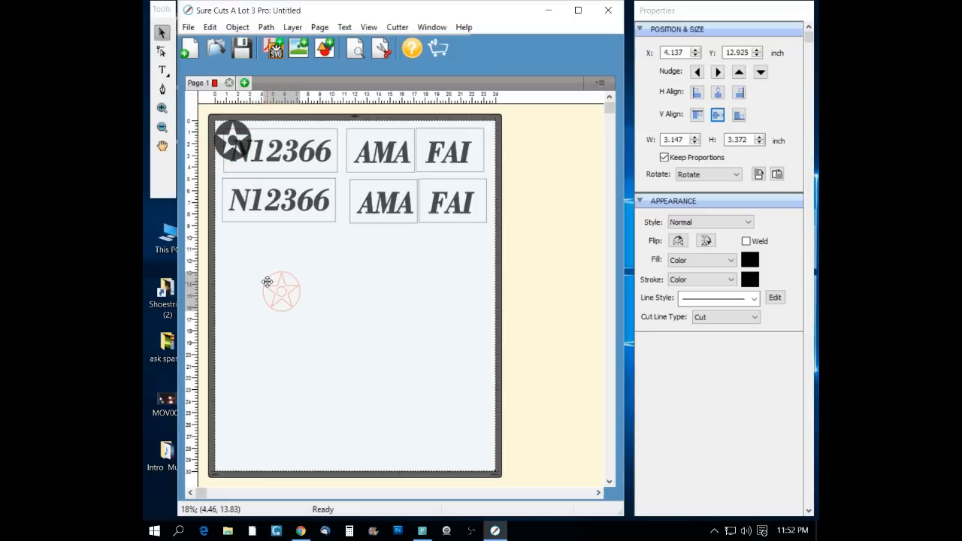
{"action": "left_click", "coordinate": [279, 291]}
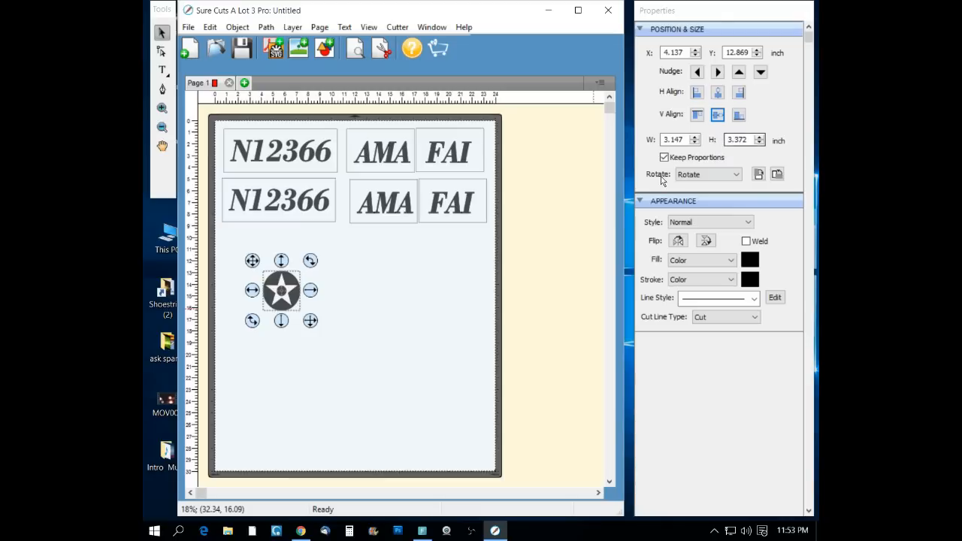
Step: Unlock proportions, set the width to 3, and drag the insignia larger across the lower page
{"action": "left_click", "coordinate": [665, 158]}
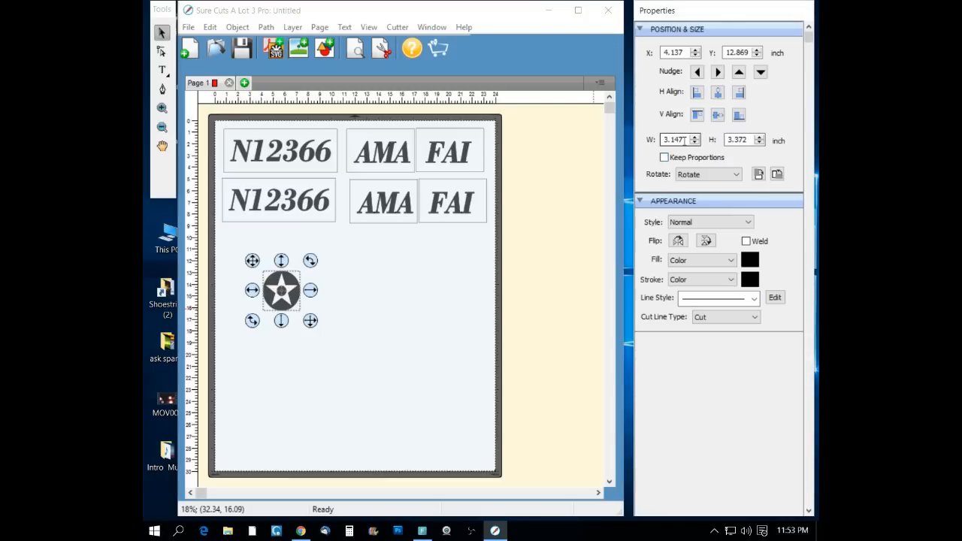
{"action": "triple_click", "coordinate": [674, 140]}
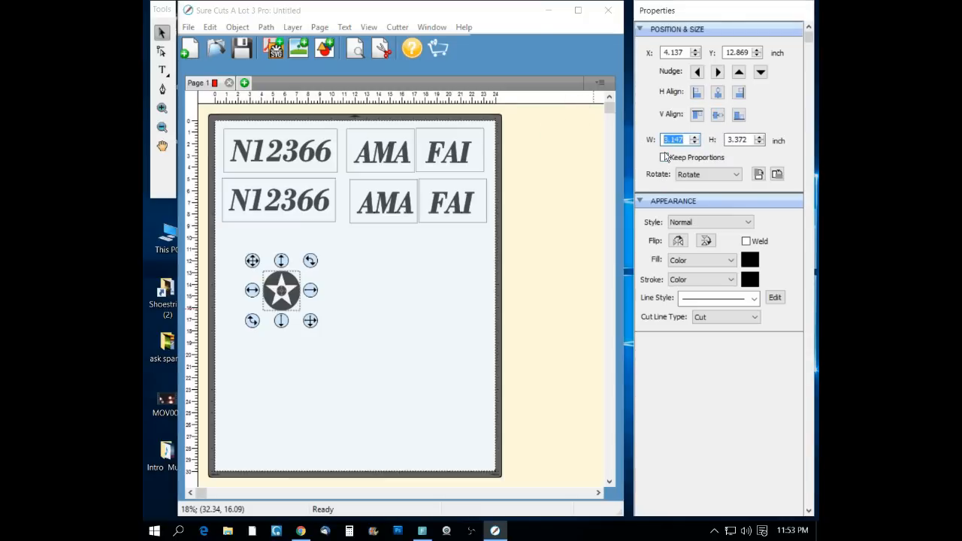
{"action": "type", "text": "3"}
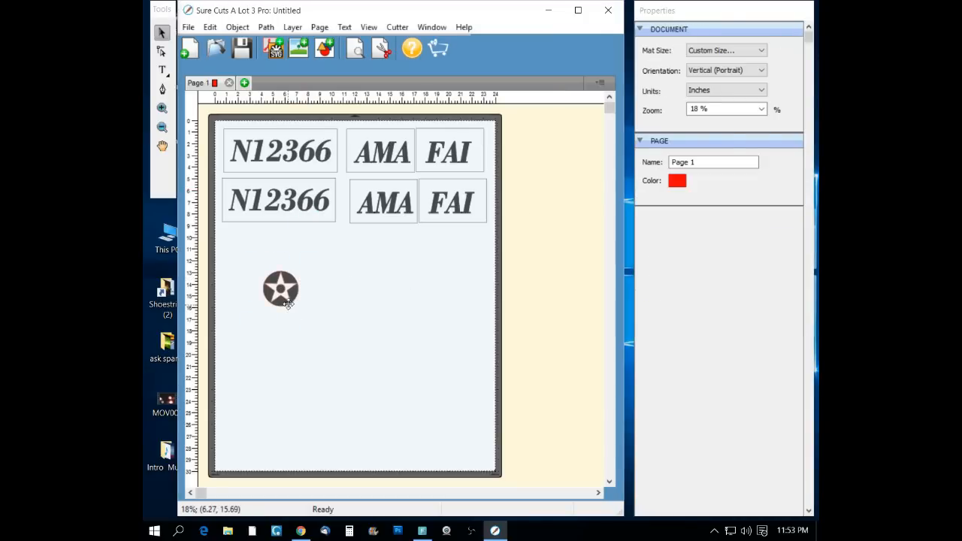
{"action": "left_click", "coordinate": [279, 289]}
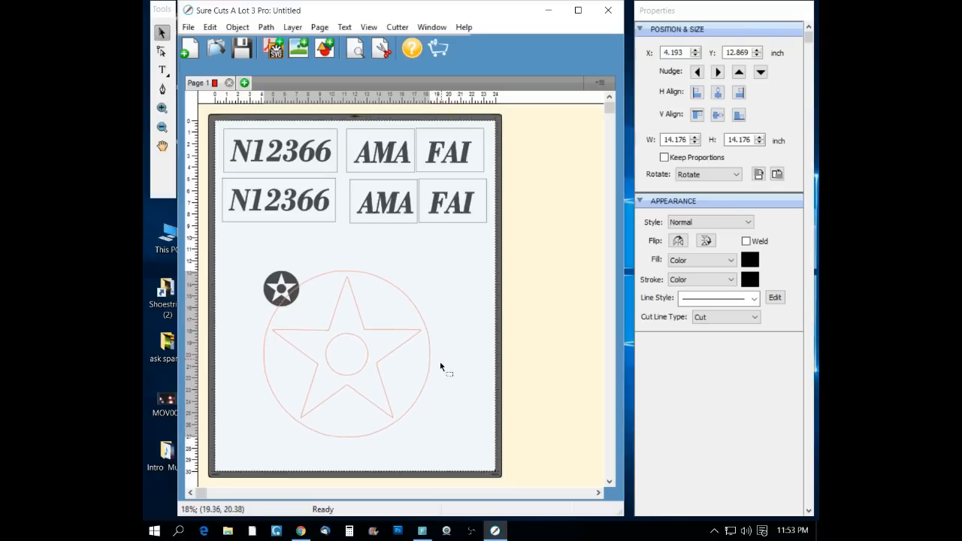
{"action": "left_click", "coordinate": [283, 289]}
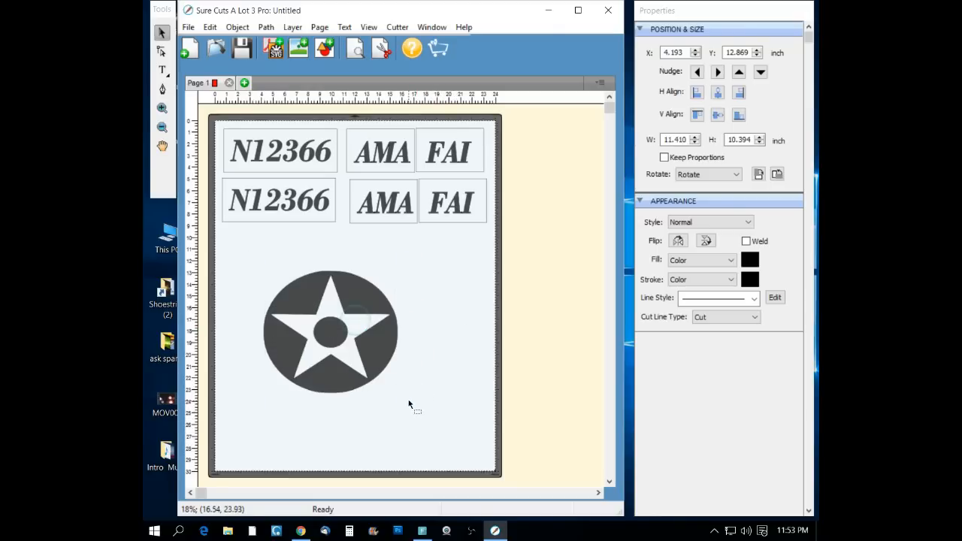
{"action": "left_click", "coordinate": [329, 332]}
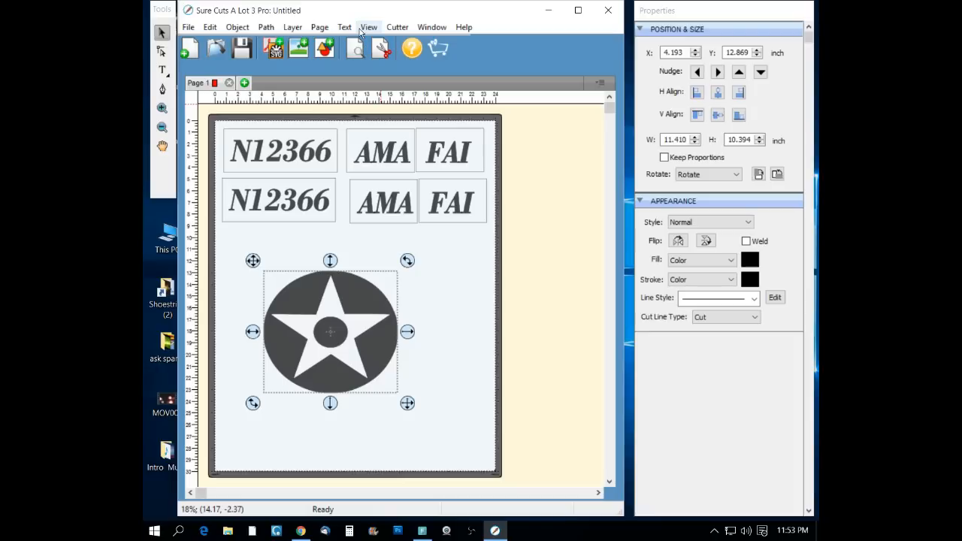
Step: Browse the View and Text menus, then bring up Cutter > Cut Settings with the layout preview
{"action": "left_click", "coordinate": [368, 27]}
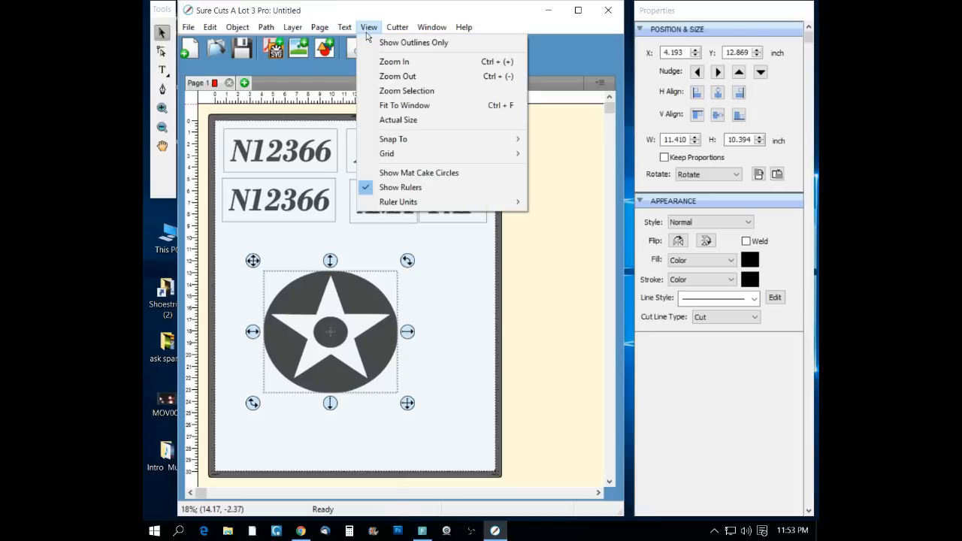
{"action": "left_click", "coordinate": [345, 27]}
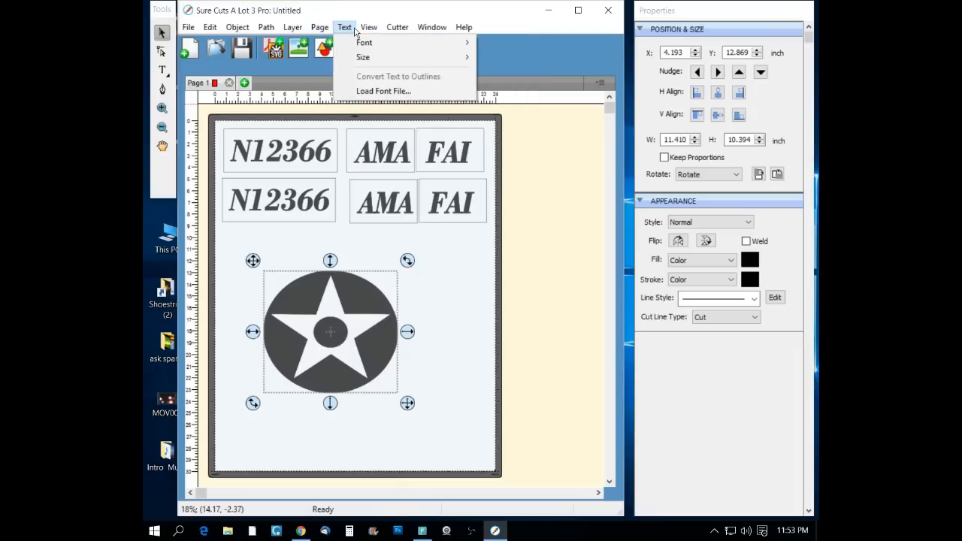
{"action": "left_click", "coordinate": [397, 27]}
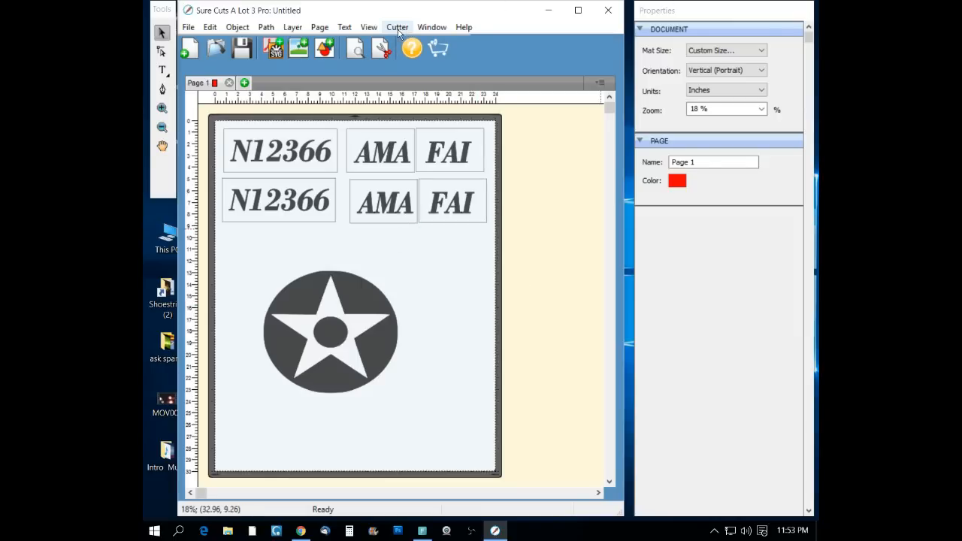
{"action": "left_click", "coordinate": [396, 27]}
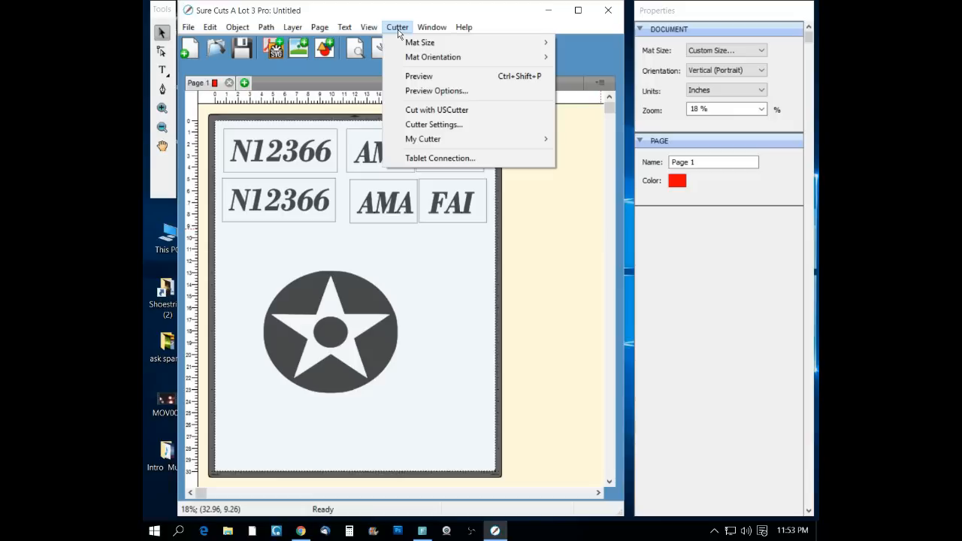
{"action": "left_click", "coordinate": [436, 109]}
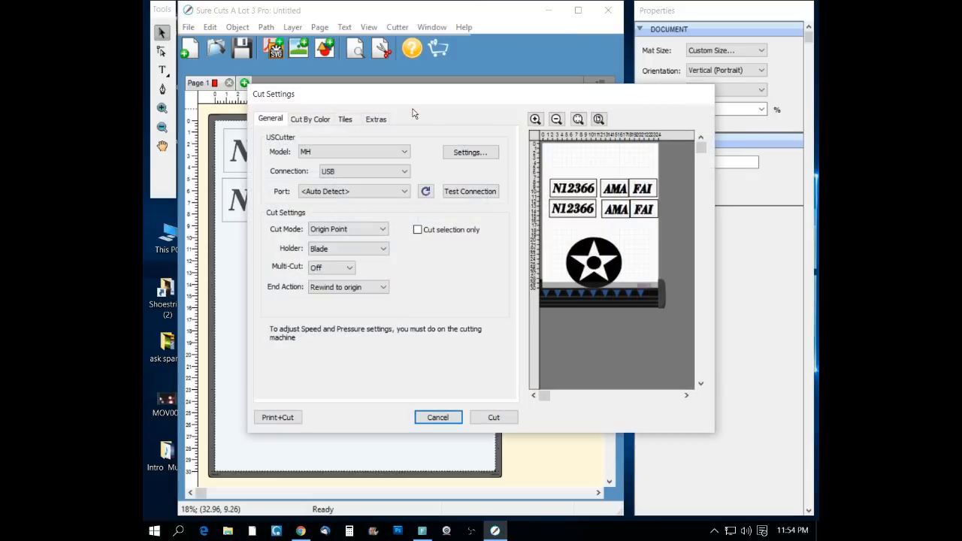
{"action": "mouse_move", "coordinate": [622, 88]}
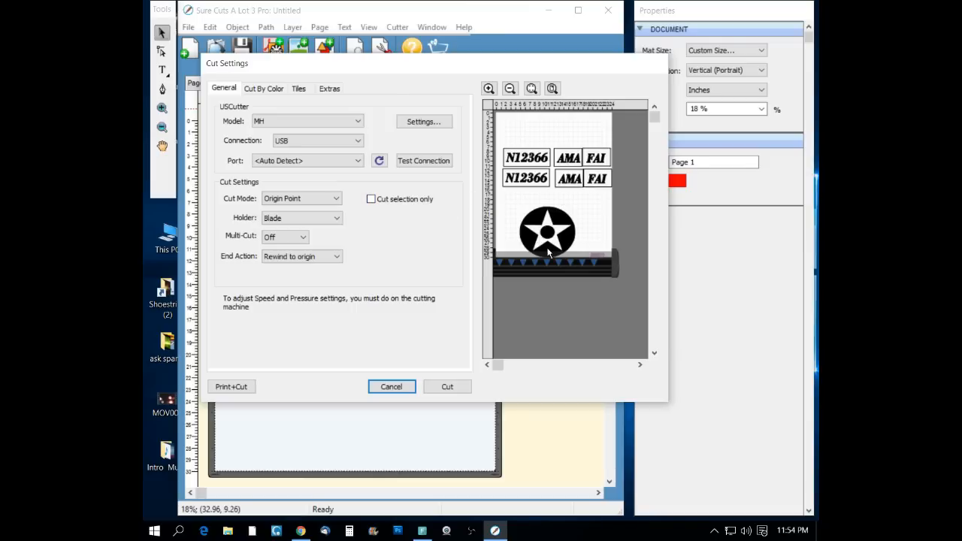
{"action": "mouse_move", "coordinate": [614, 267]}
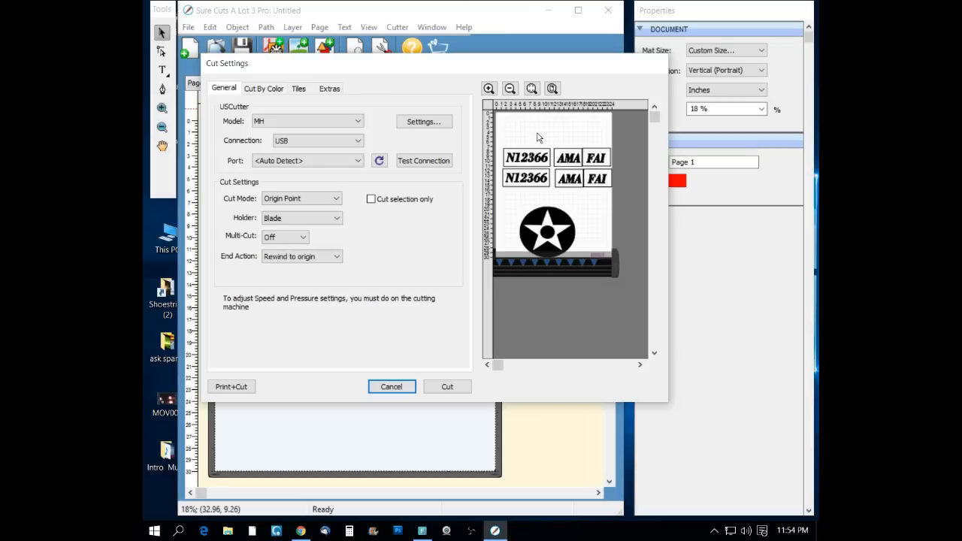
{"action": "mouse_move", "coordinate": [553, 183]}
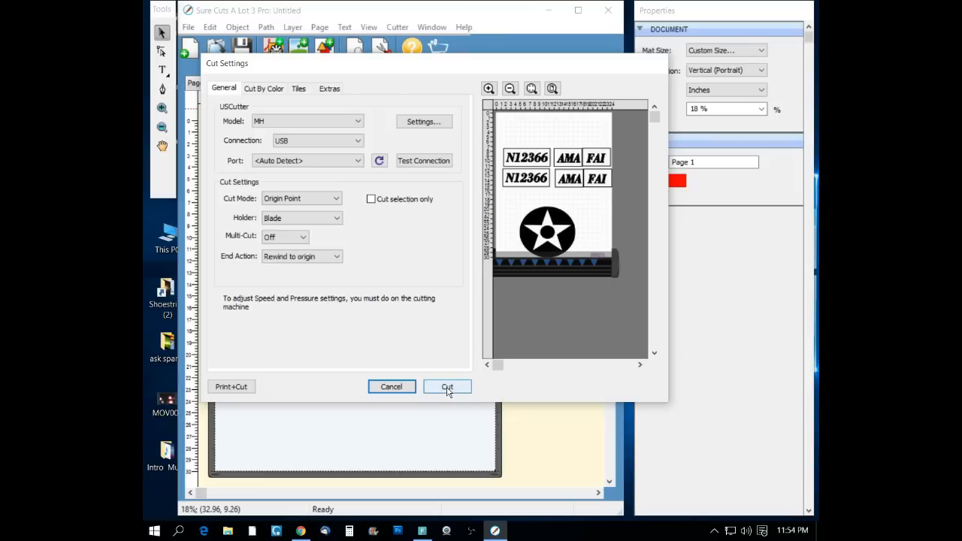
{"action": "mouse_move", "coordinate": [644, 90]}
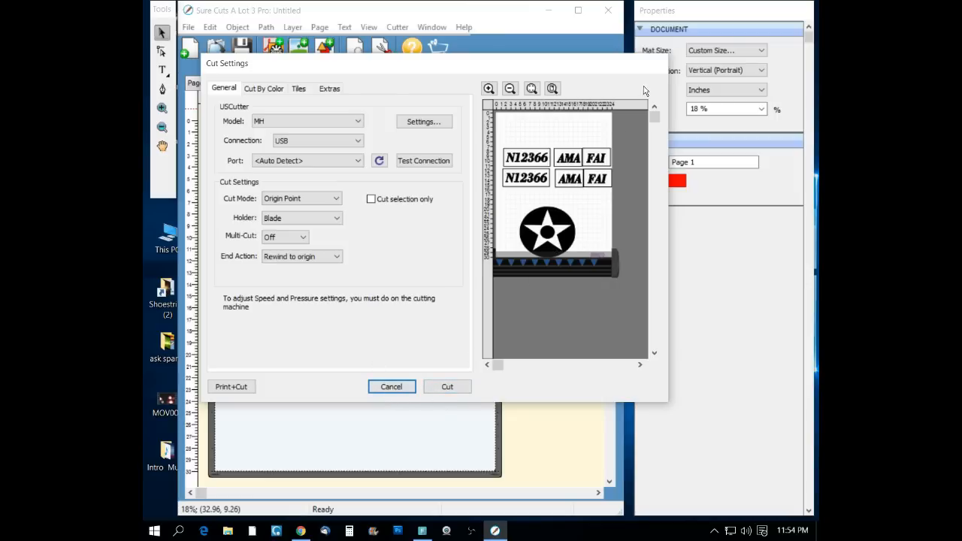
Step: Close the Cut Settings dialog to return to the page layout
{"action": "left_click", "coordinate": [391, 387]}
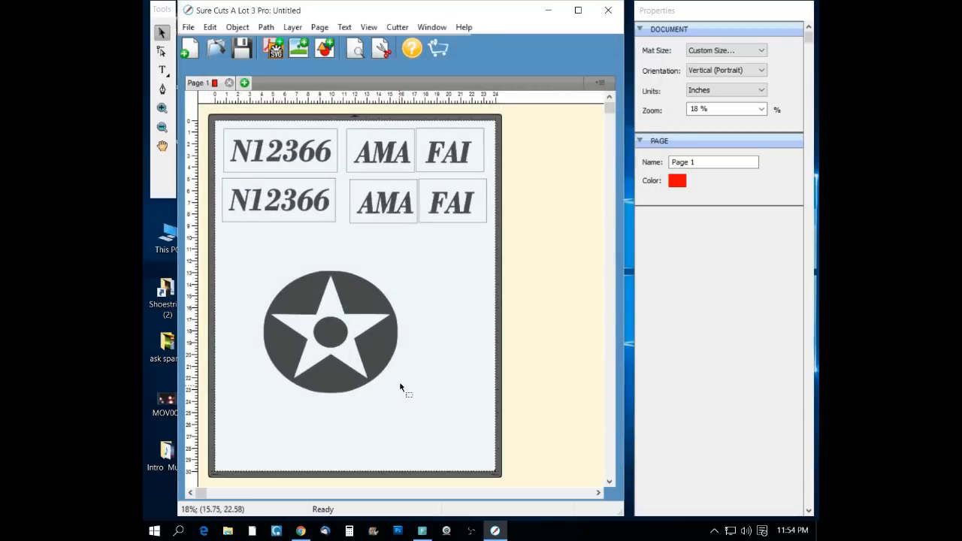
{"action": "mouse_move", "coordinate": [559, 216]}
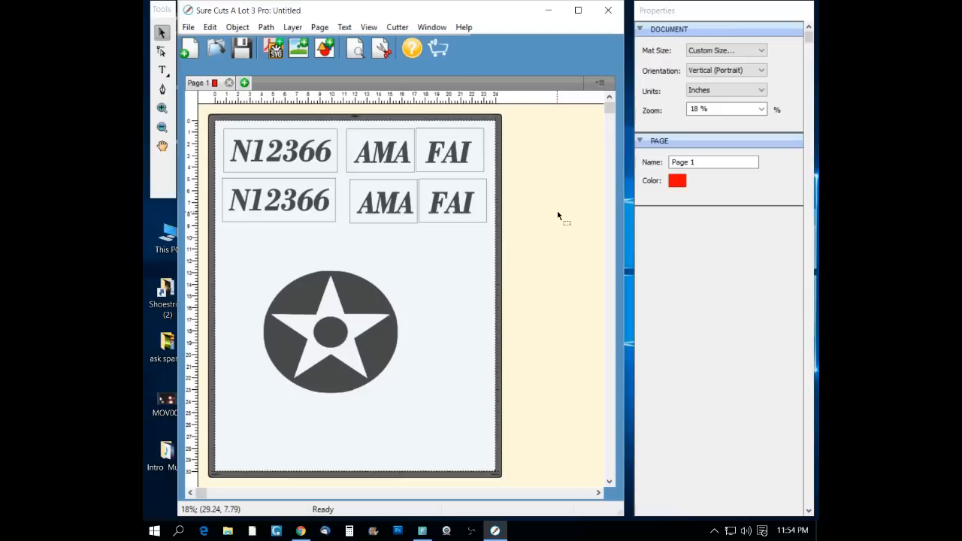
{"action": "mouse_move", "coordinate": [559, 173]}
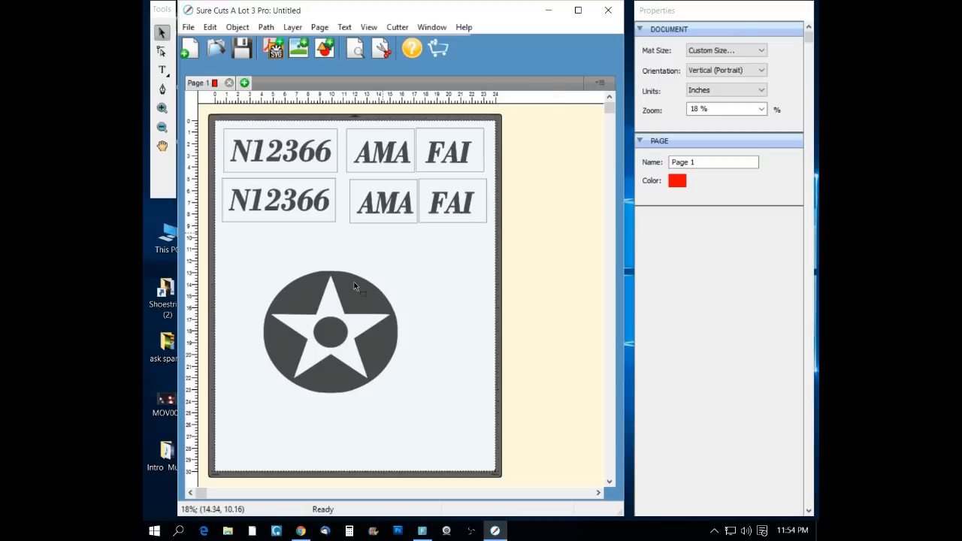
Step: Select the star-in-circle insignia so it can be deleted
{"action": "left_click", "coordinate": [331, 332]}
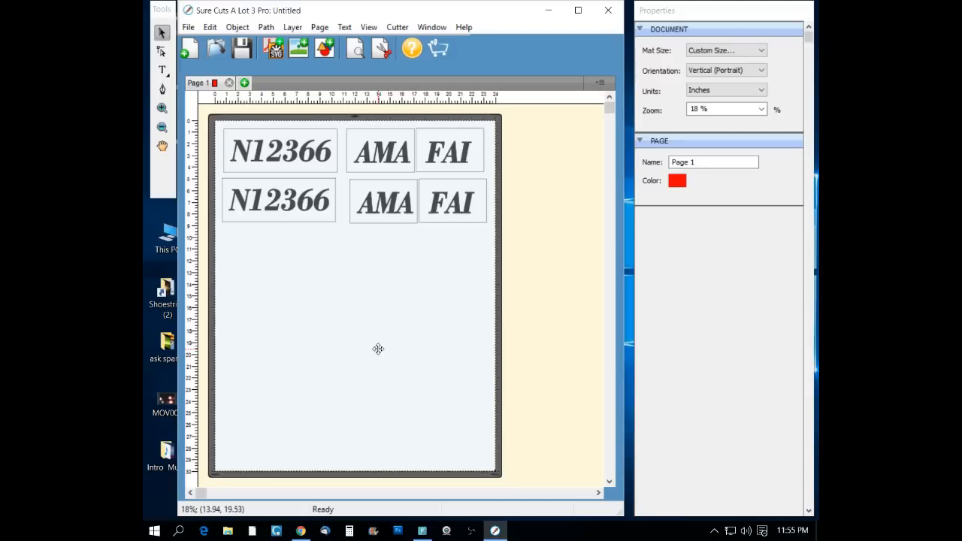
{"action": "mouse_move", "coordinate": [368, 341]}
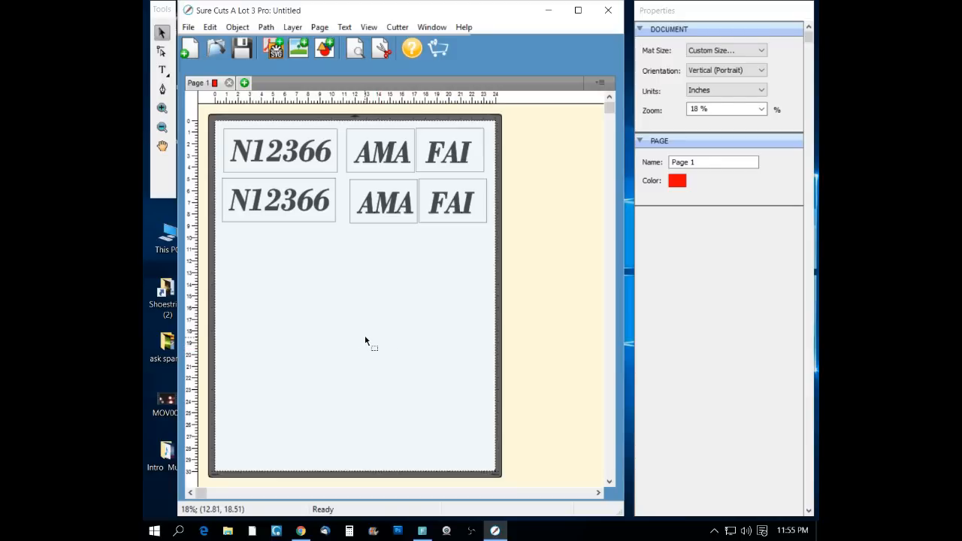